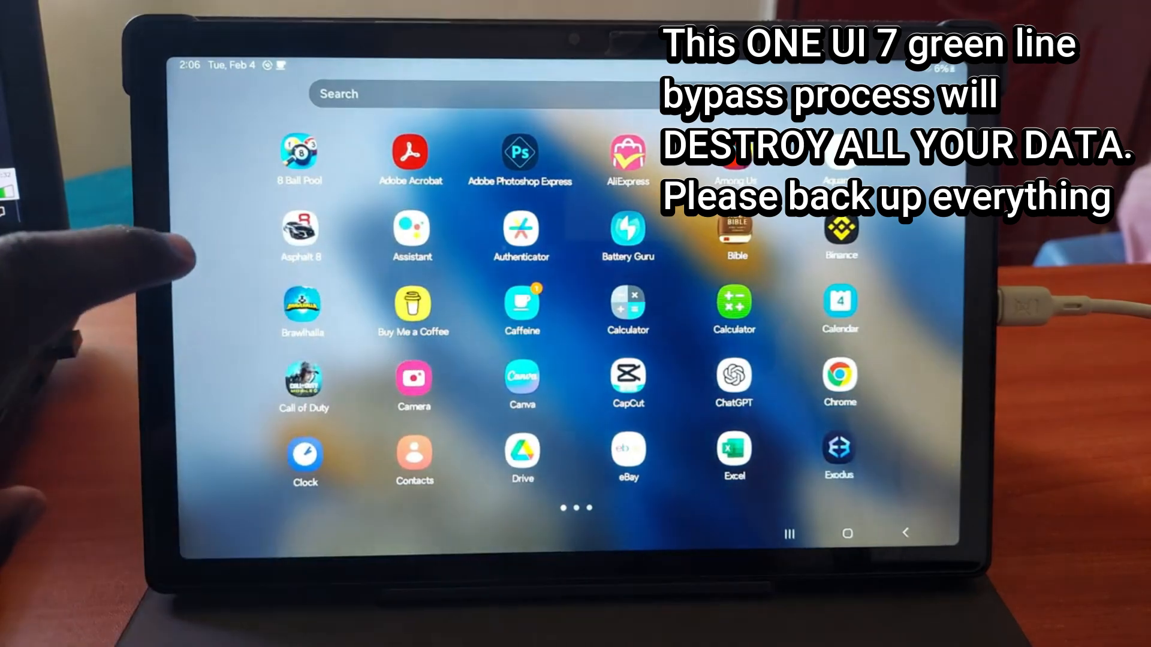
Swipe through the app drawer pages to reach the Settings app
scroll(left, 3)
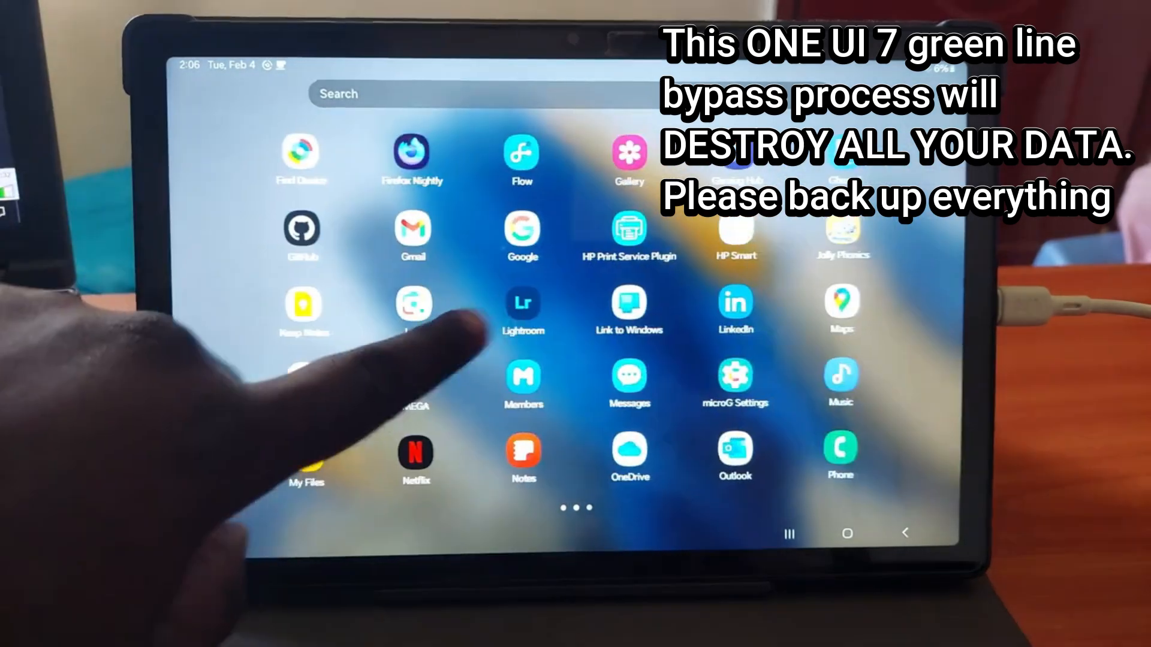
scroll(left, 3)
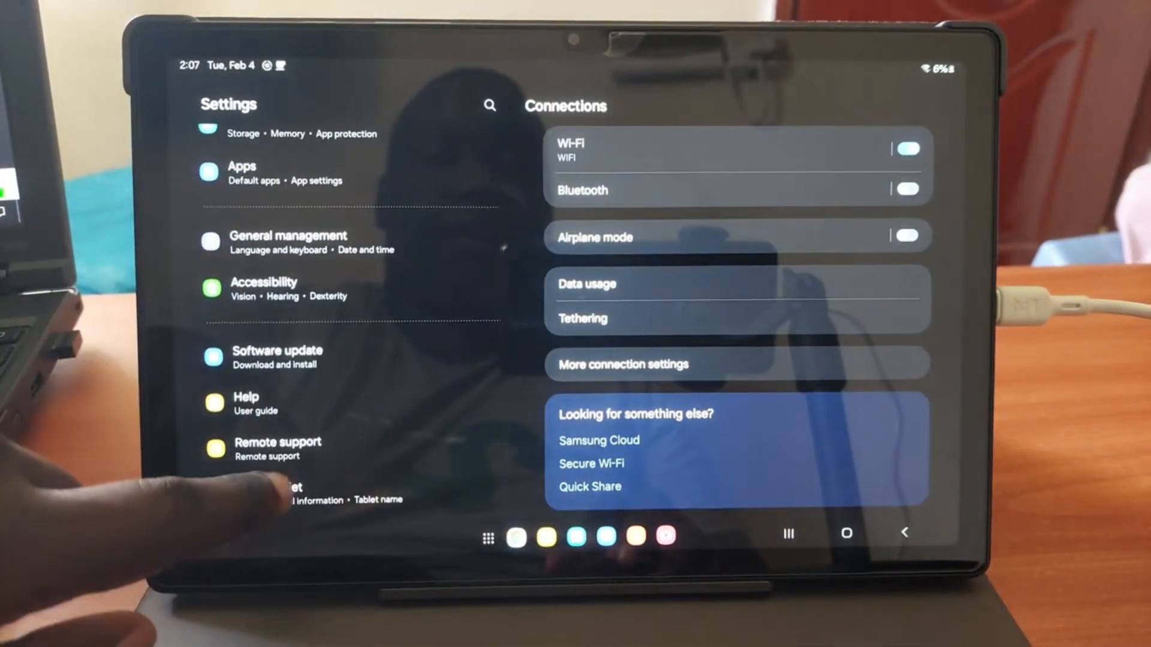
Show the About tablet page confirming Galaxy Tab A8, model SM-X200
click(315, 492)
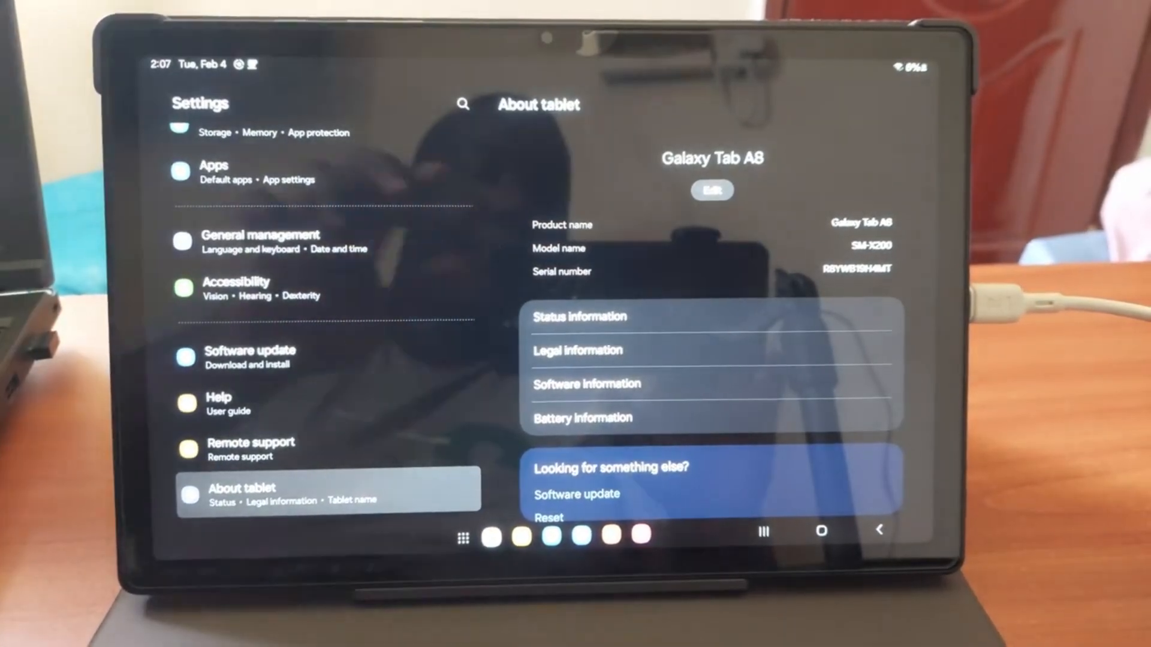
scroll(down, 3)
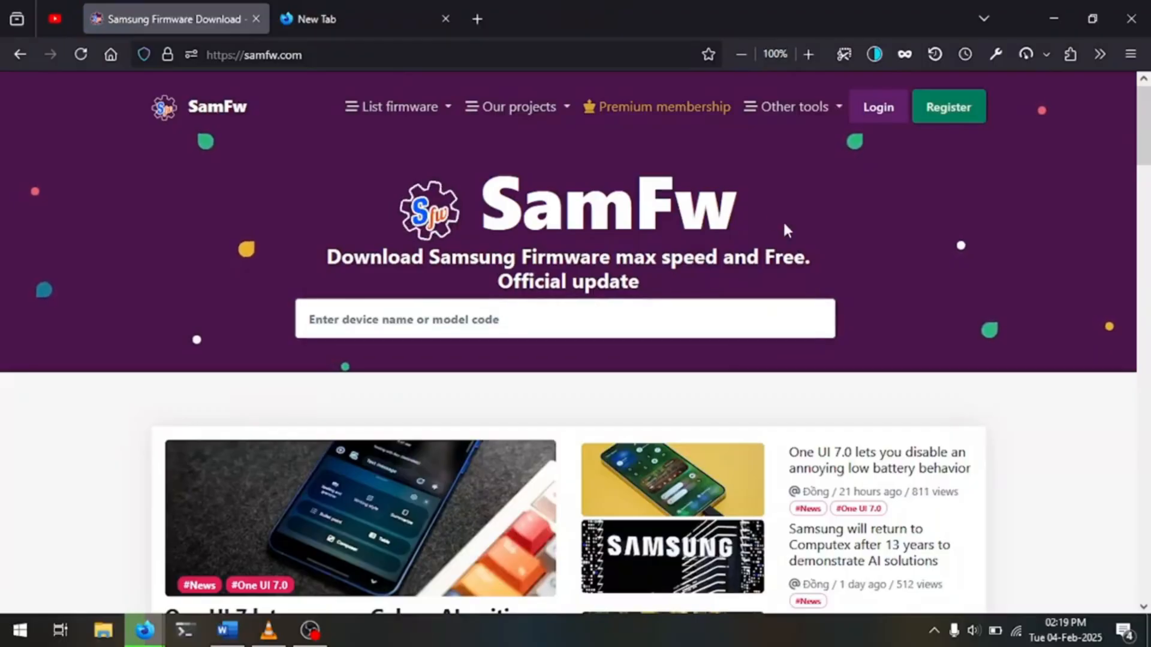
mouse_move(846, 256)
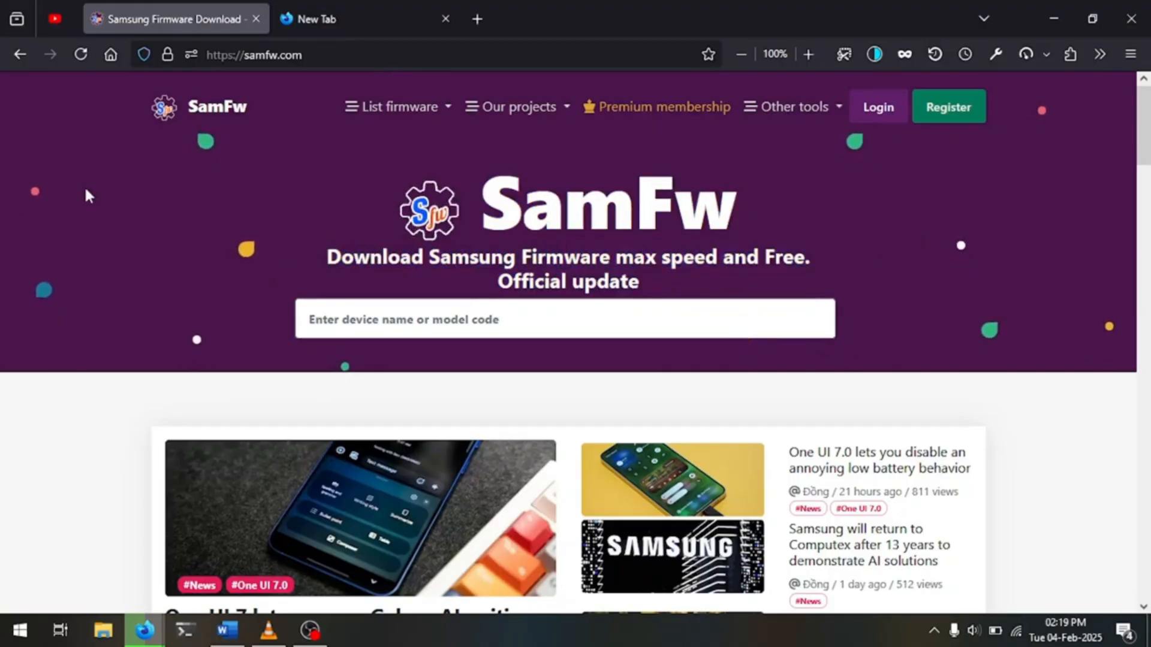
Search samfw.com for 'tab a8' so SM-X200 appears among suggested models
click(253, 54)
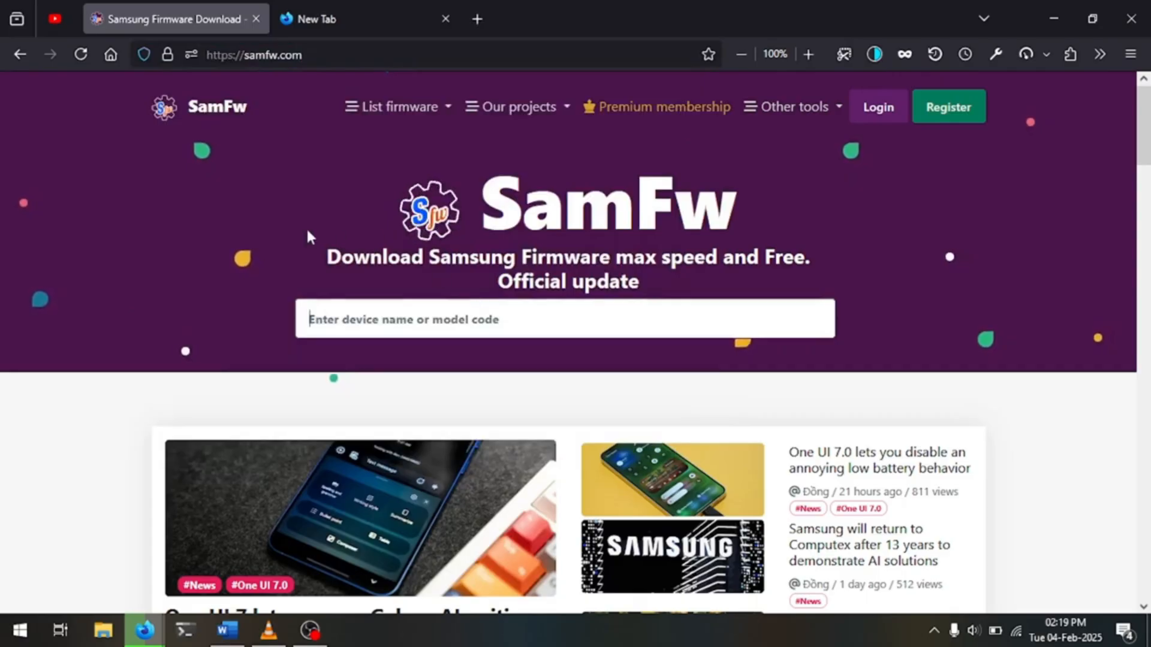
mouse_move(180, 338)
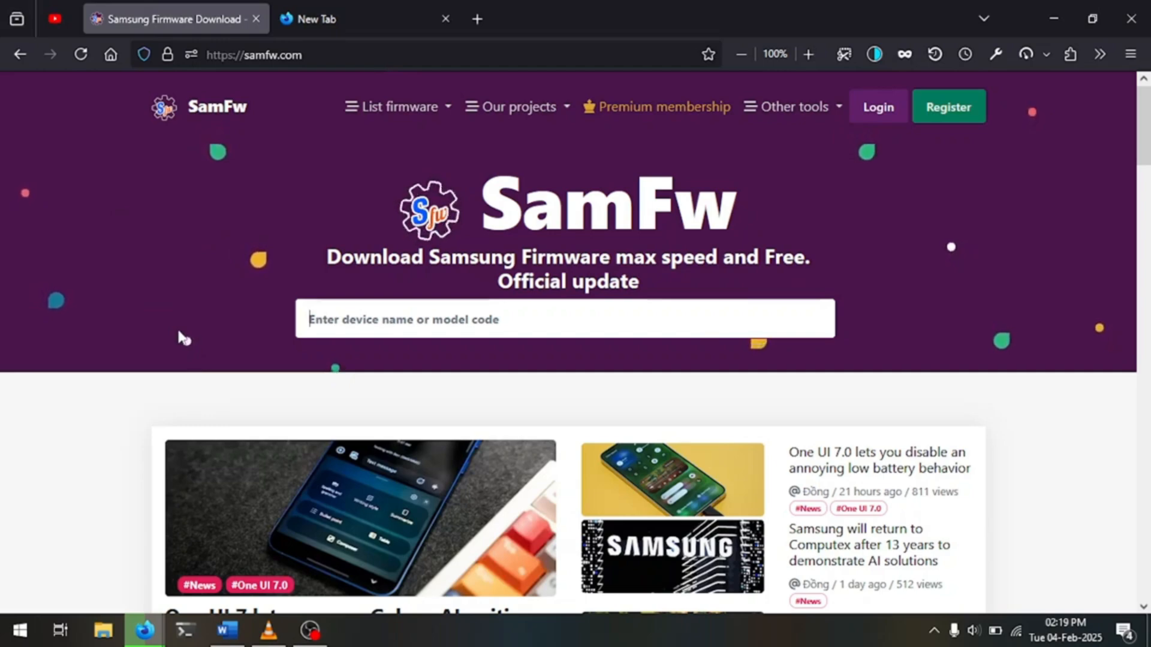
text(sas)
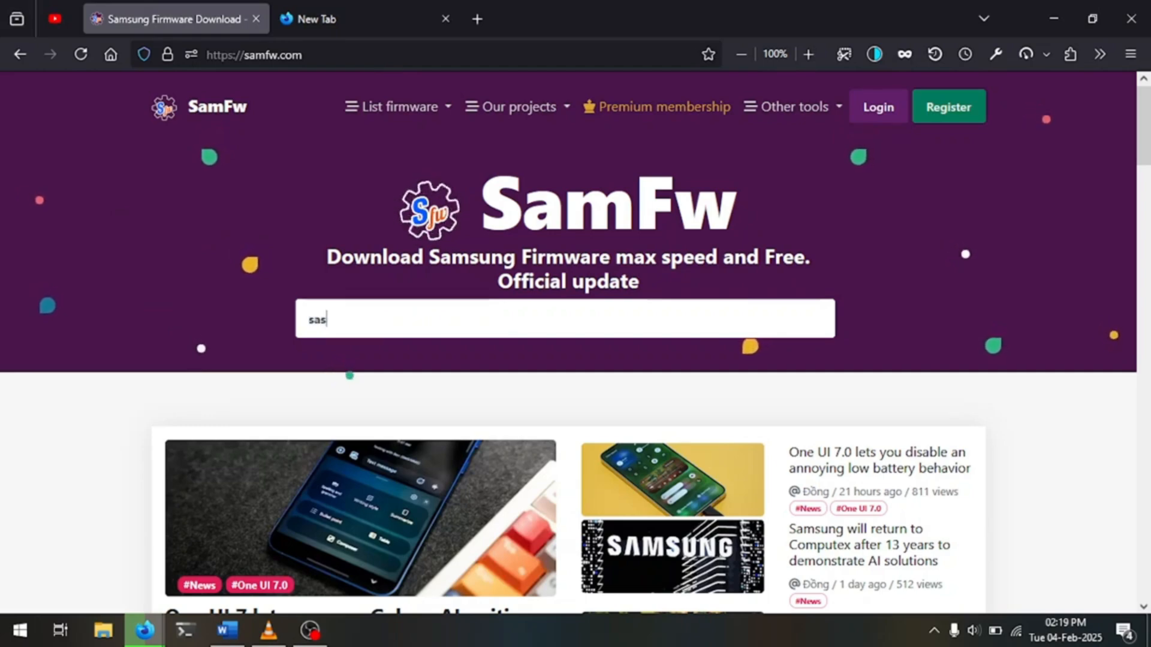
text(tab a)
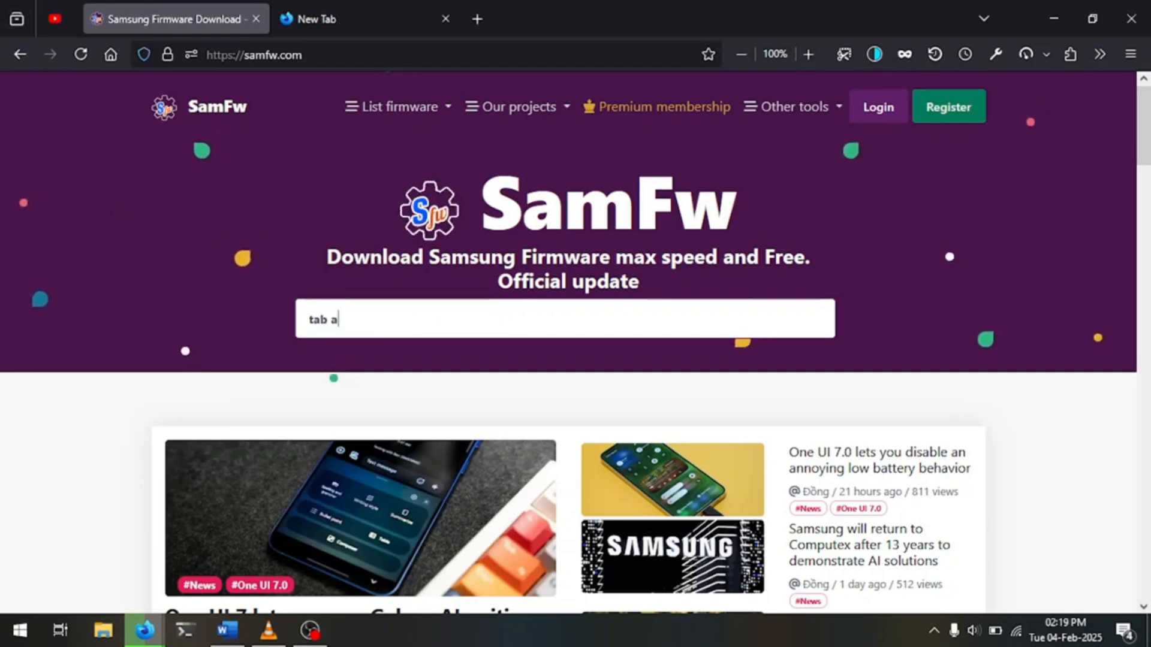
text(8)
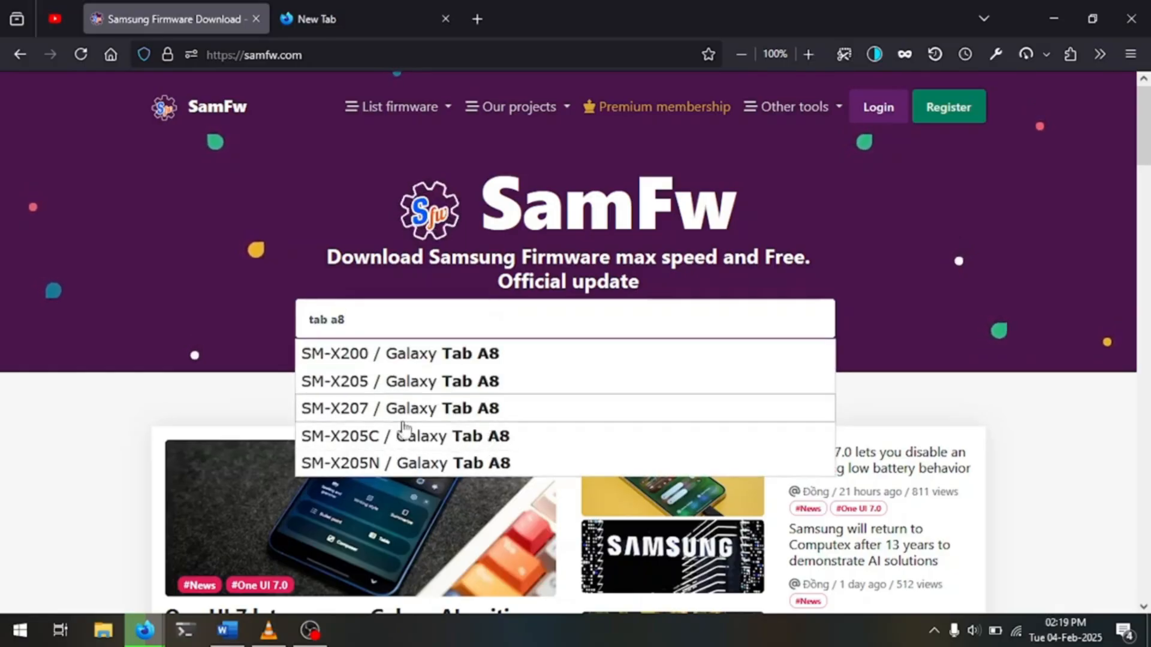
mouse_move(516, 369)
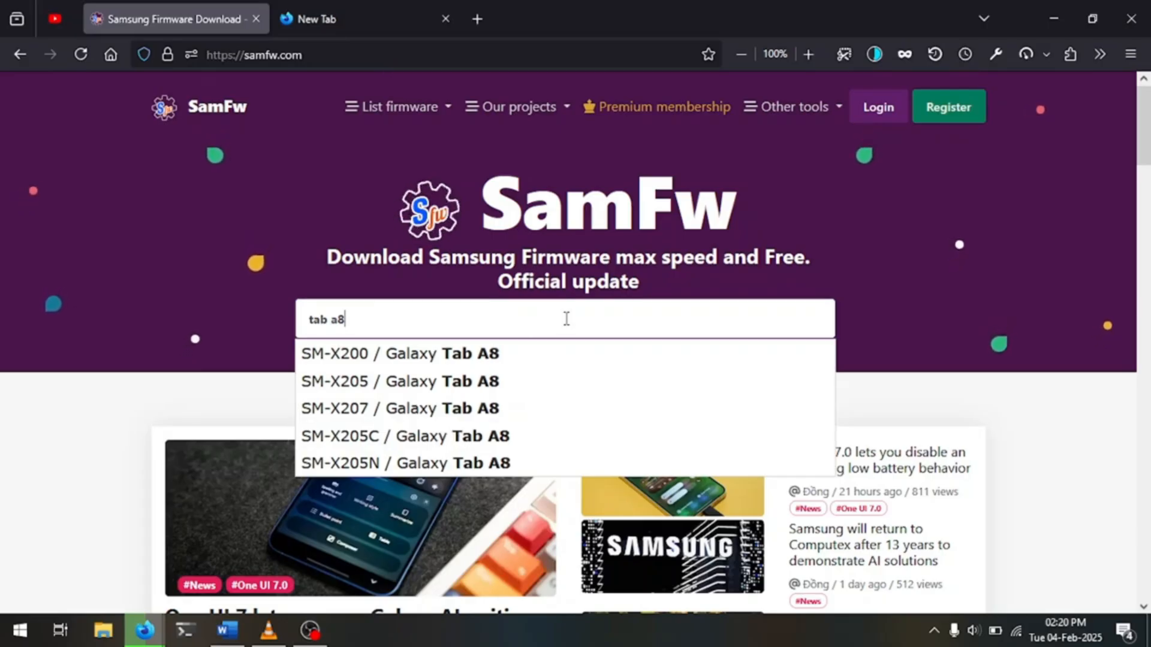
mouse_move(459, 337)
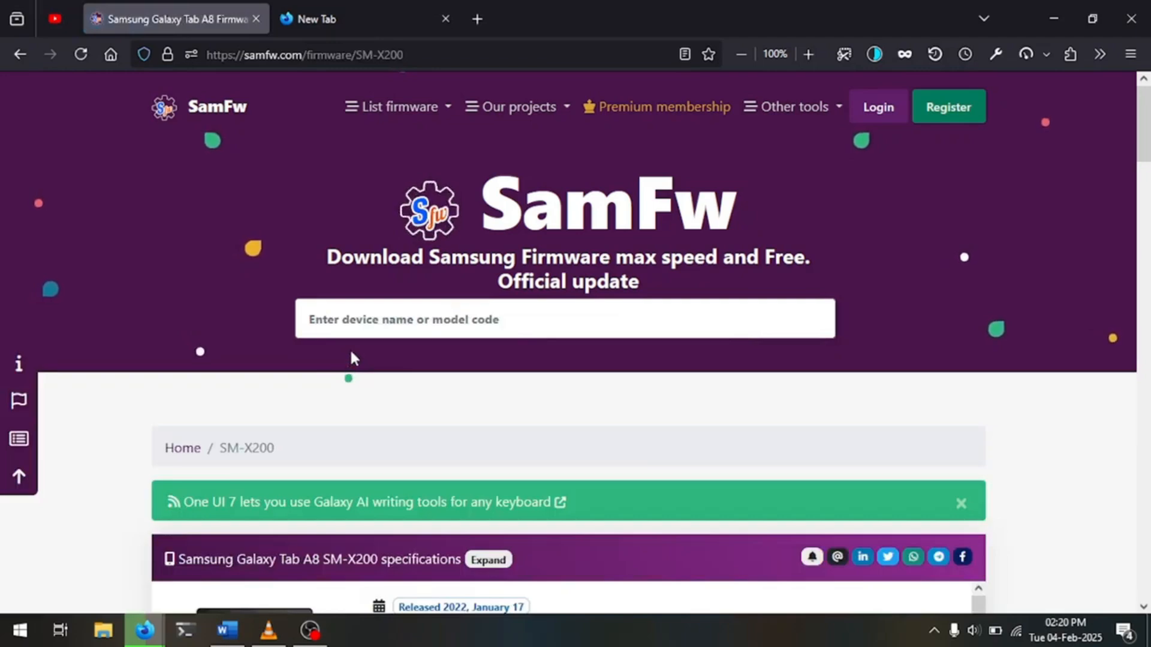
Scroll the SM-X200 page through specifications to the regional CSC list with United States XAR
scroll(down, 3)
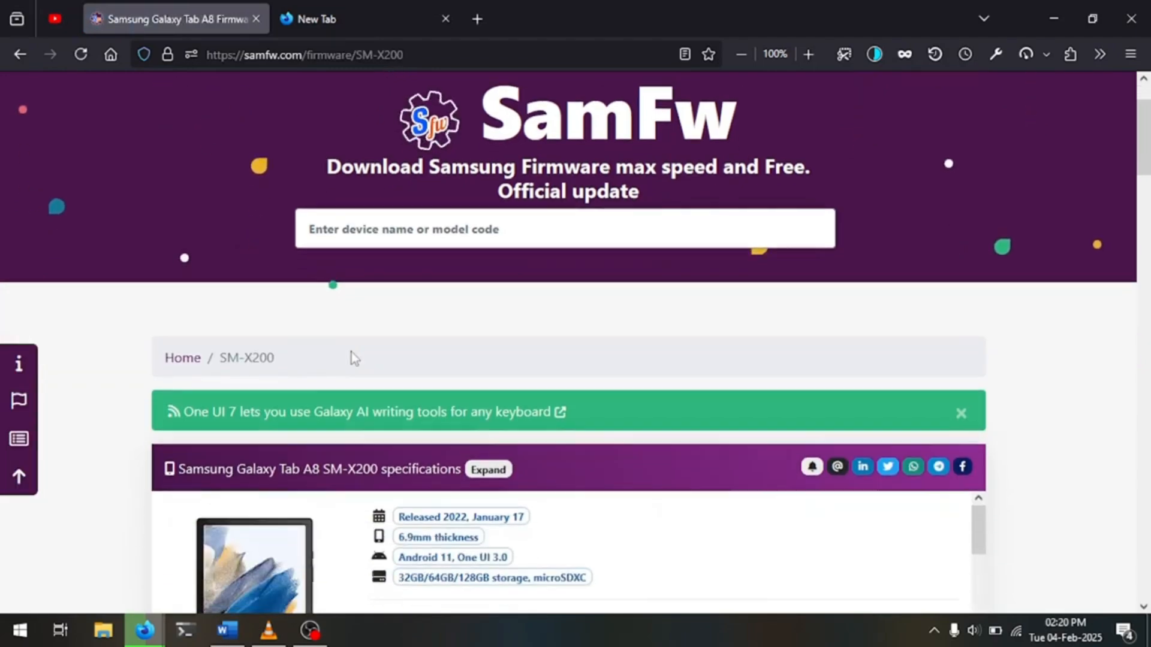
scroll(down, 3)
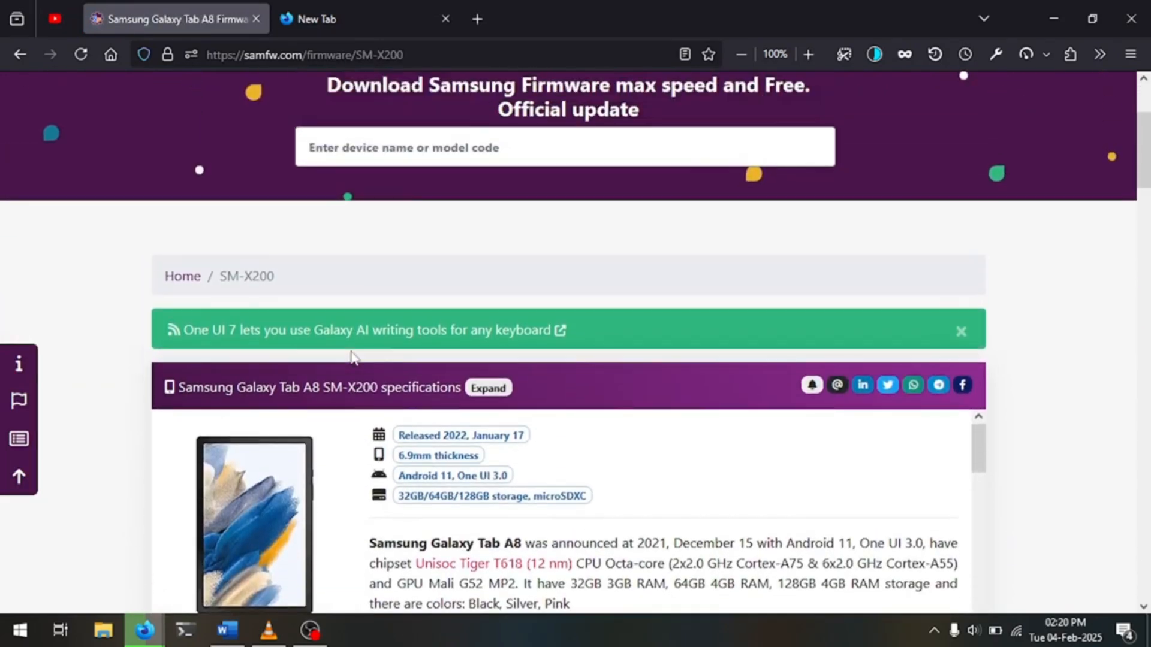
scroll(down, 3)
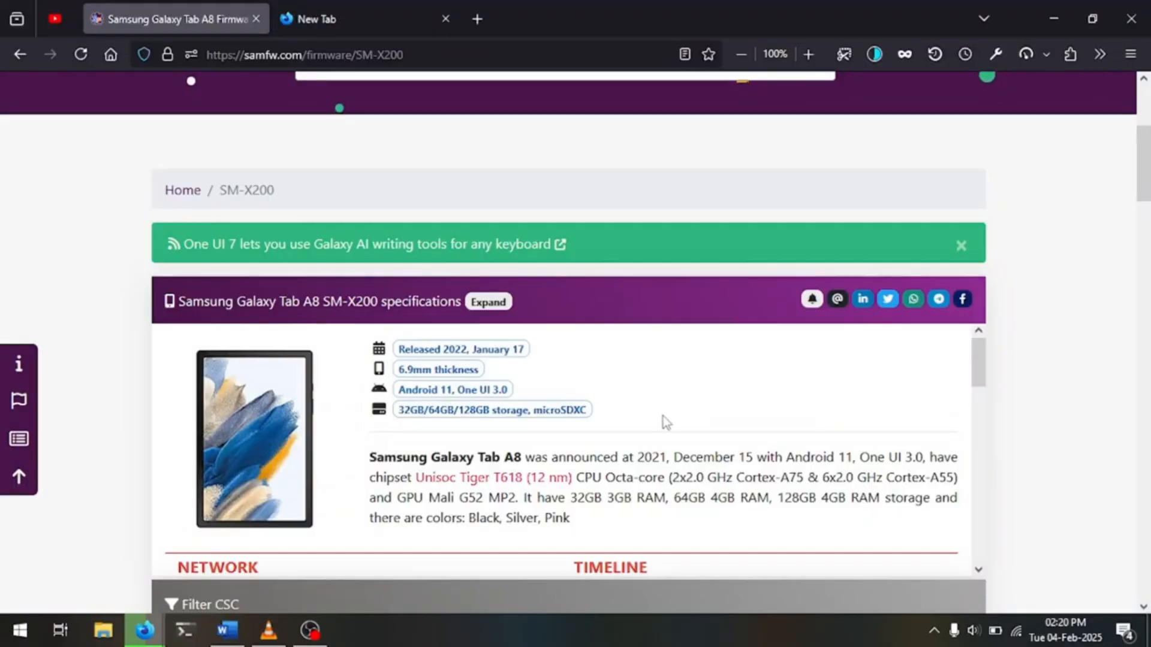
scroll(down, 3)
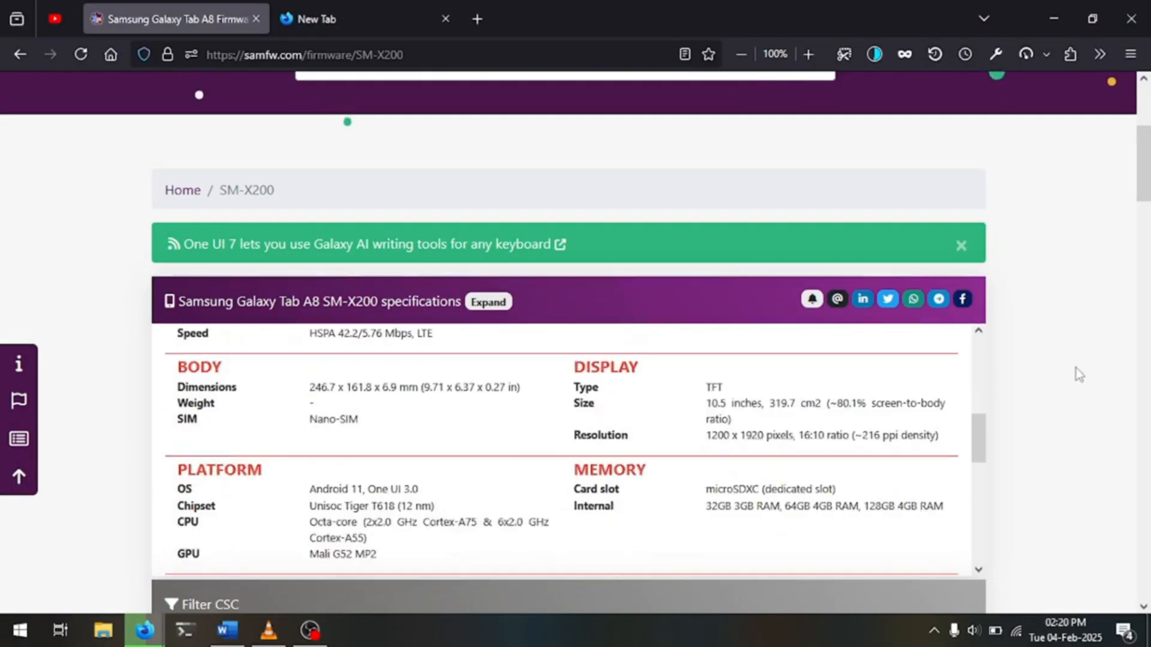
scroll(down, 3)
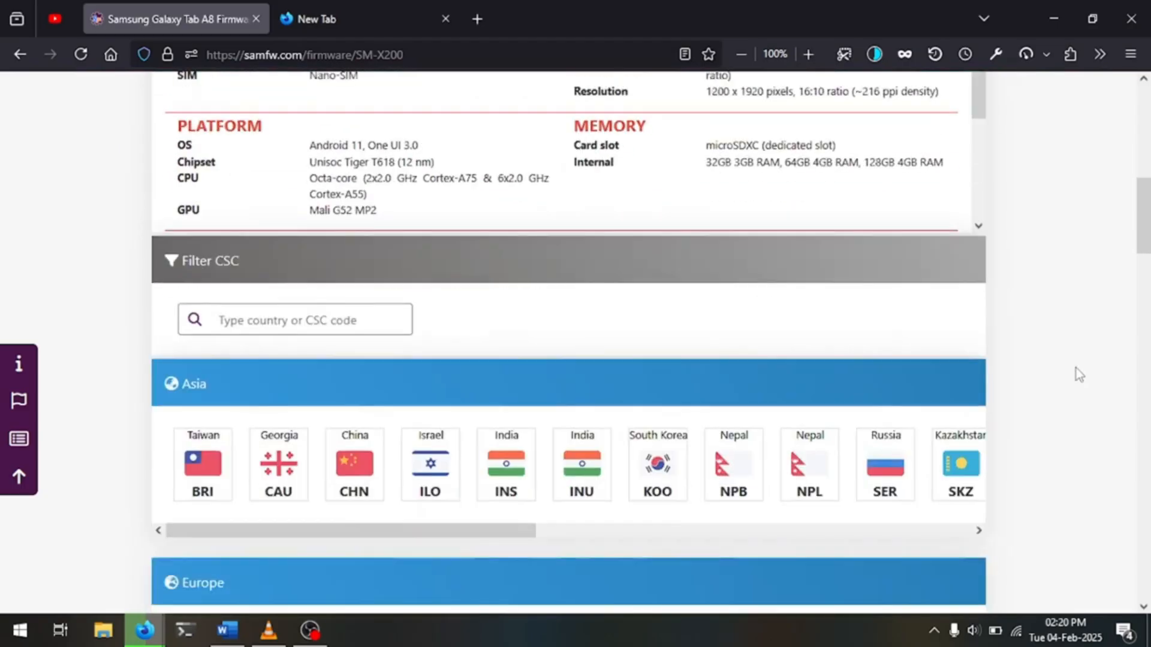
scroll(down, 3)
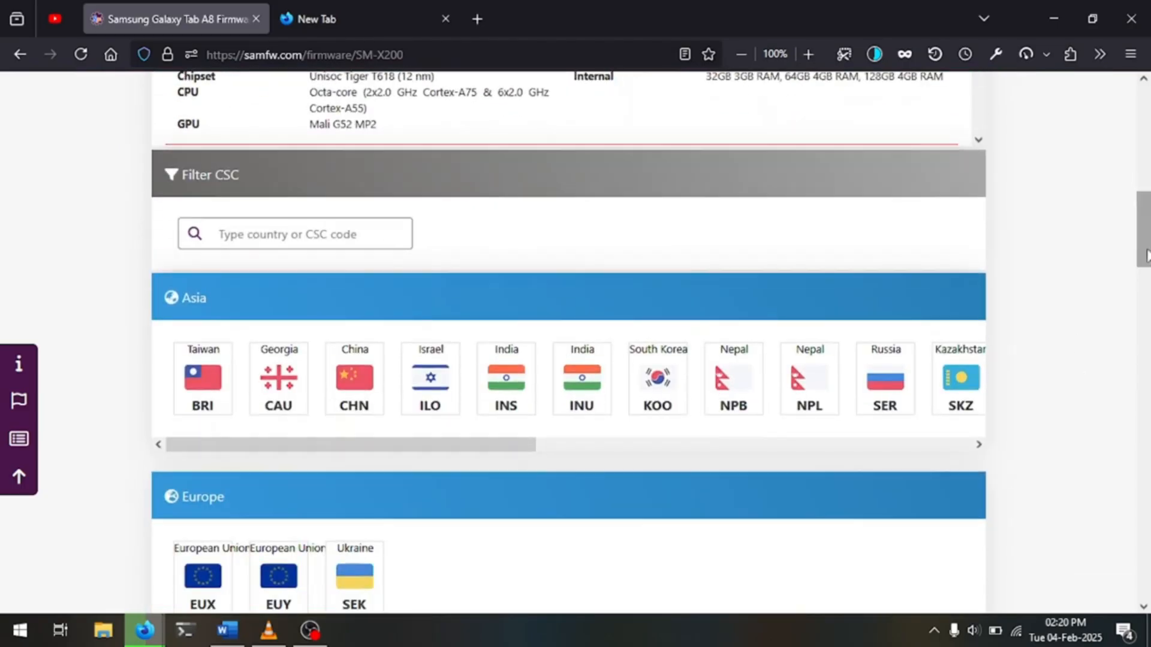
scroll(down, 3)
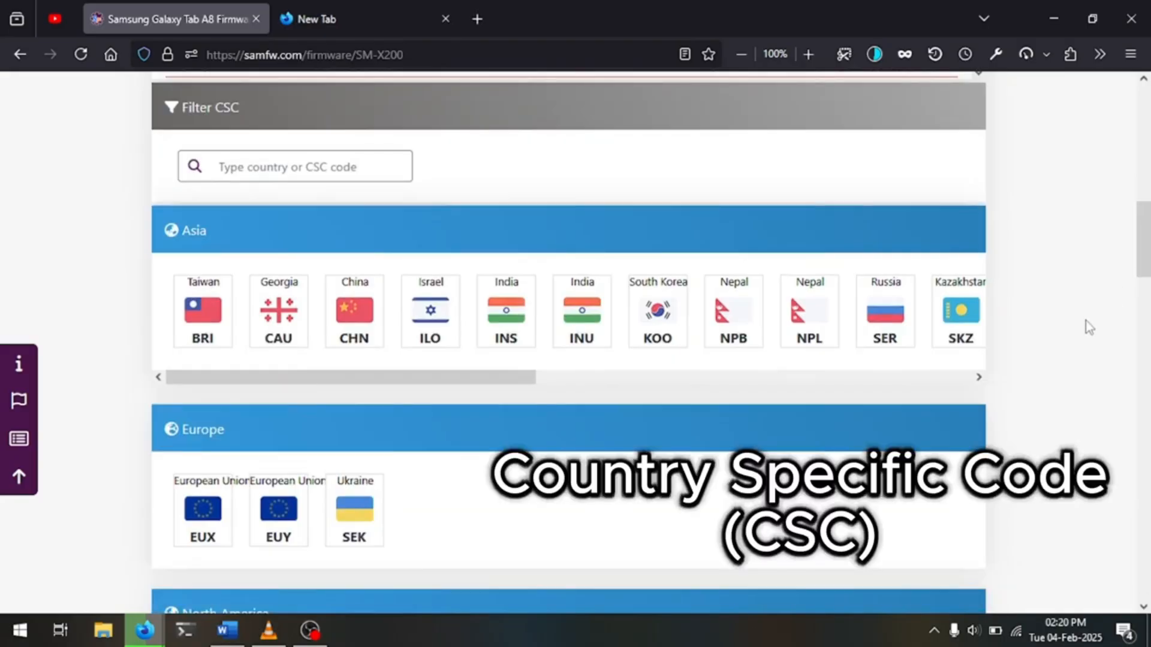
scroll(down, 3)
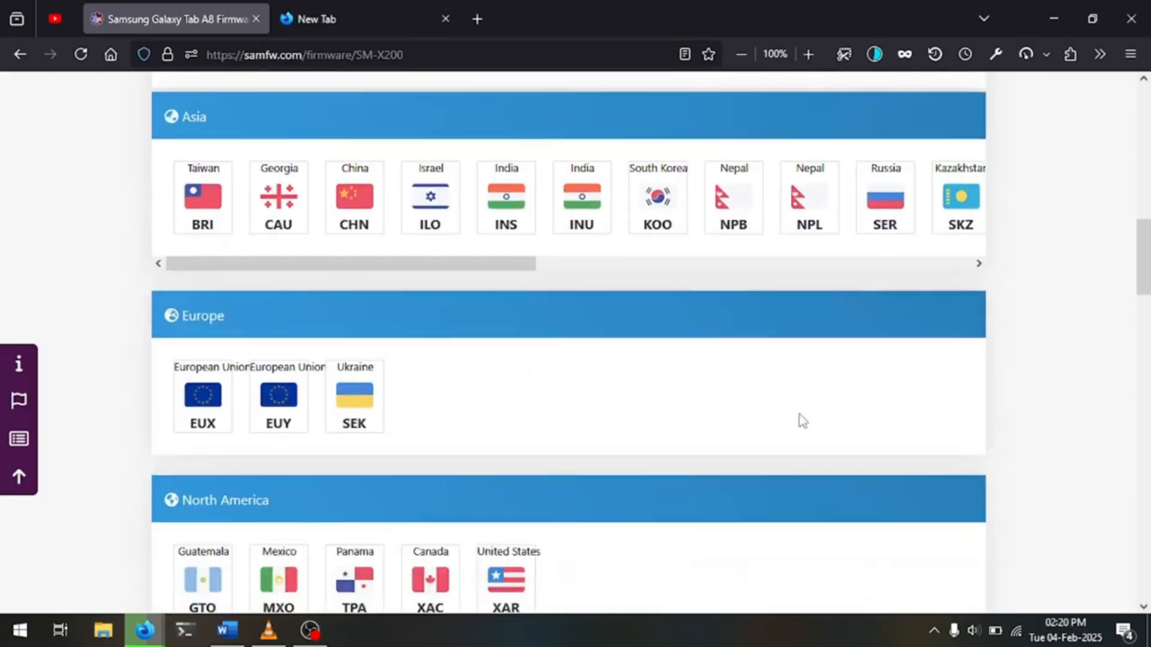
scroll(down, 3)
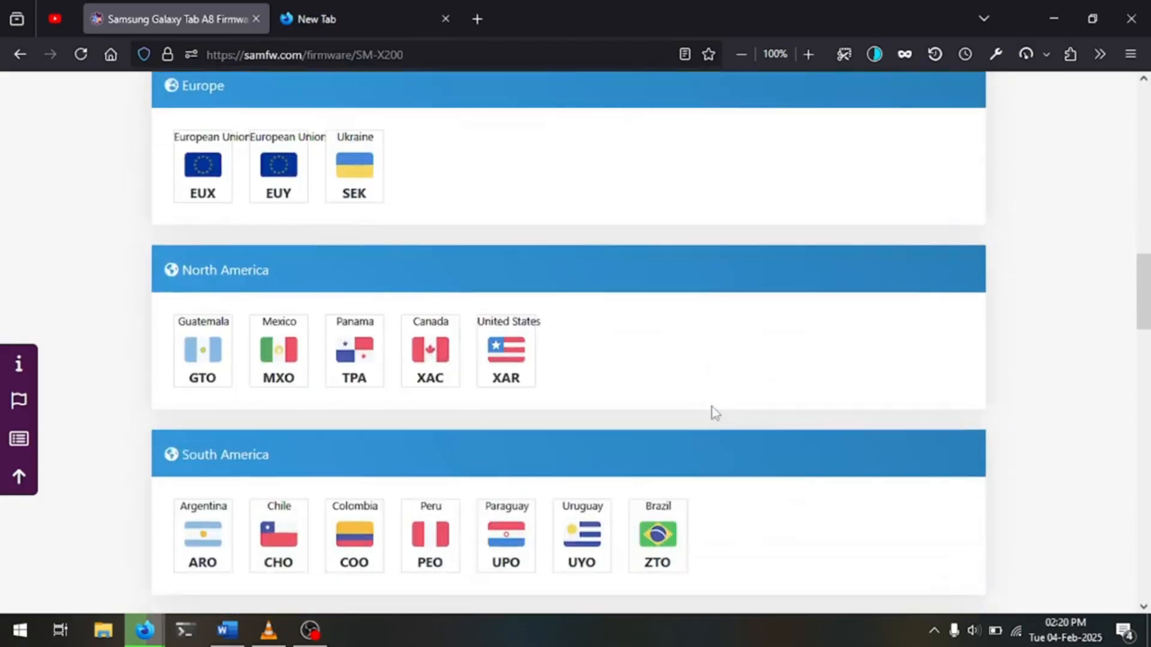
scroll(down, 3)
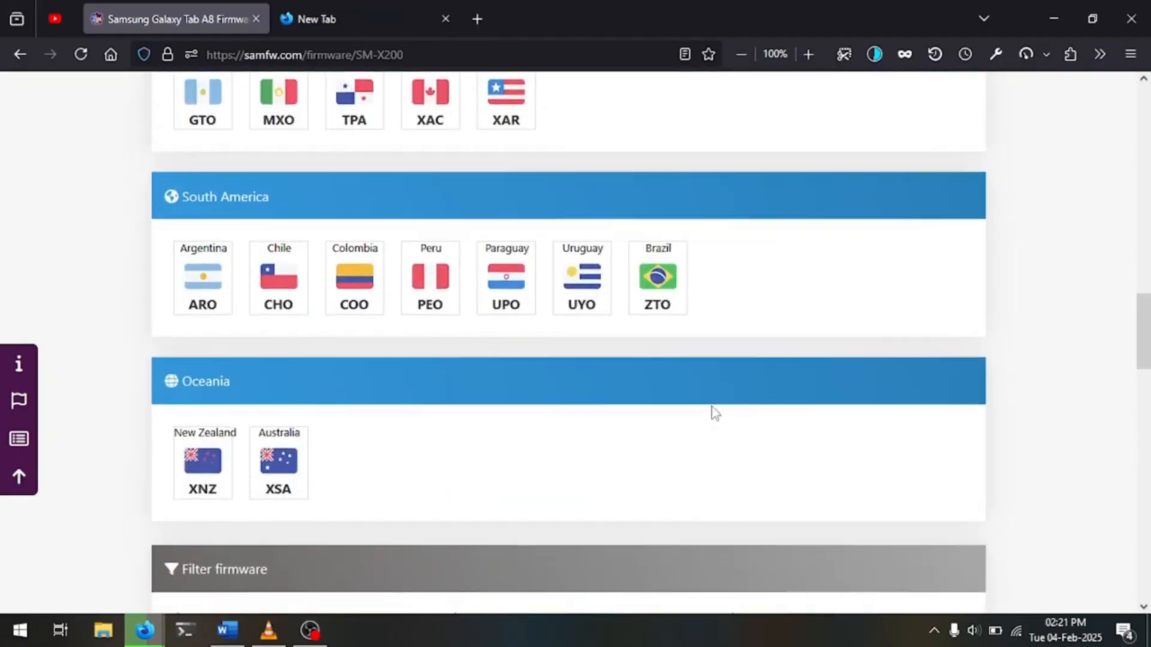
scroll(up, 3)
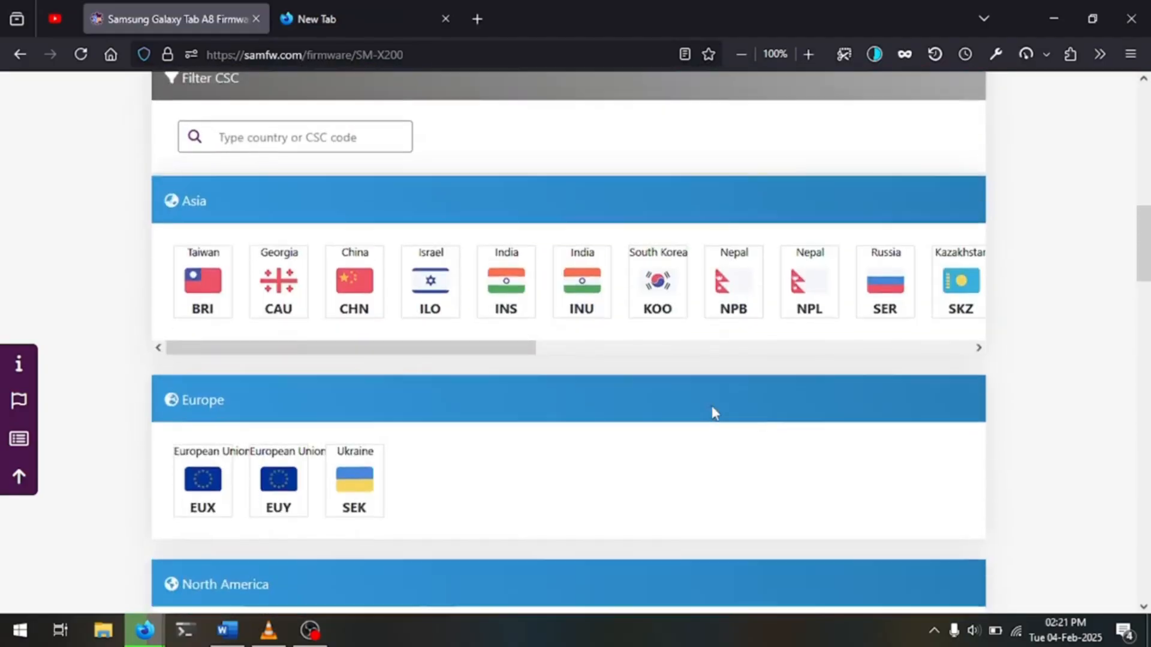
scroll(down, 3)
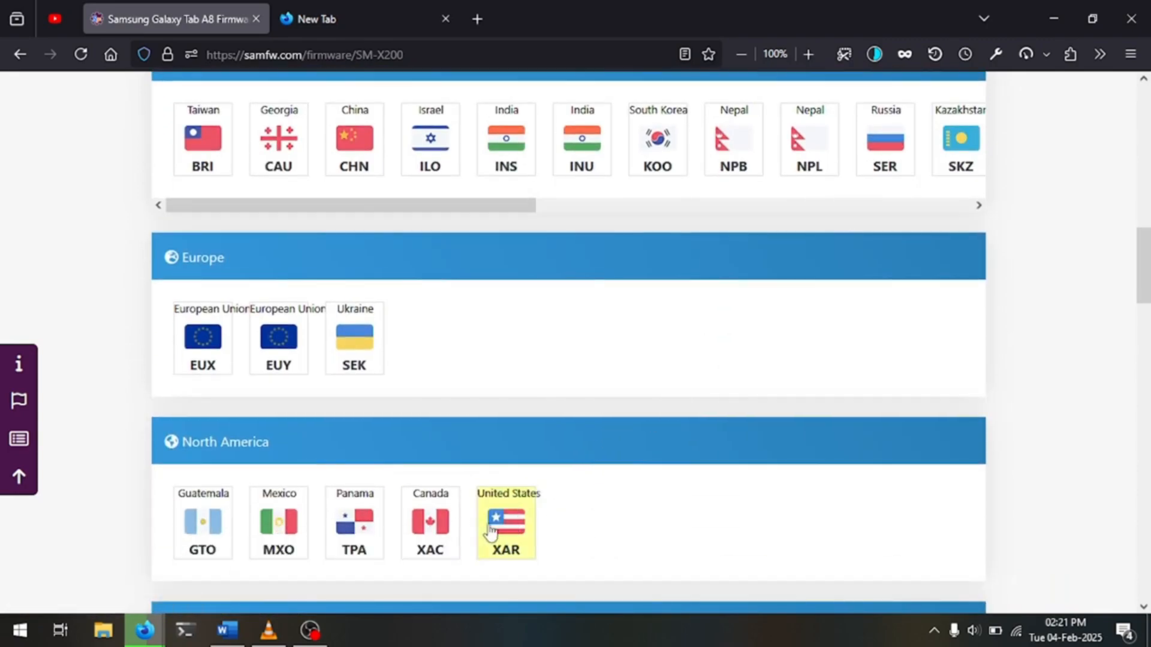
mouse_move(505, 521)
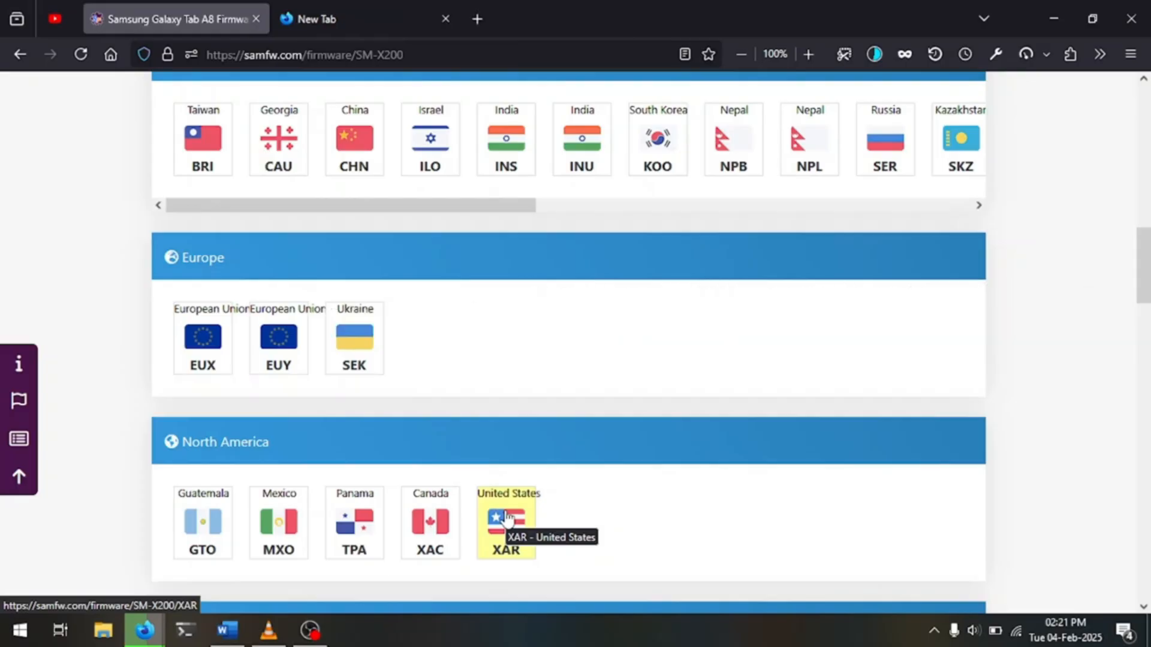
mouse_move(616, 546)
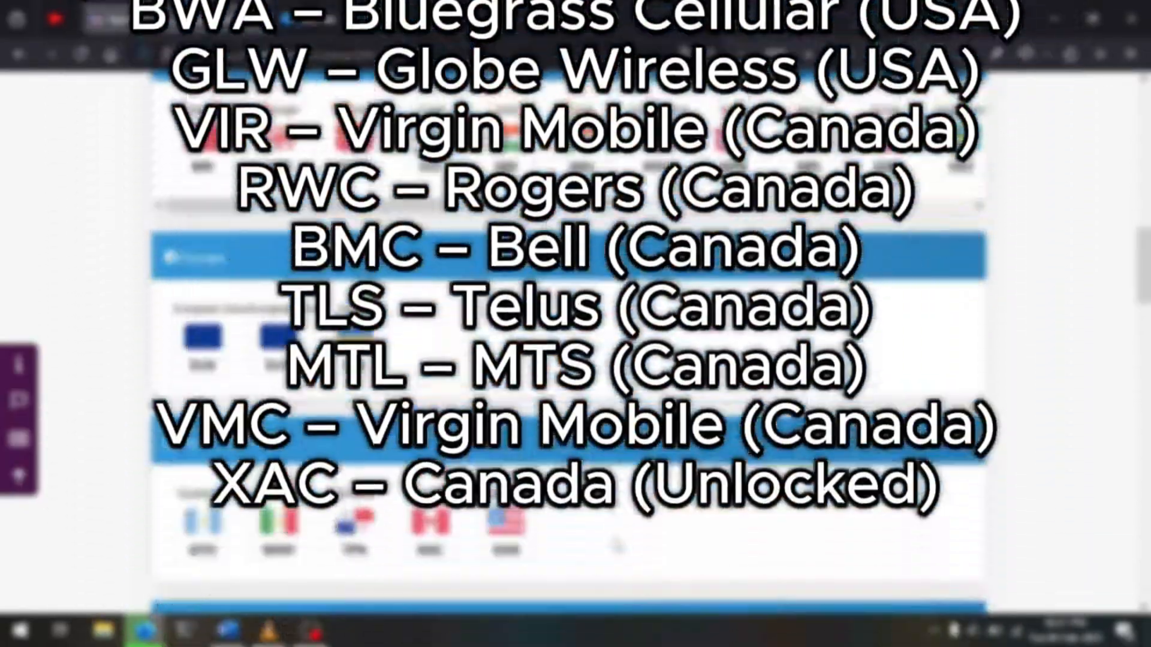
scroll(down, 3)
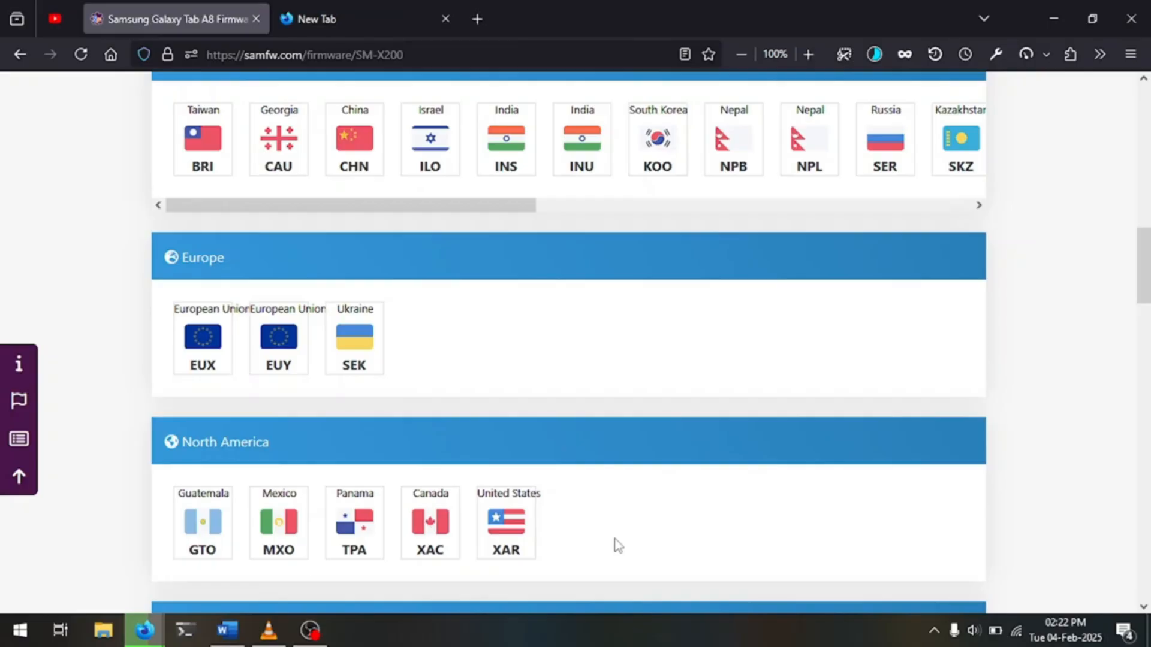
scroll(down, 3)
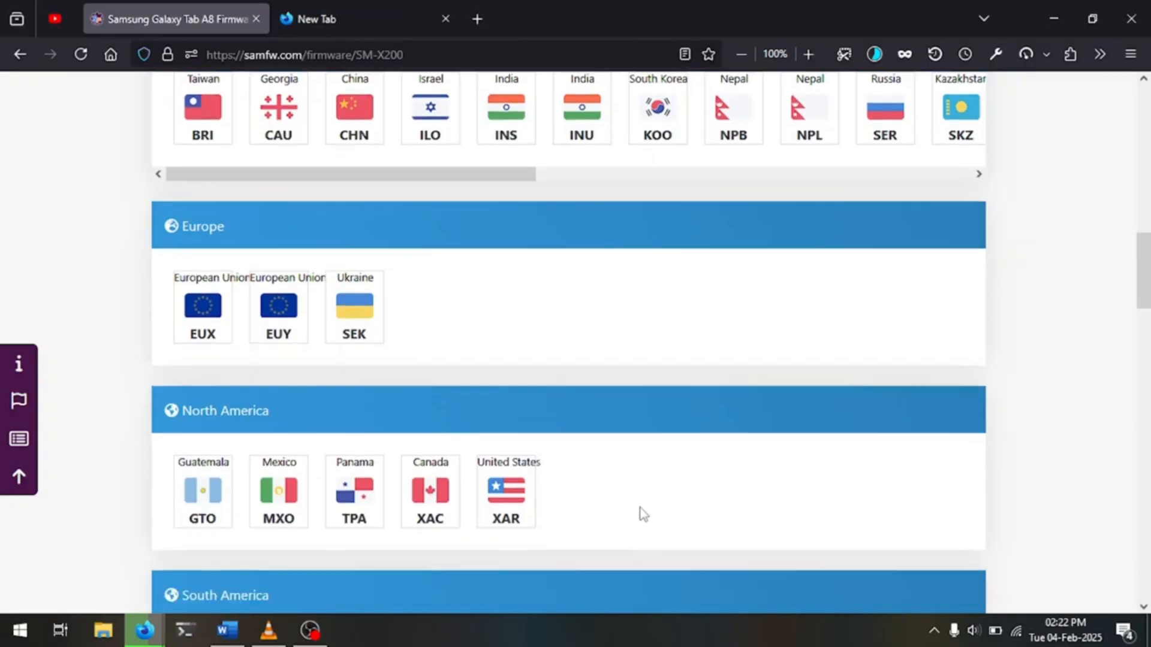
scroll(down, 3)
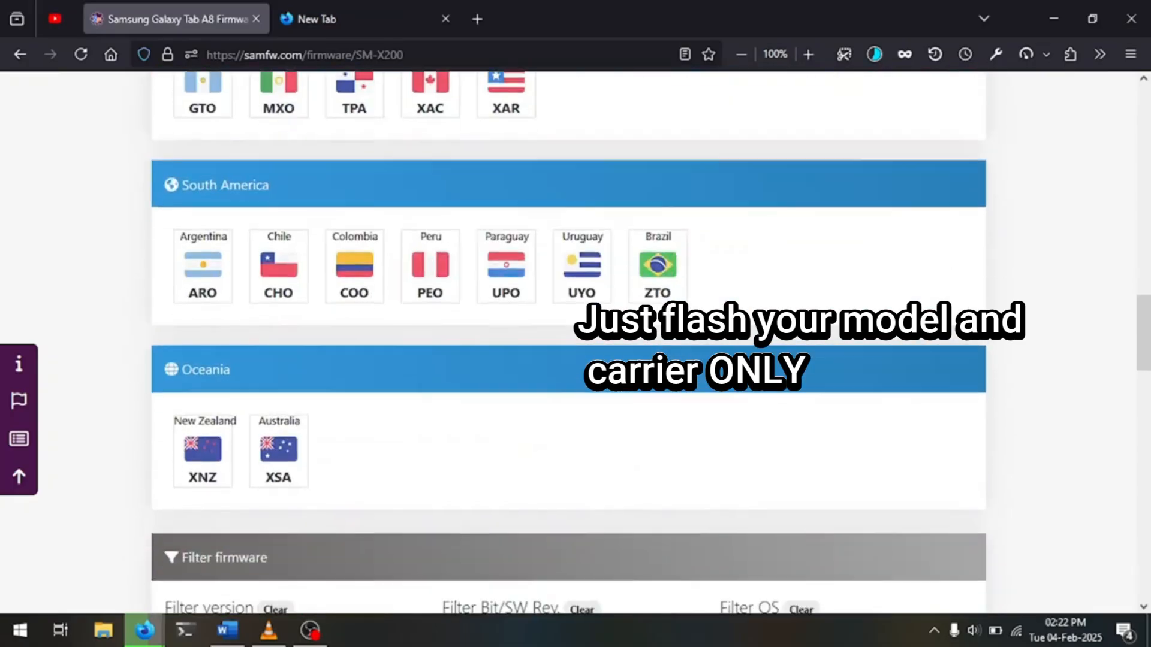
scroll(up, 3)
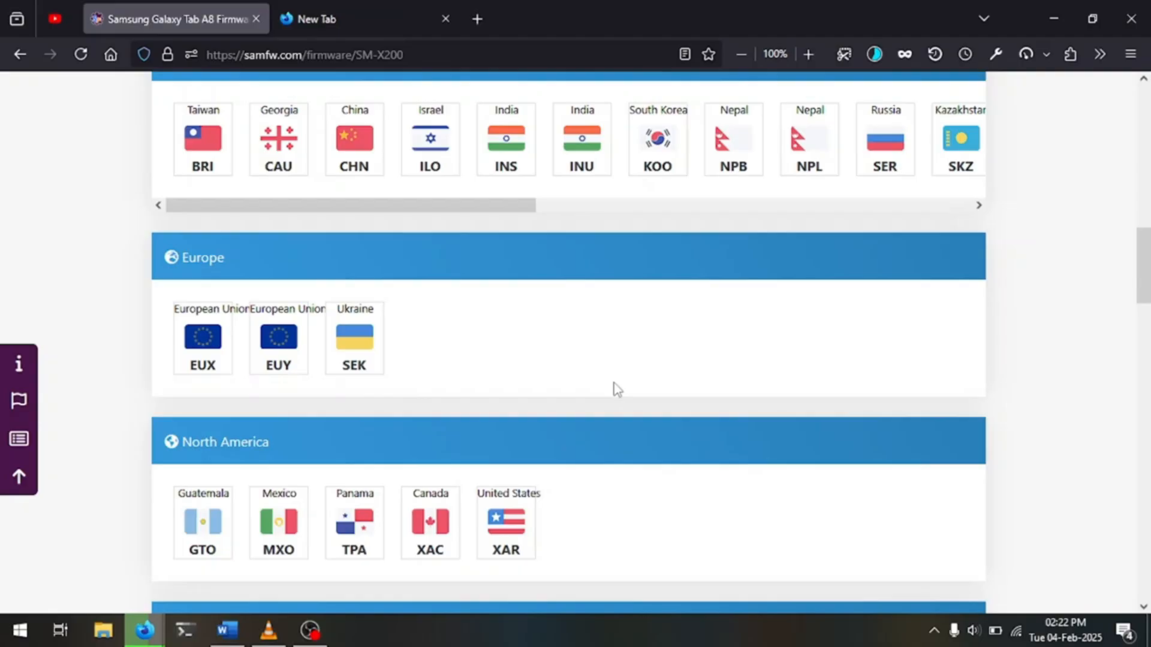
Choose United States XAR firmware and bring up the Bit/SW REV. explanation in a new tab
click(505, 522)
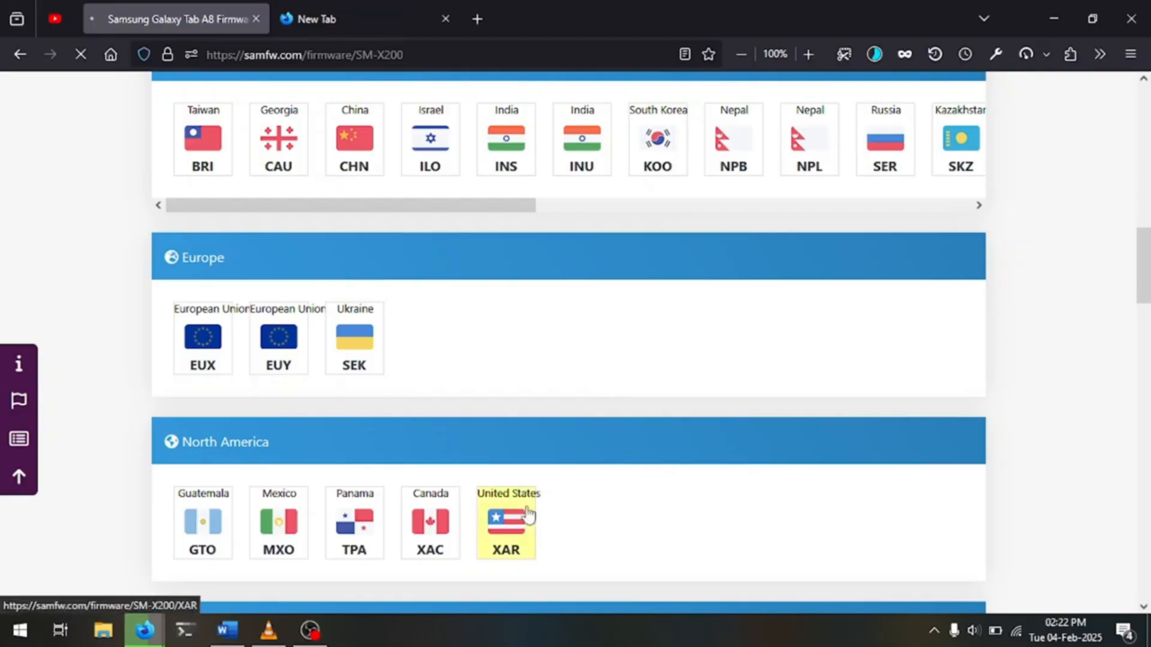
click(506, 522)
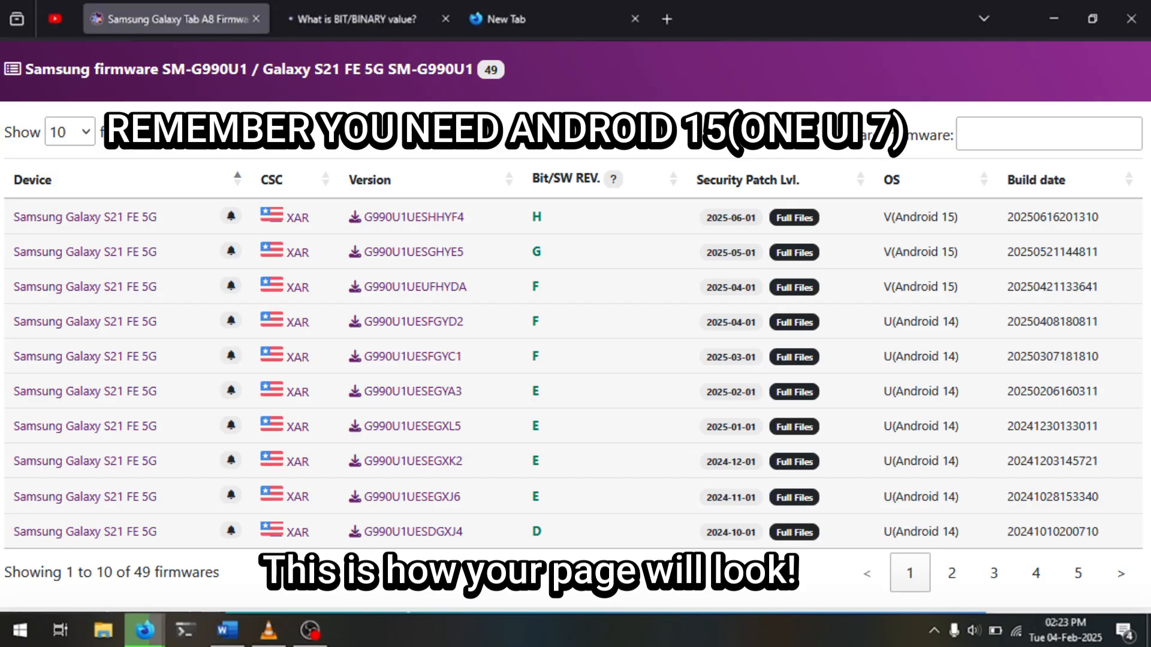
In the BIT/BINARY article, highlight that firmware must have equal or higher current SW REV
click(352, 18)
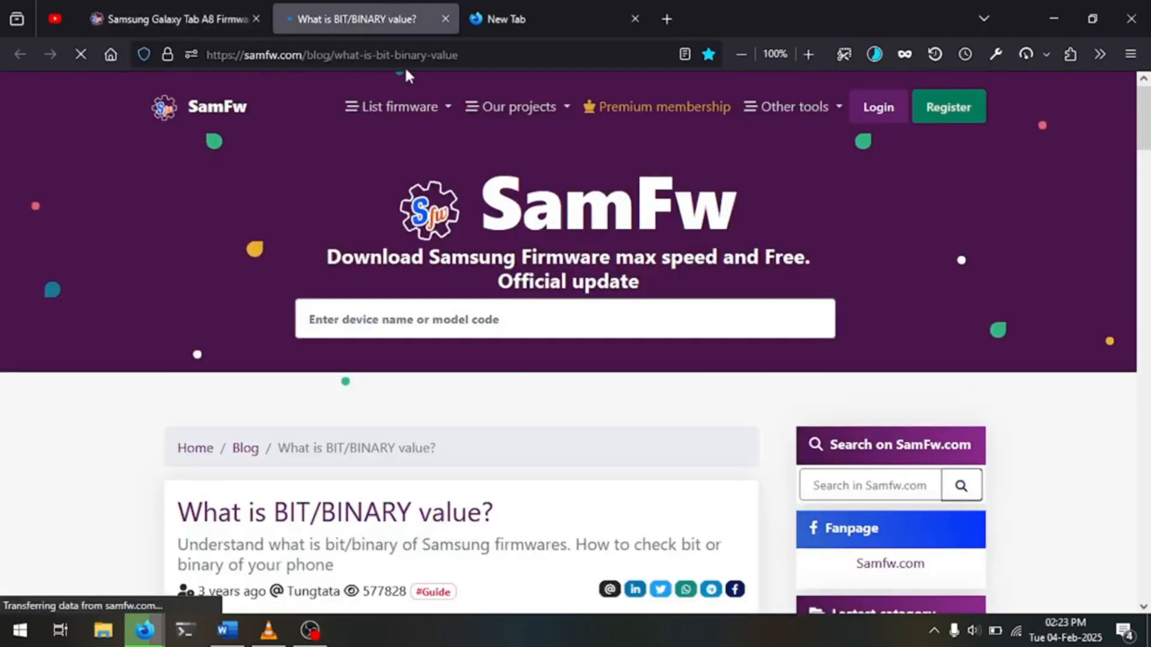
scroll(down, 3)
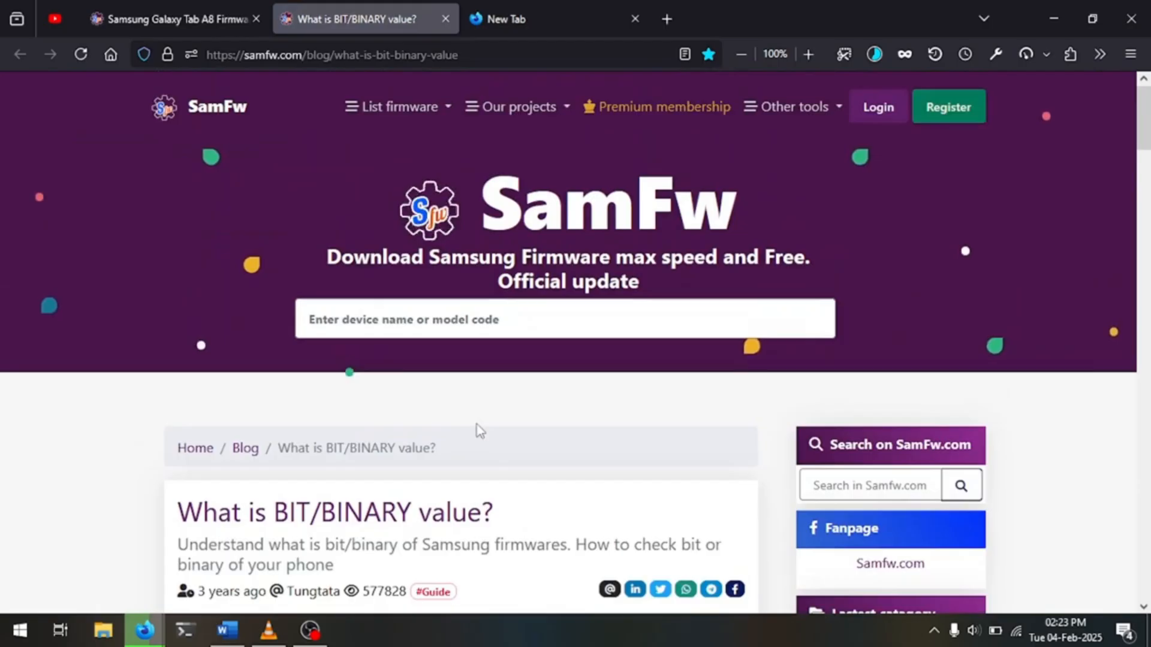
scroll(down, 3)
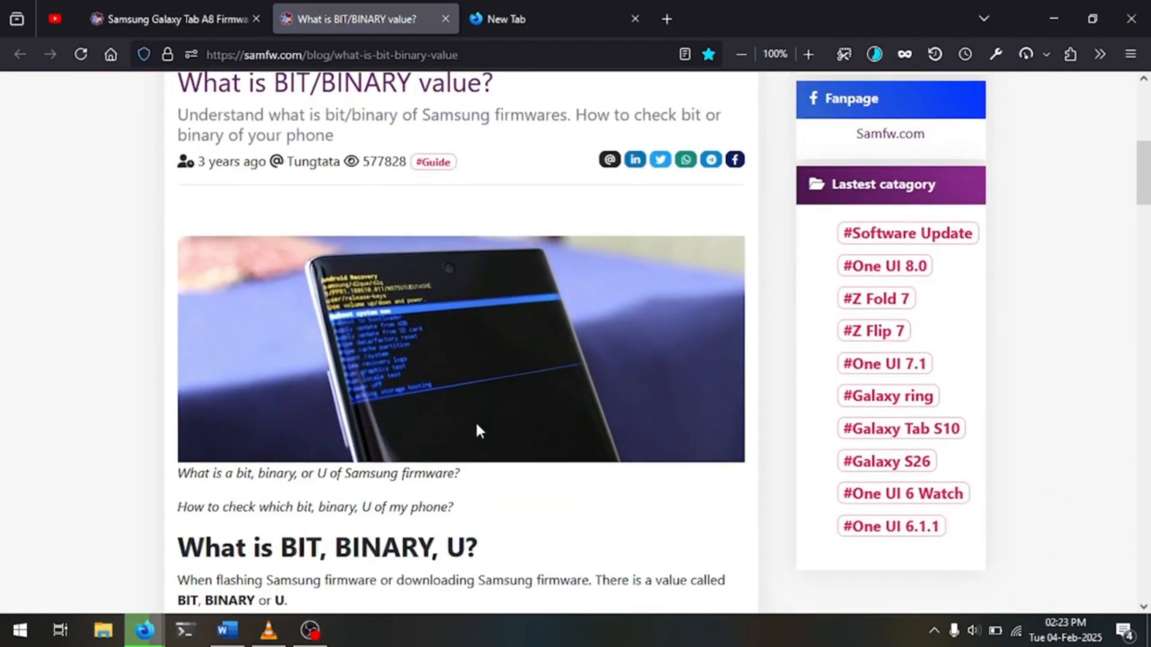
scroll(down, 3)
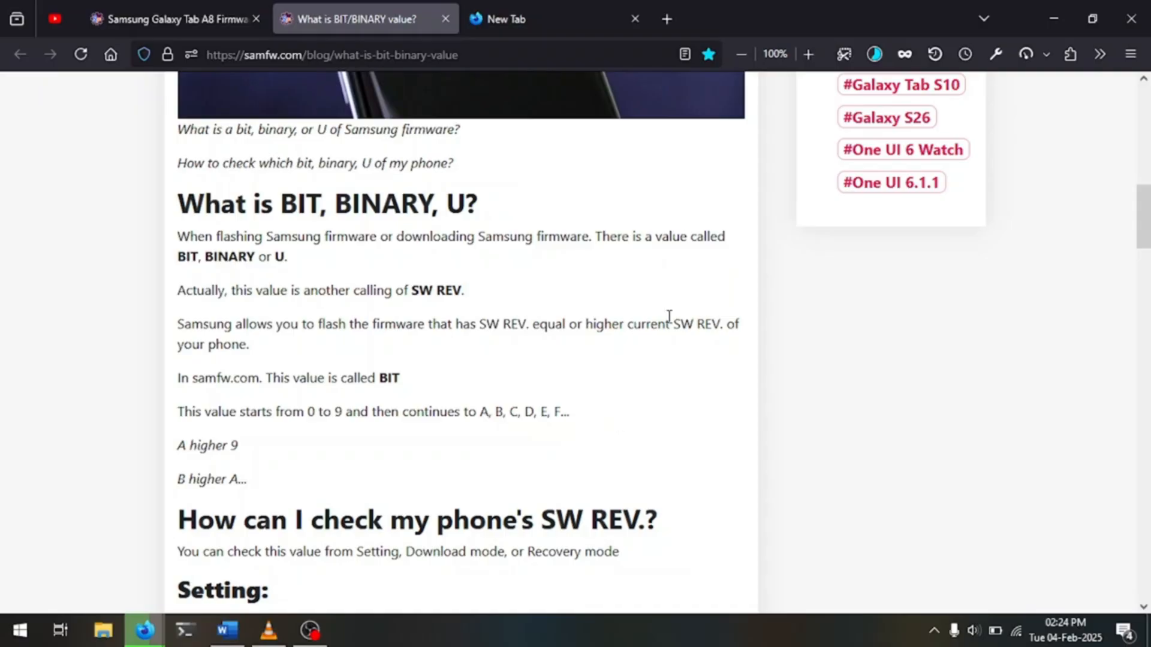
mouse_move(528, 324)
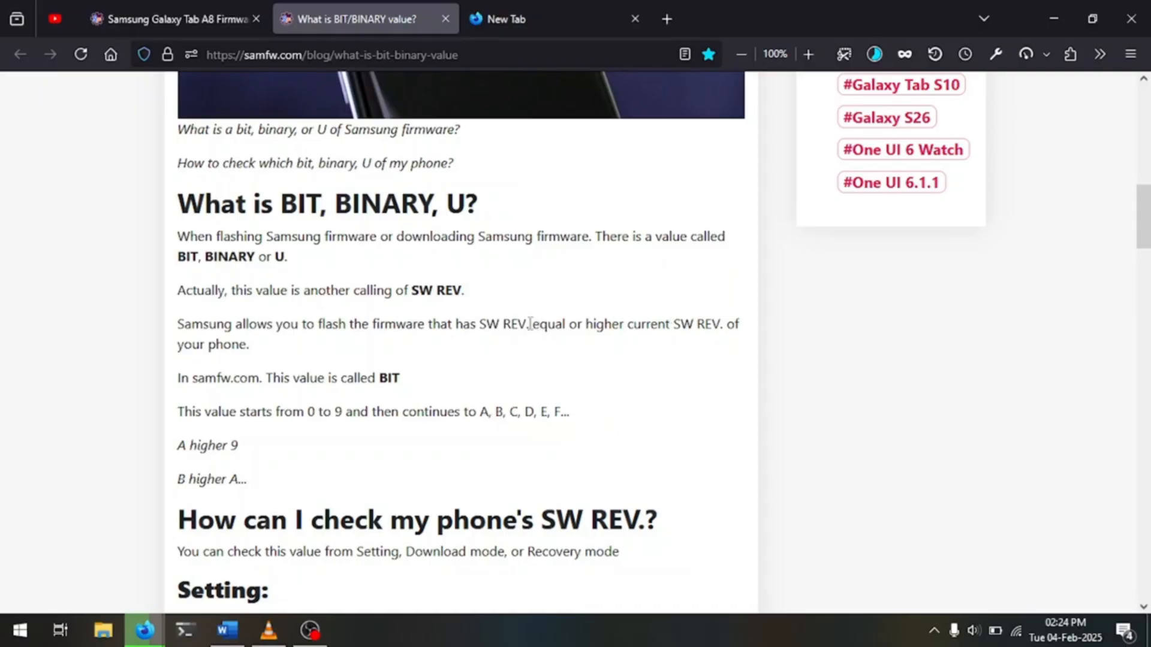
drag(532, 324, 669, 323)
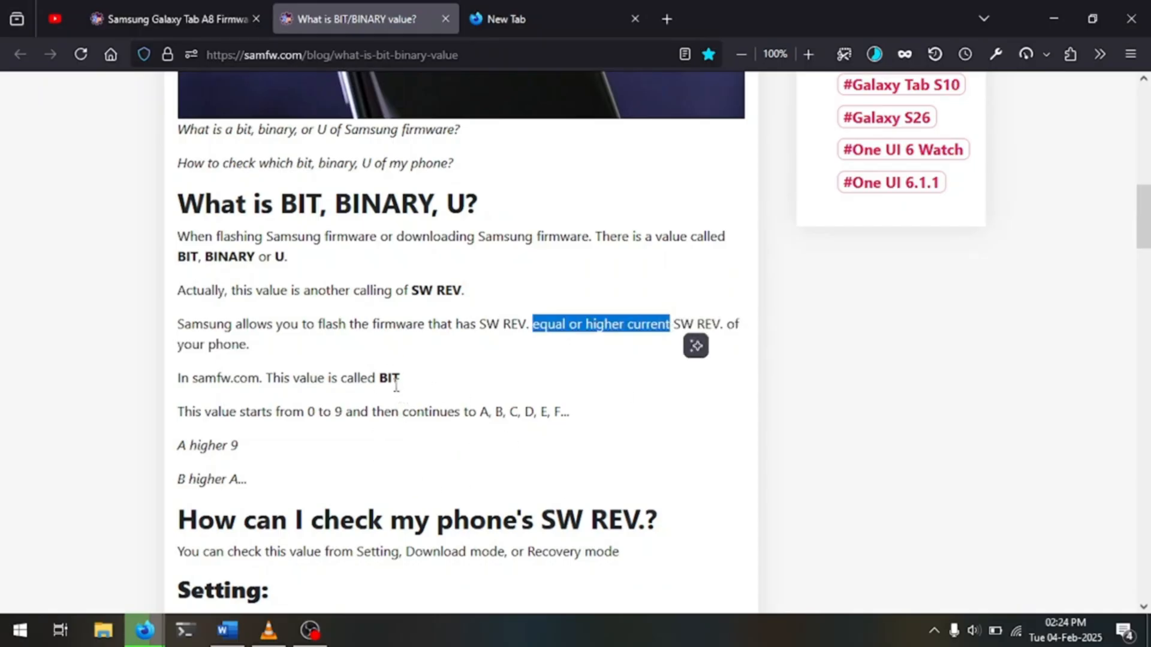
mouse_move(358, 439)
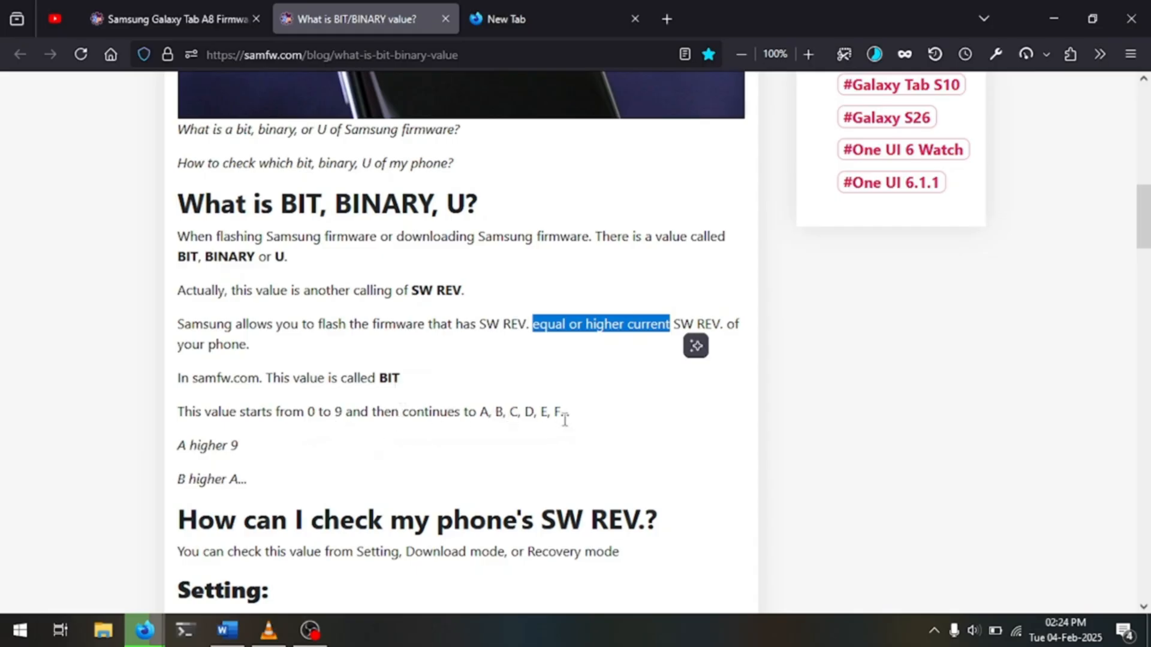
mouse_move(204, 466)
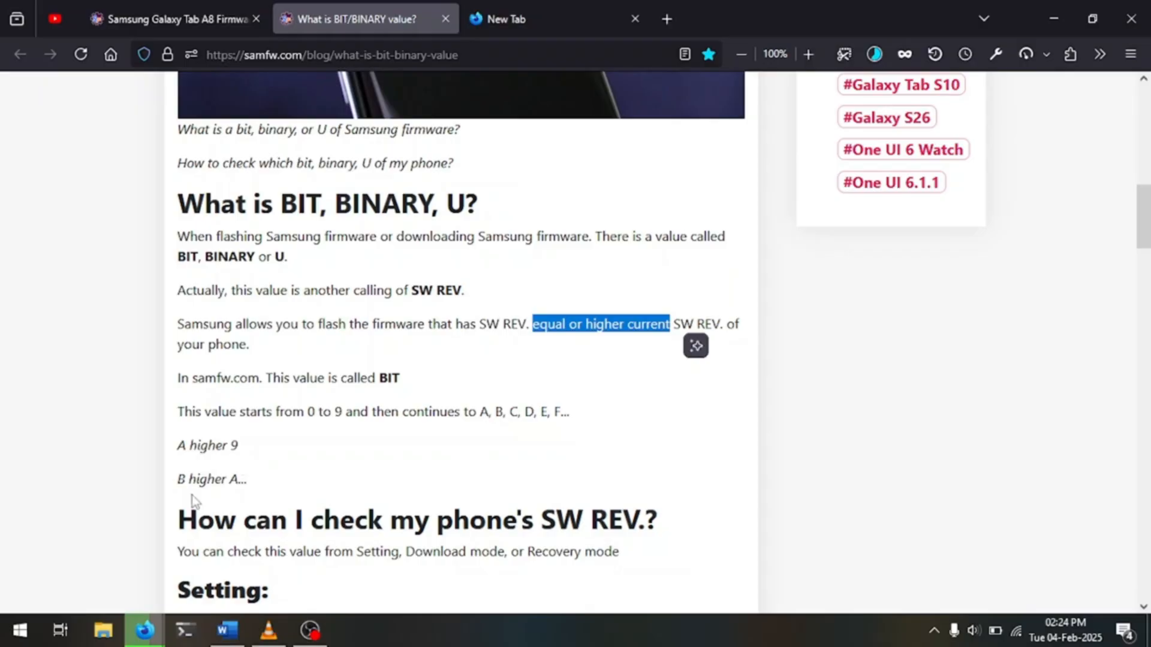
mouse_move(402, 452)
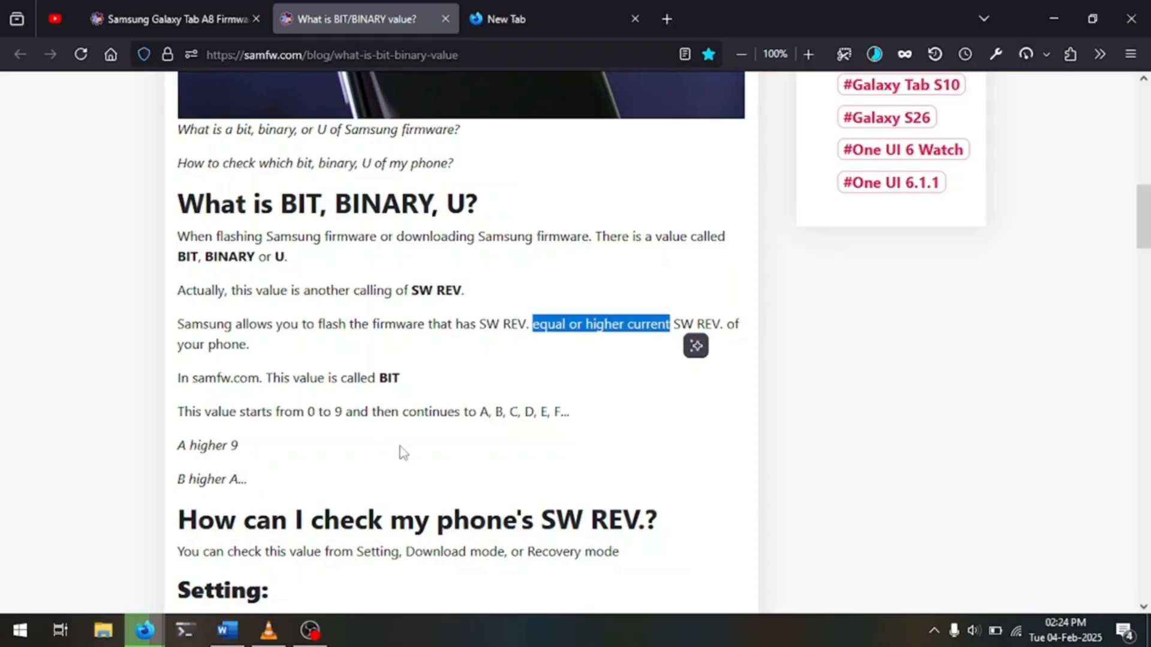
Scroll further and highlight the warning against flashing firmware with a lower SW REV
scroll(down, 3)
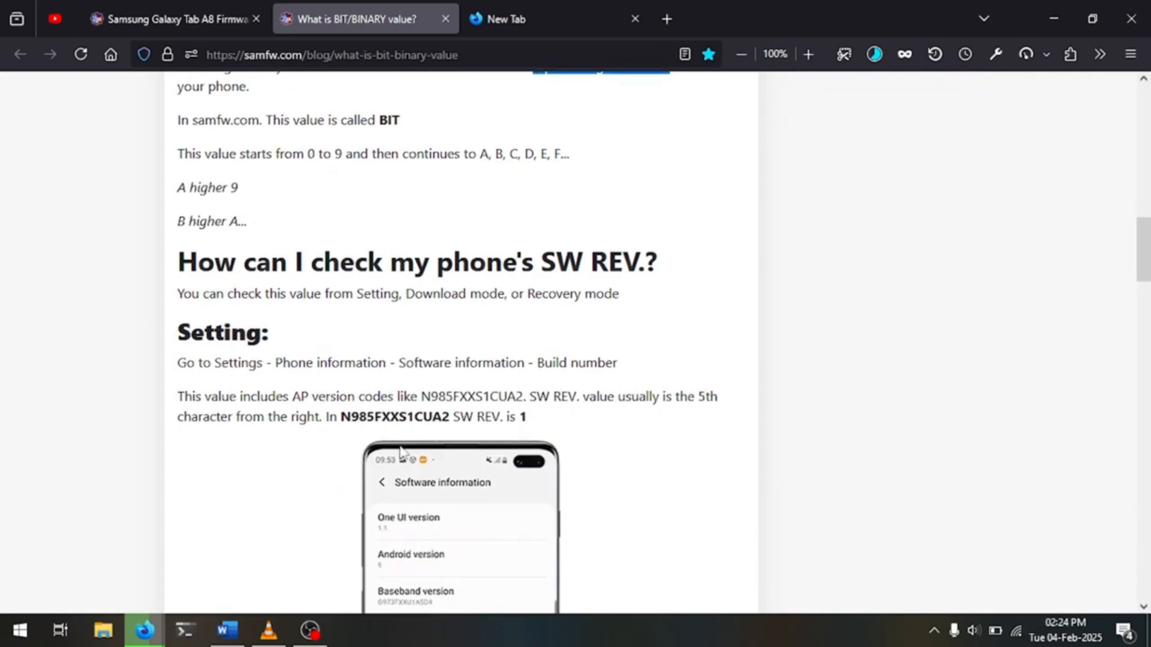
scroll(down, 3)
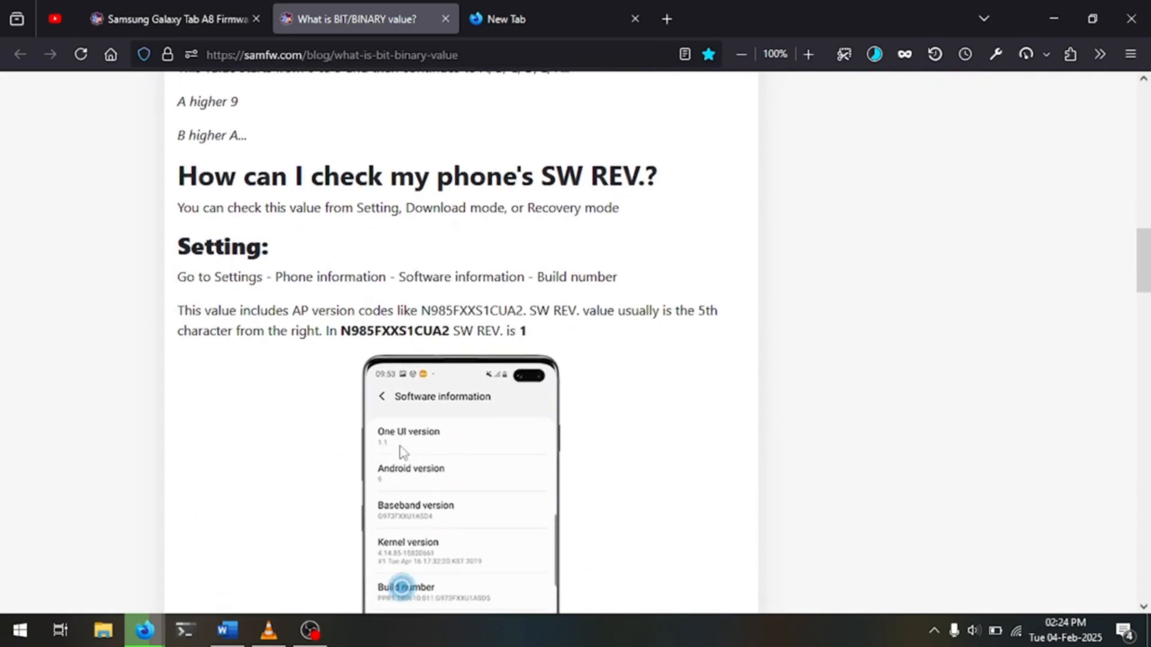
scroll(down, 3)
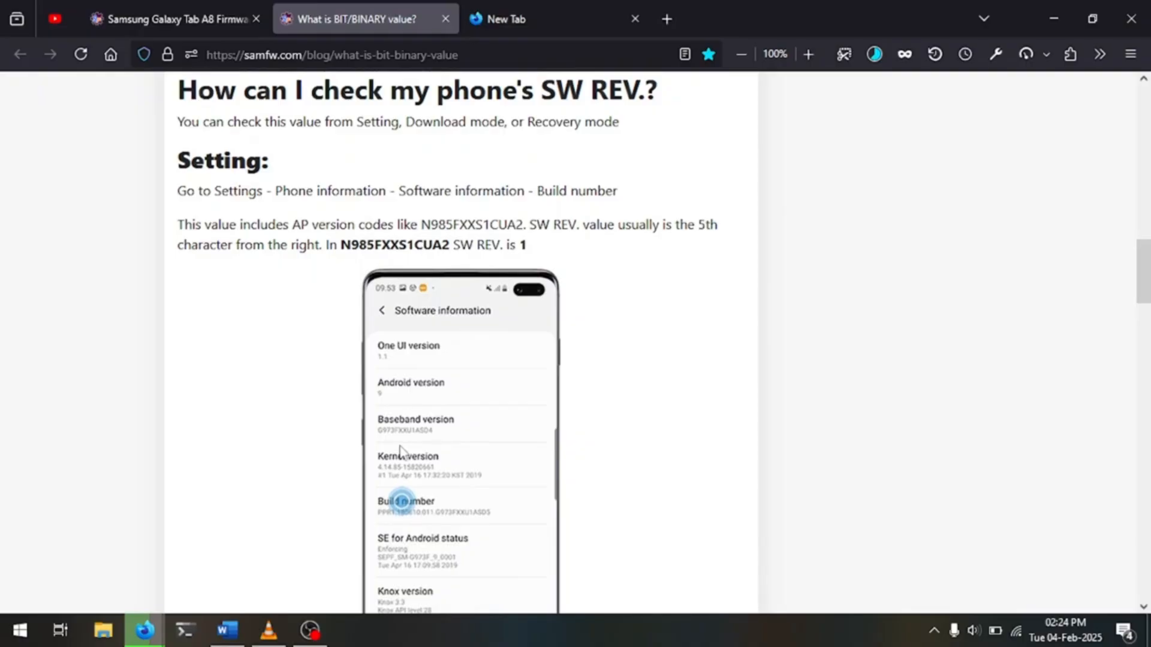
scroll(down, 3)
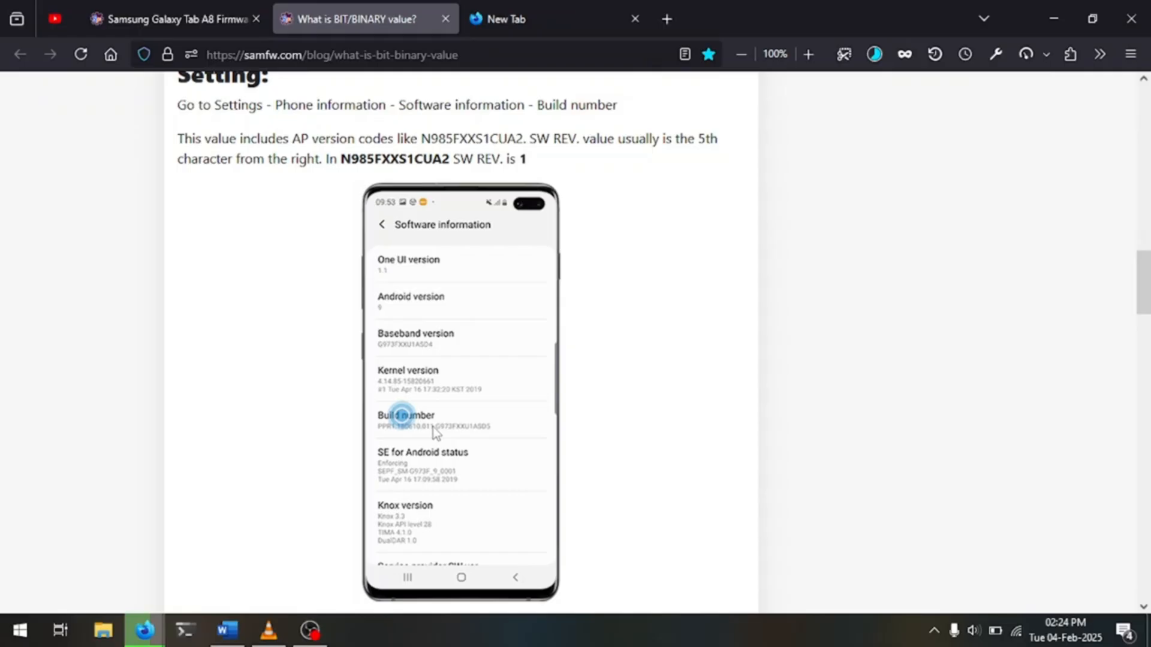
scroll(down, 3)
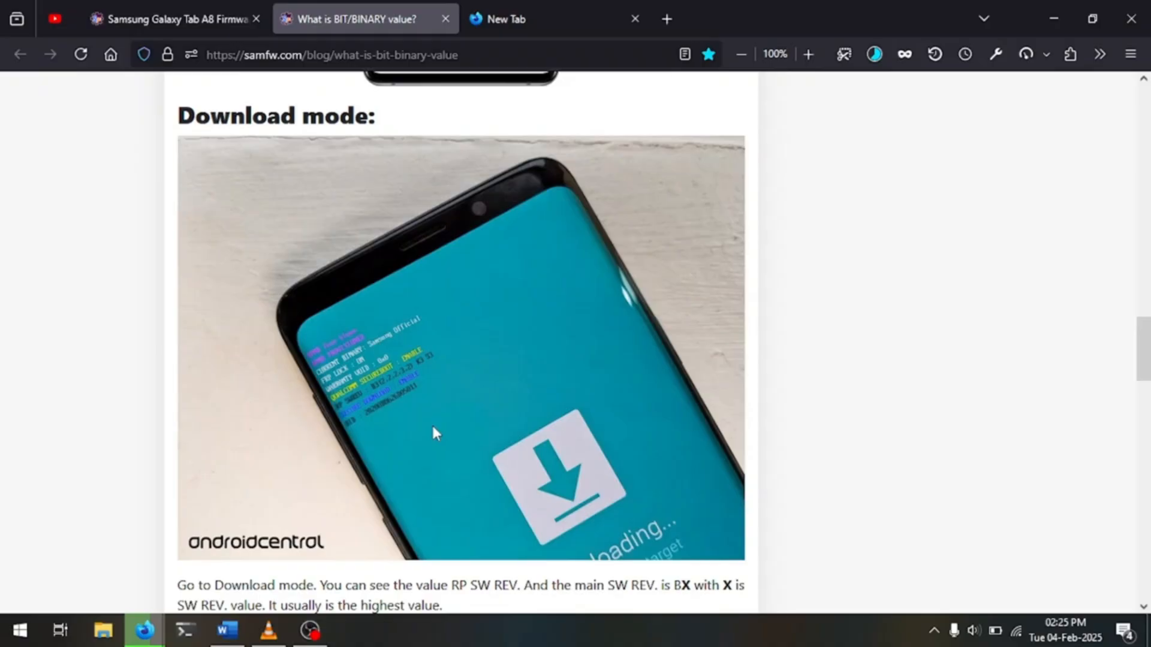
scroll(down, 3)
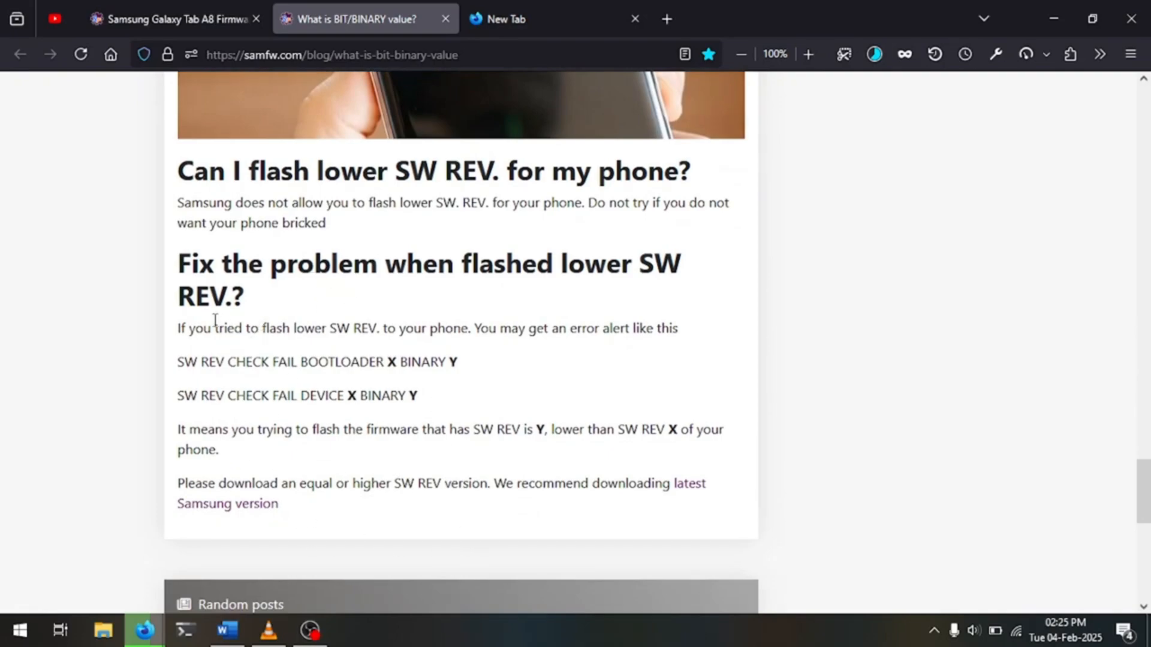
drag(177, 203, 326, 222)
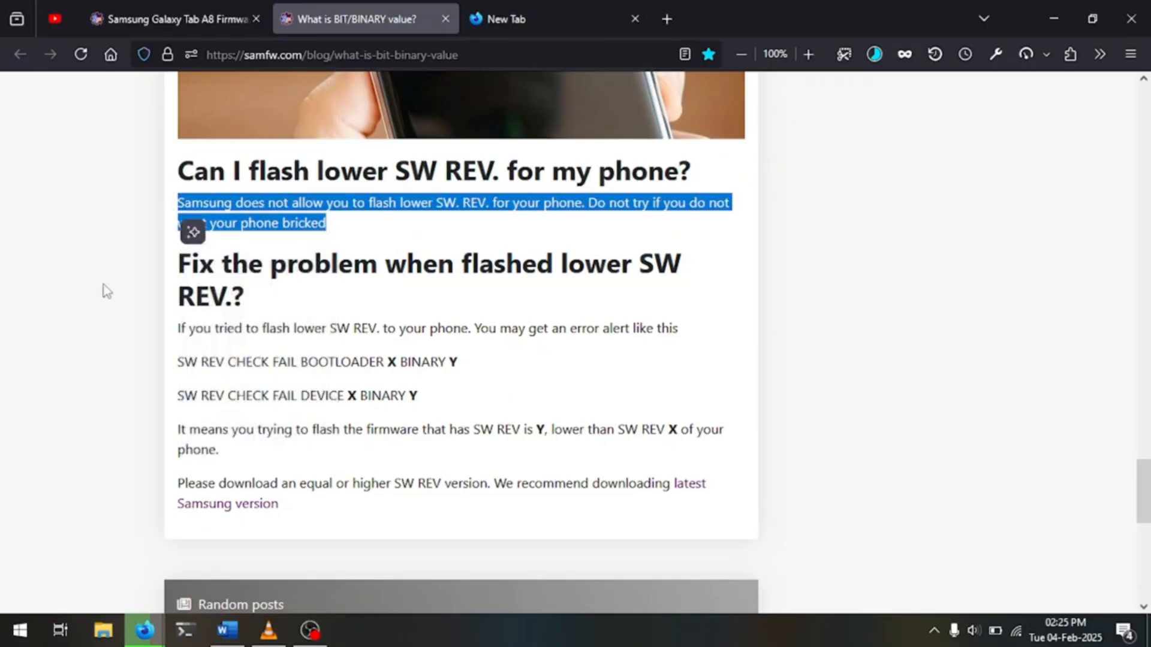
mouse_move(65, 352)
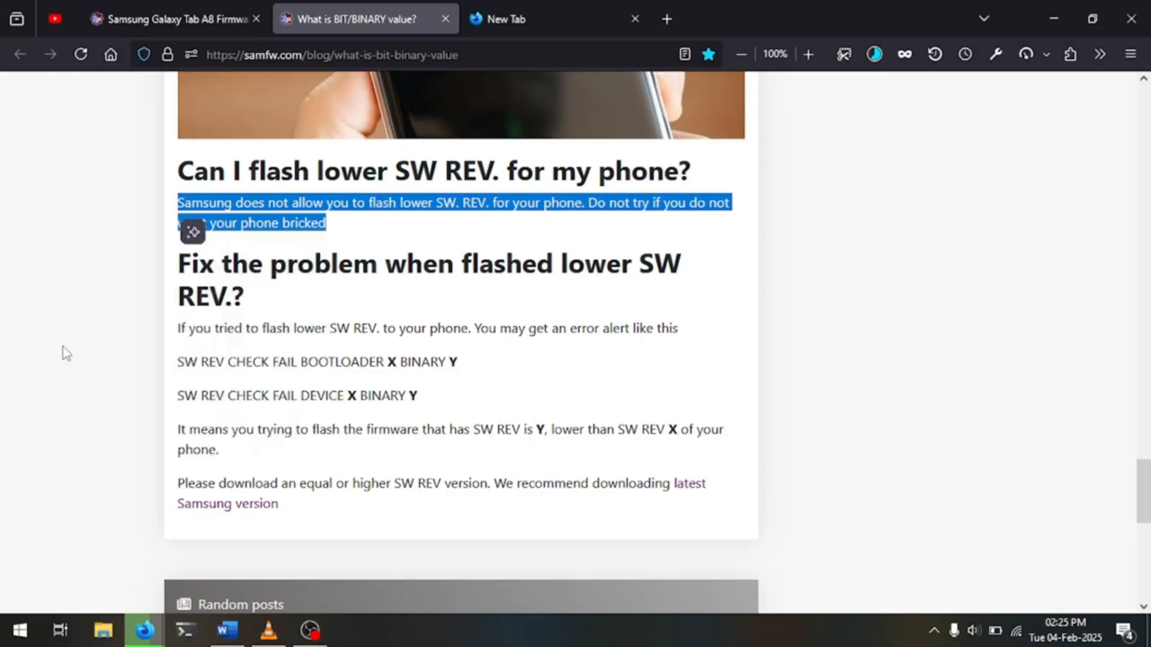
mouse_move(88, 335)
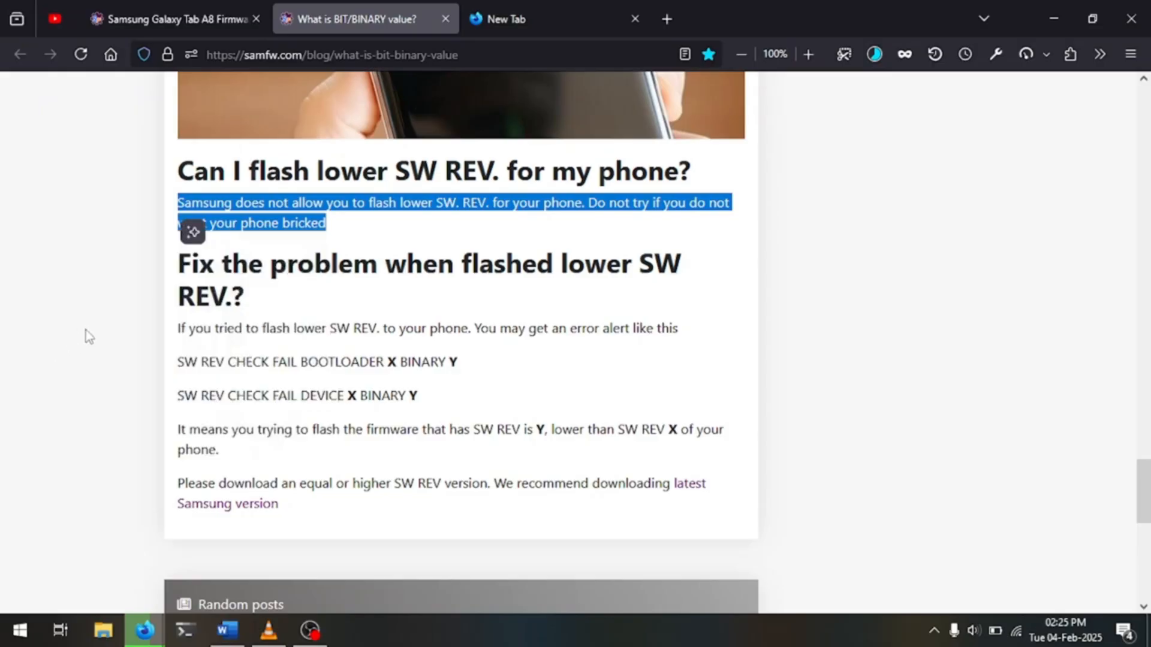
Return to the SM-X200 XAR list and choose the newest firmware X200XXS5DXJ5, SW REV. 5
click(173, 18)
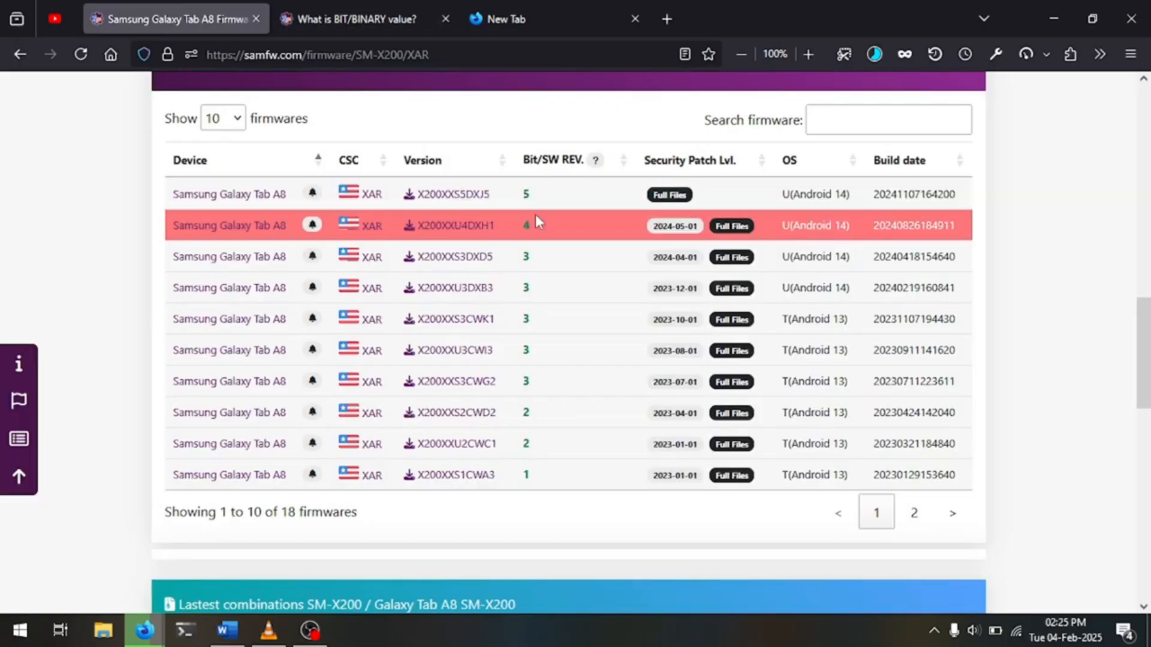
click(349, 19)
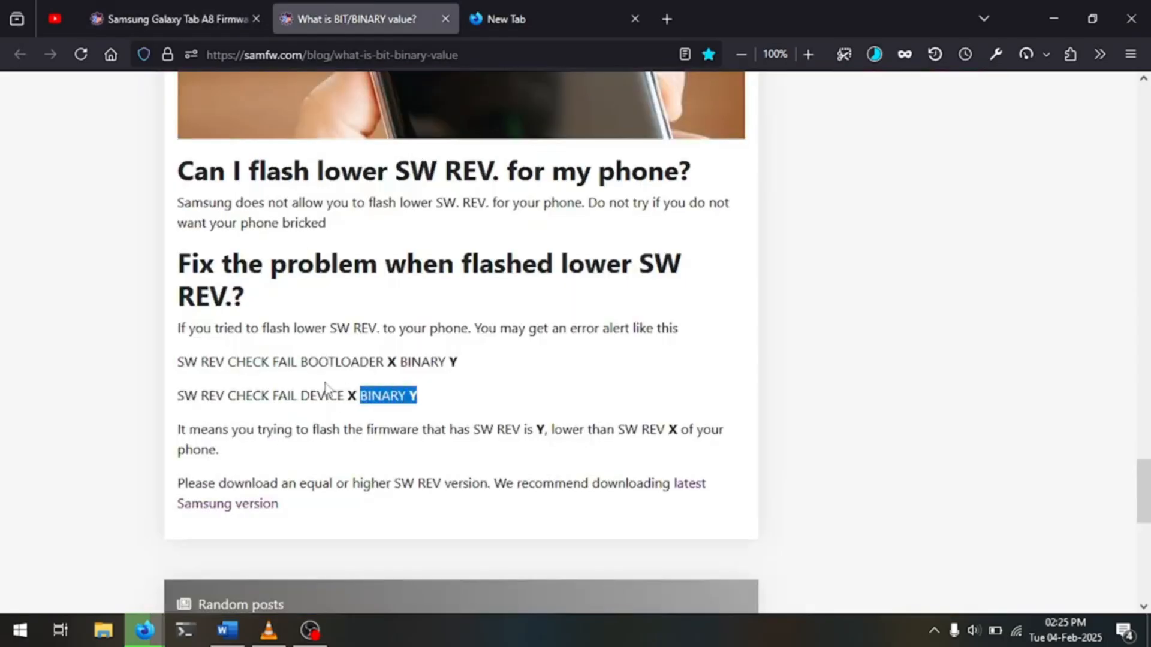
click(173, 19)
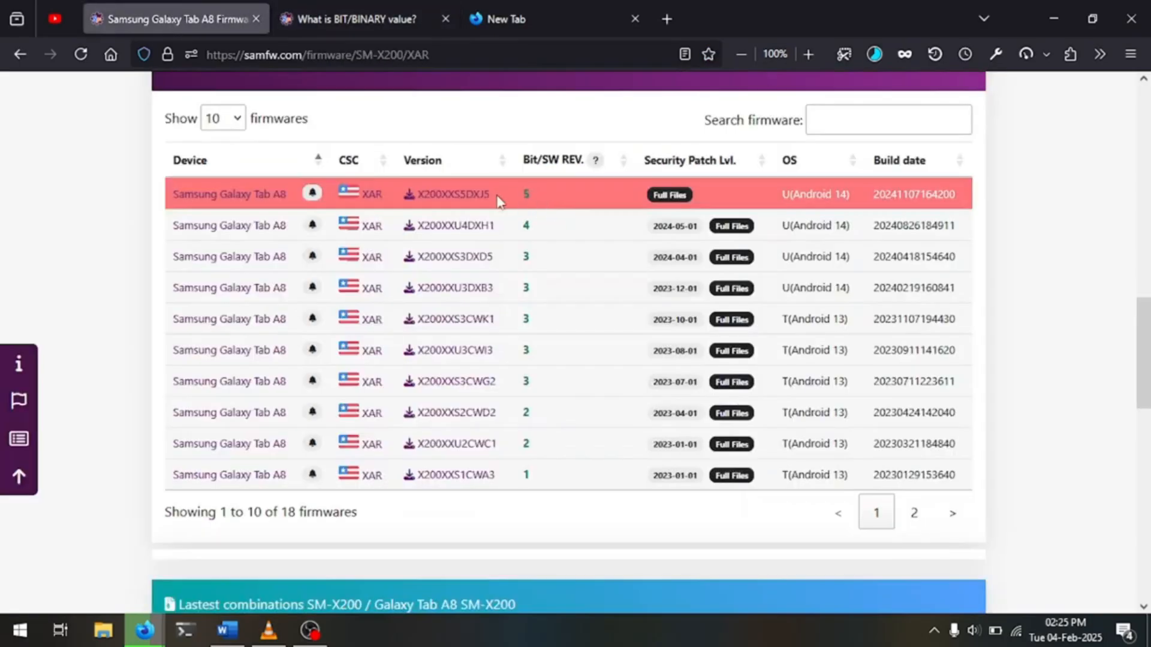
mouse_move(534, 211)
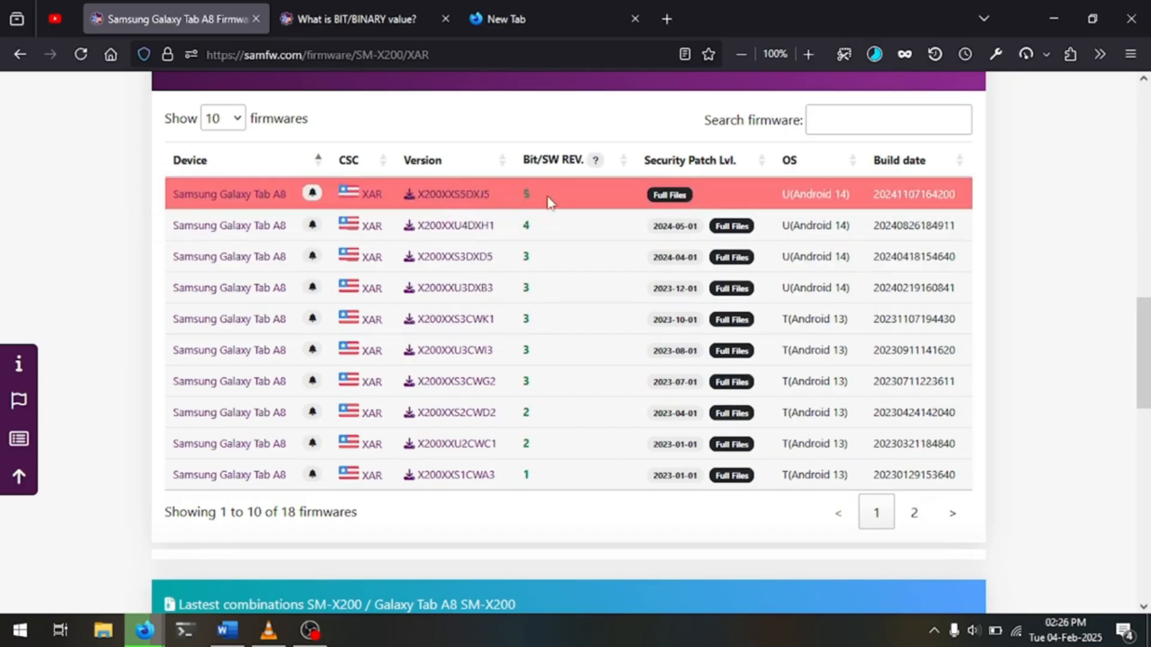
mouse_move(497, 213)
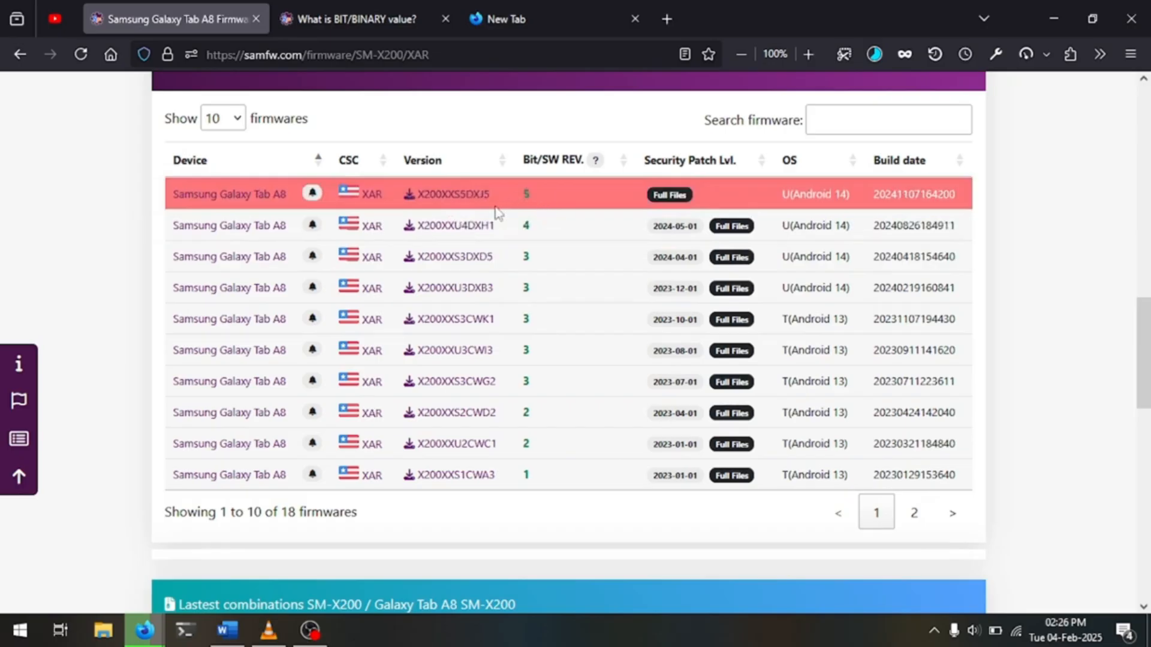
mouse_move(429, 225)
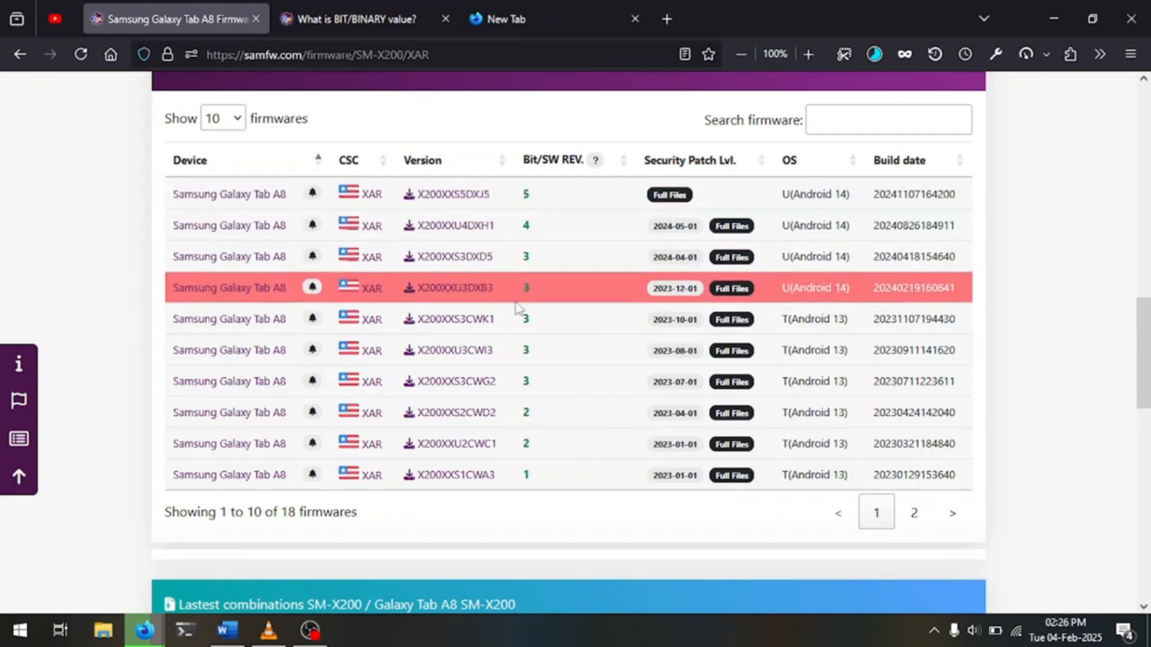
mouse_move(514, 225)
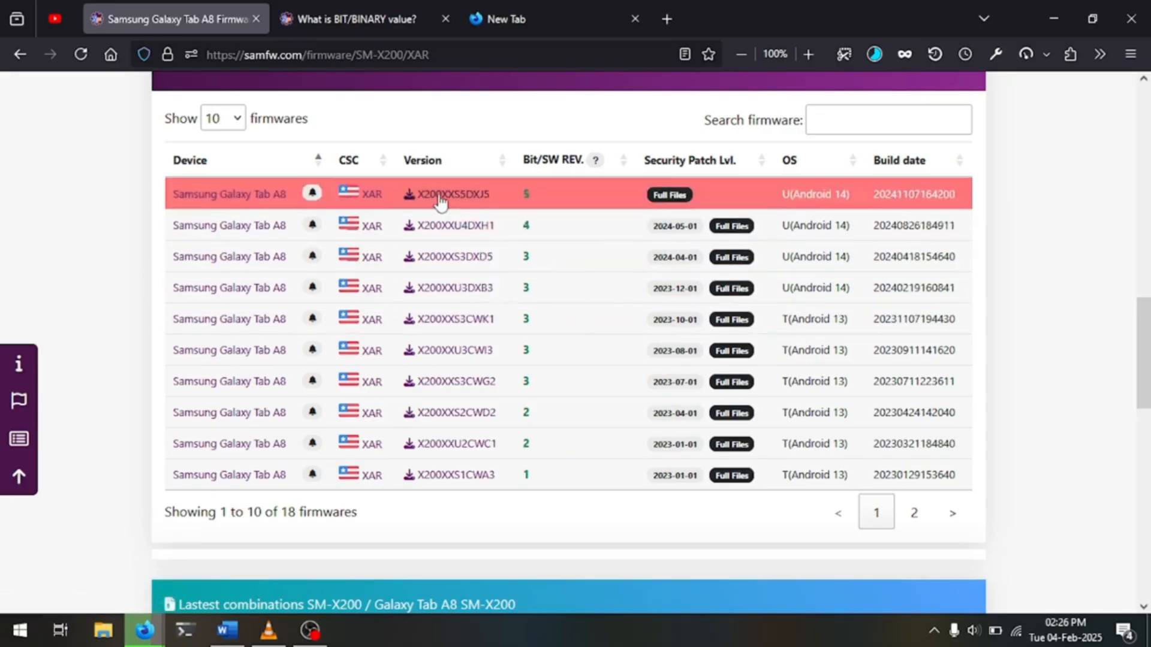
click(451, 195)
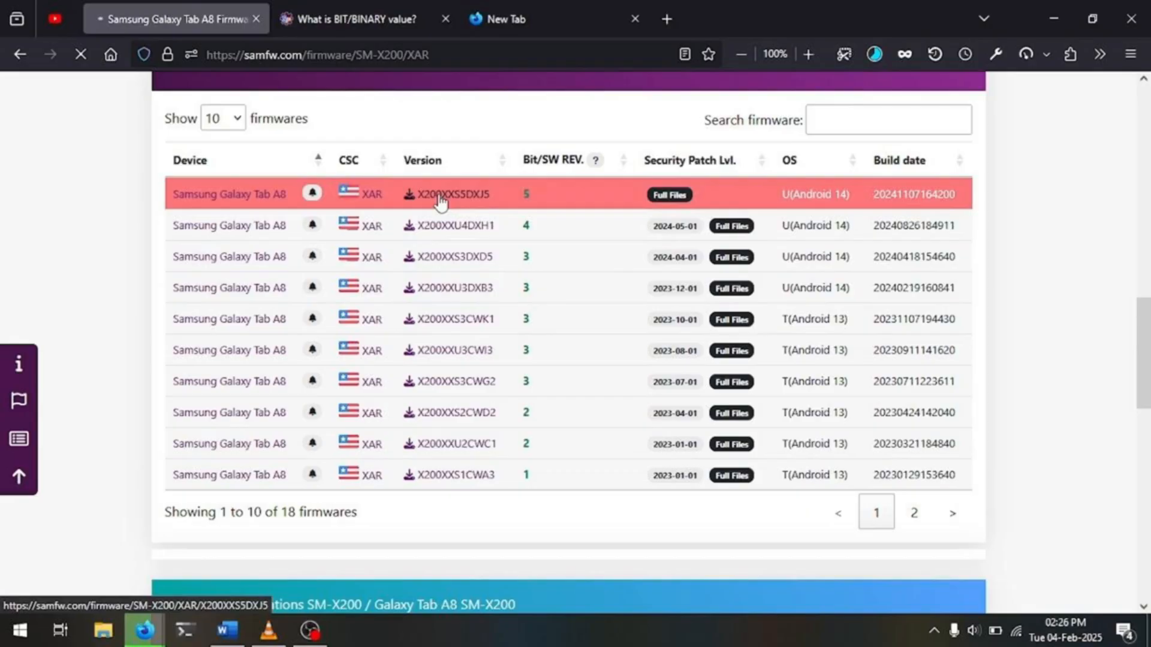
Start downloading X200XXS5DXJ5 from the SamFw 2 server and check the downloads panel
click(446, 195)
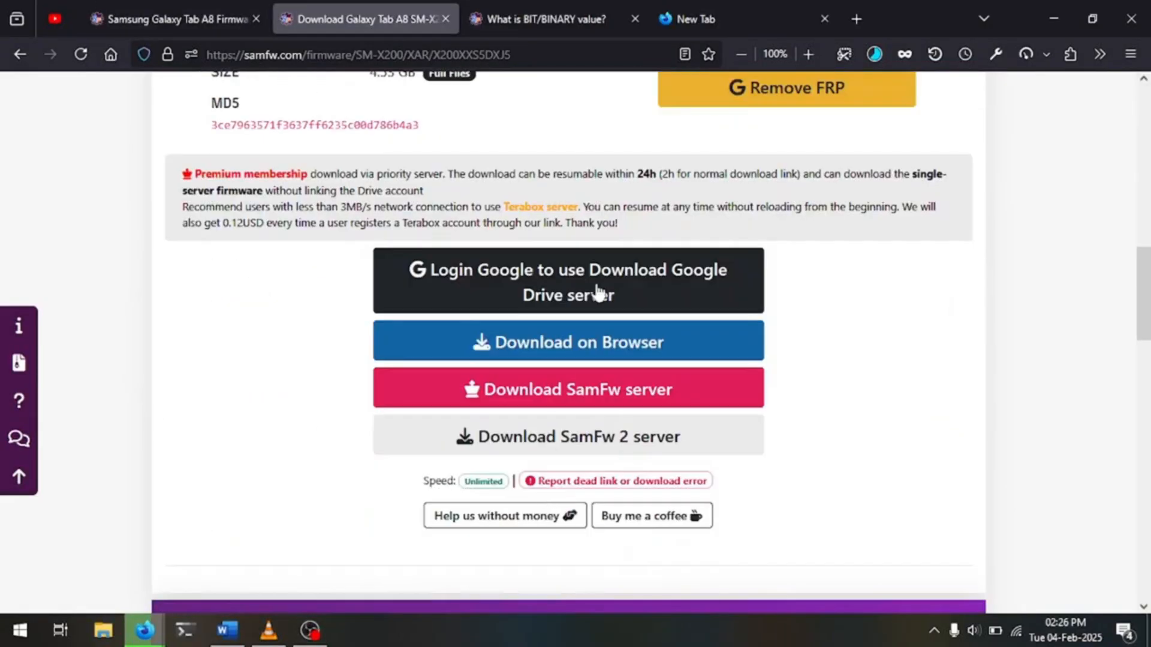
mouse_move(525, 436)
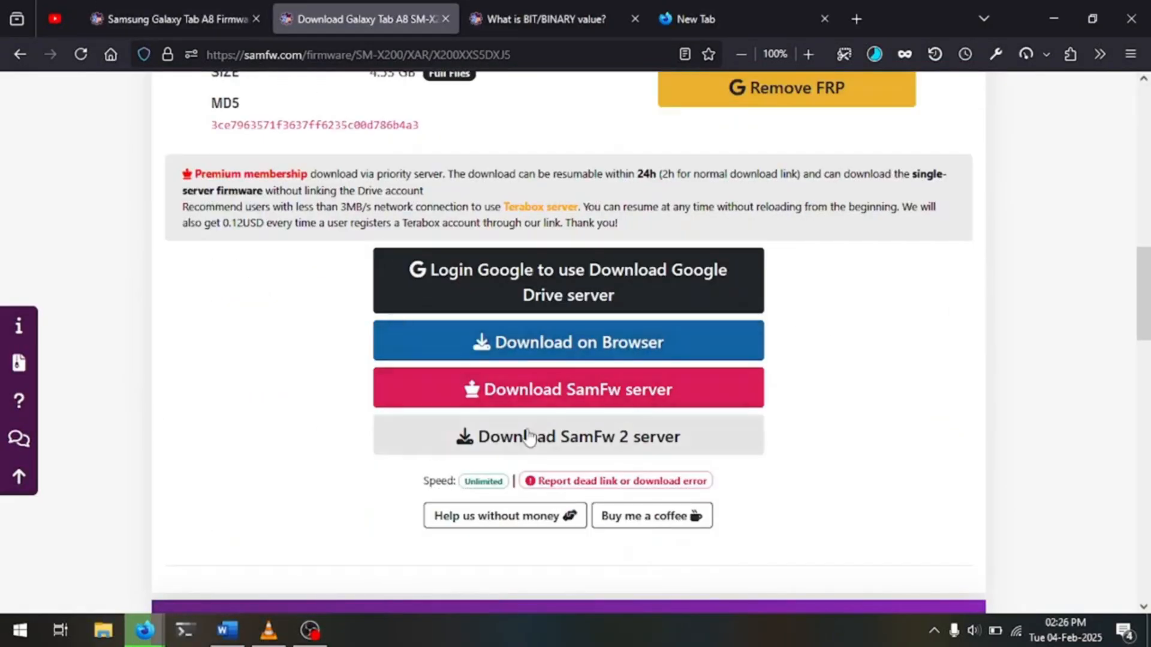
click(873, 54)
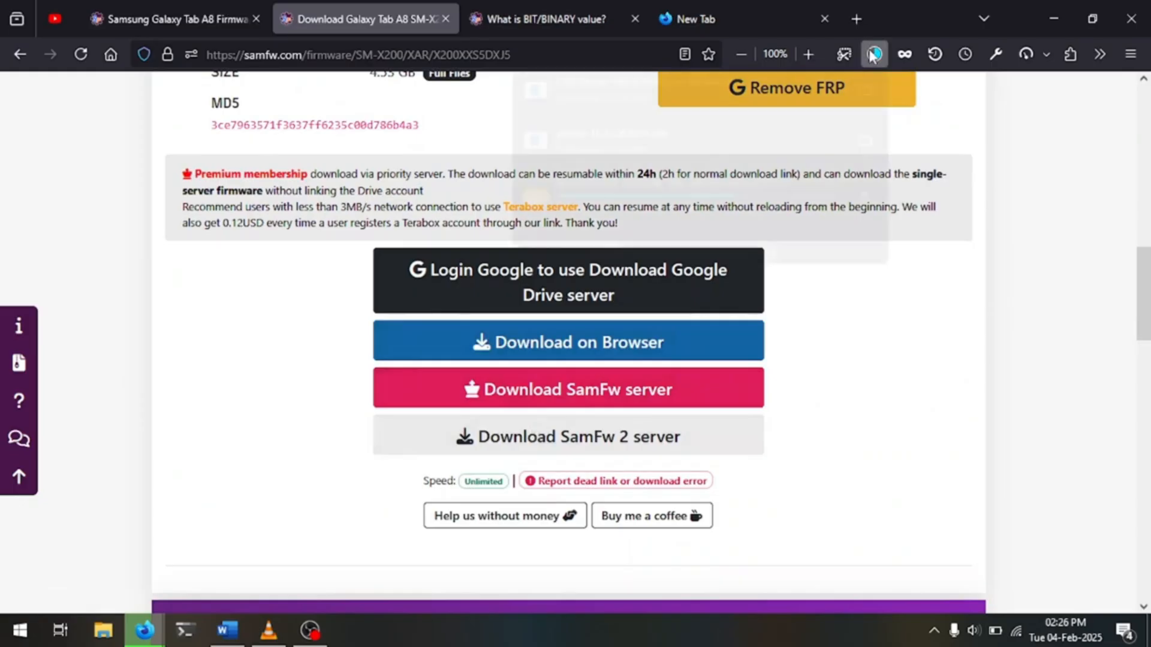
click(872, 54)
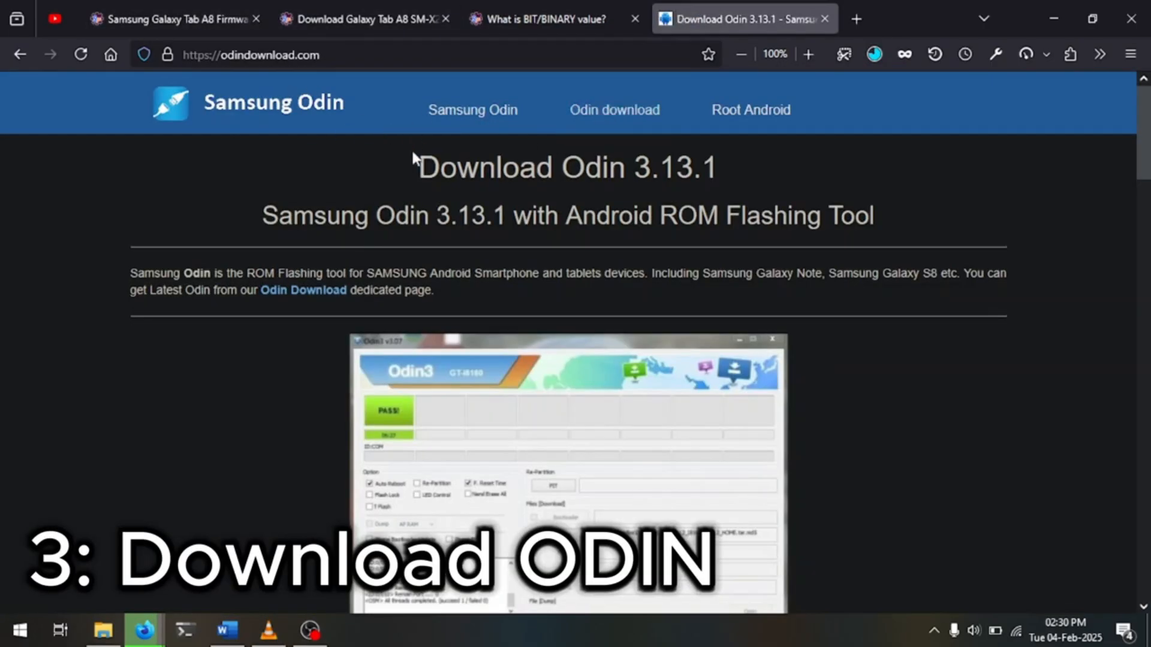
From the browser downloads, open the downloaded Odin3_v3.14.4.zip archive
scroll(down, 3)
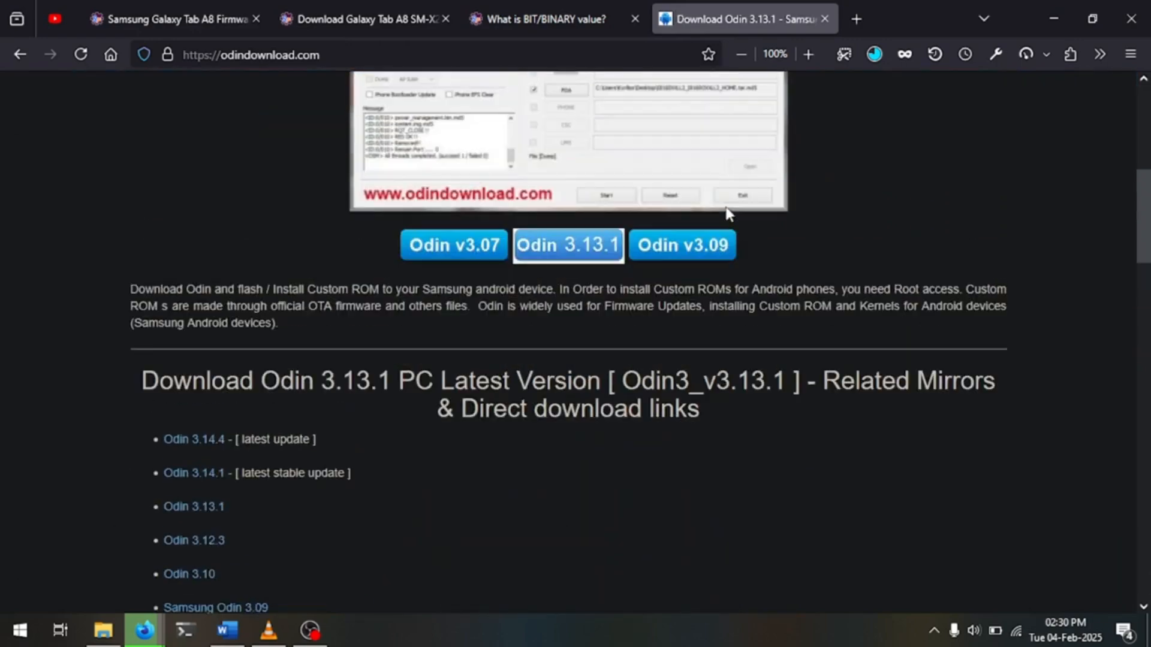
scroll(down, 3)
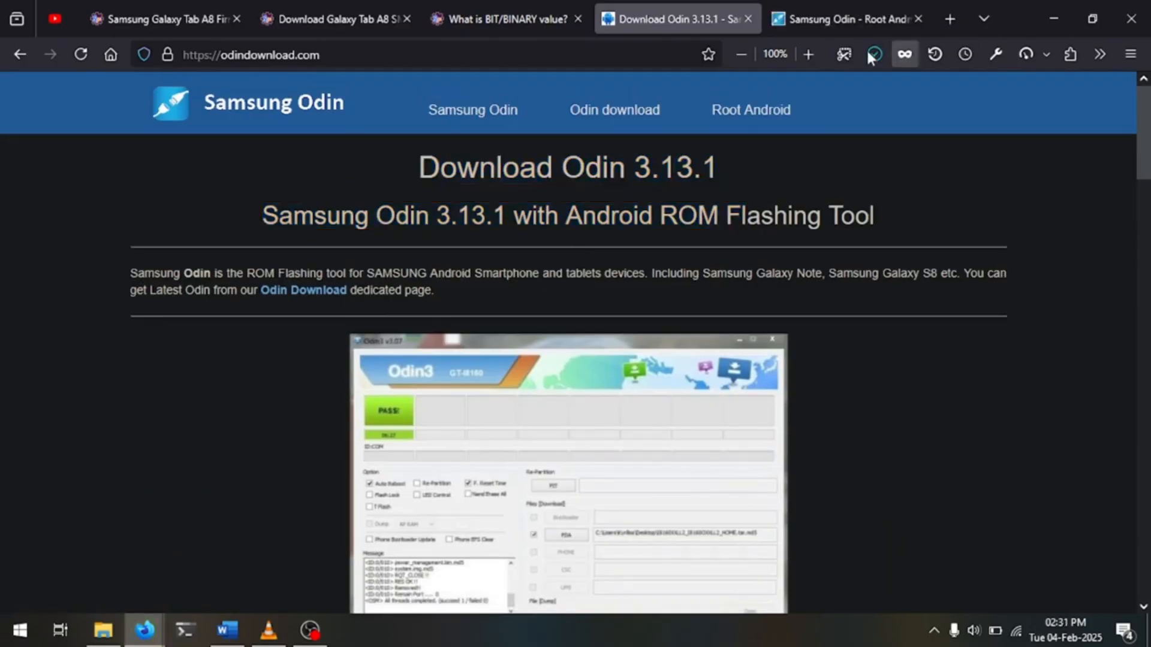
click(873, 54)
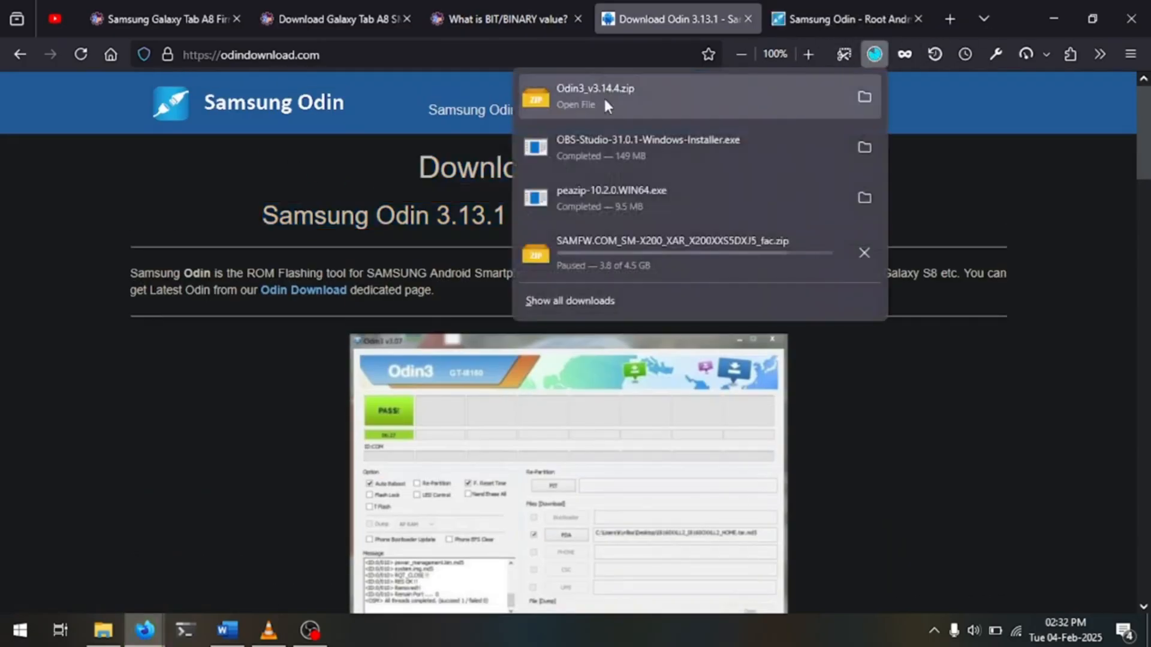
click(576, 104)
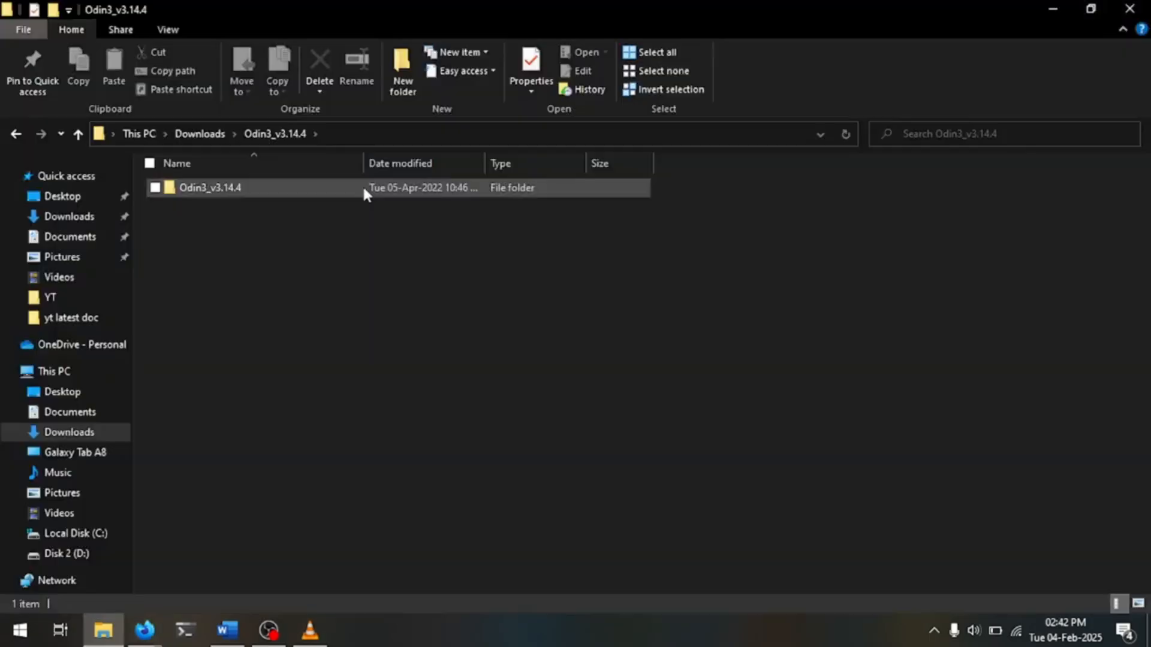
Launch Odin3 from the extracted Odin3_v3.14.4 folder, showing its account-removal warning
double_click(209, 187)
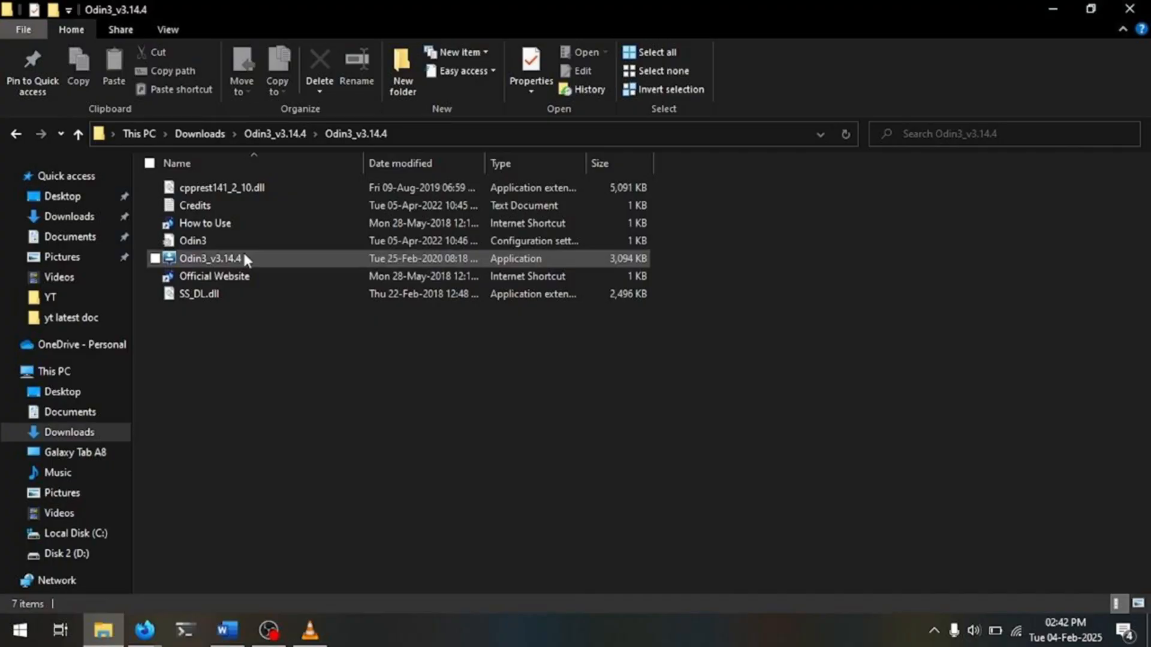
double_click(211, 259)
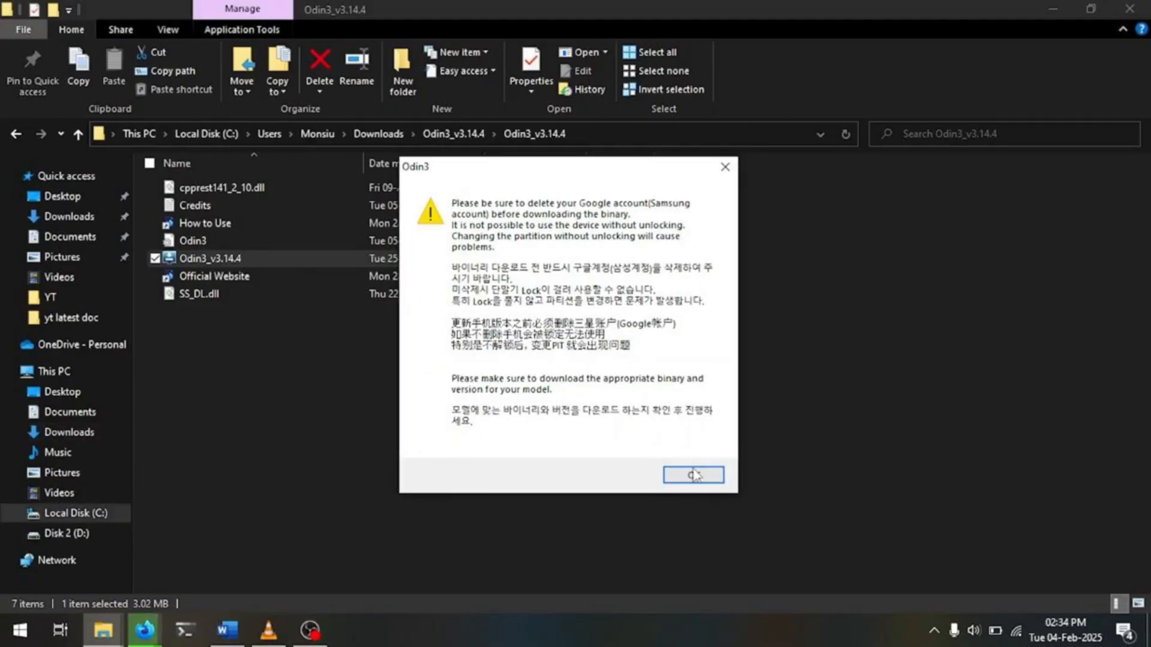
Dismiss the account-removal and Pit engineers-only warnings with the tablet connected on COM9
click(691, 475)
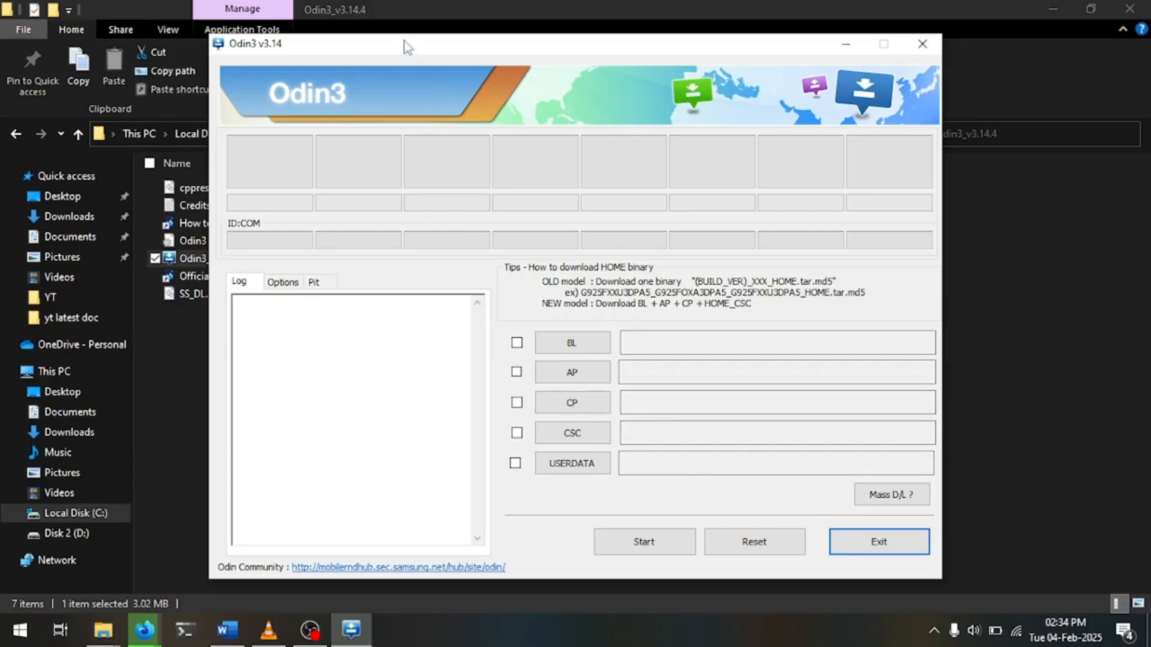
mouse_move(249, 197)
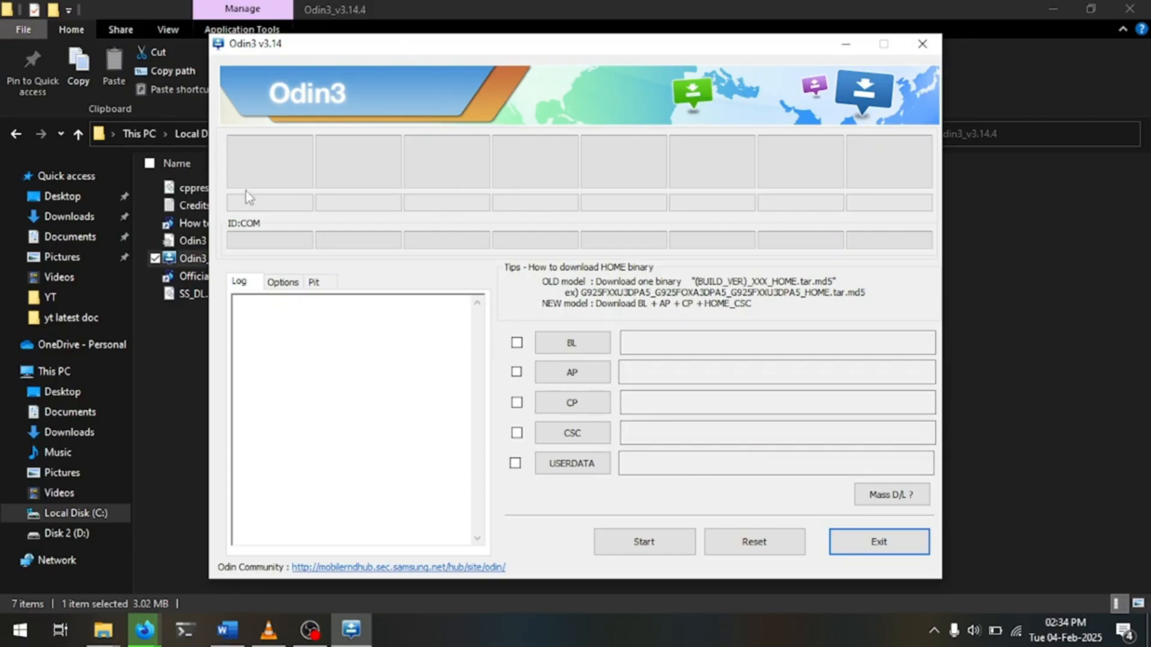
mouse_move(285, 236)
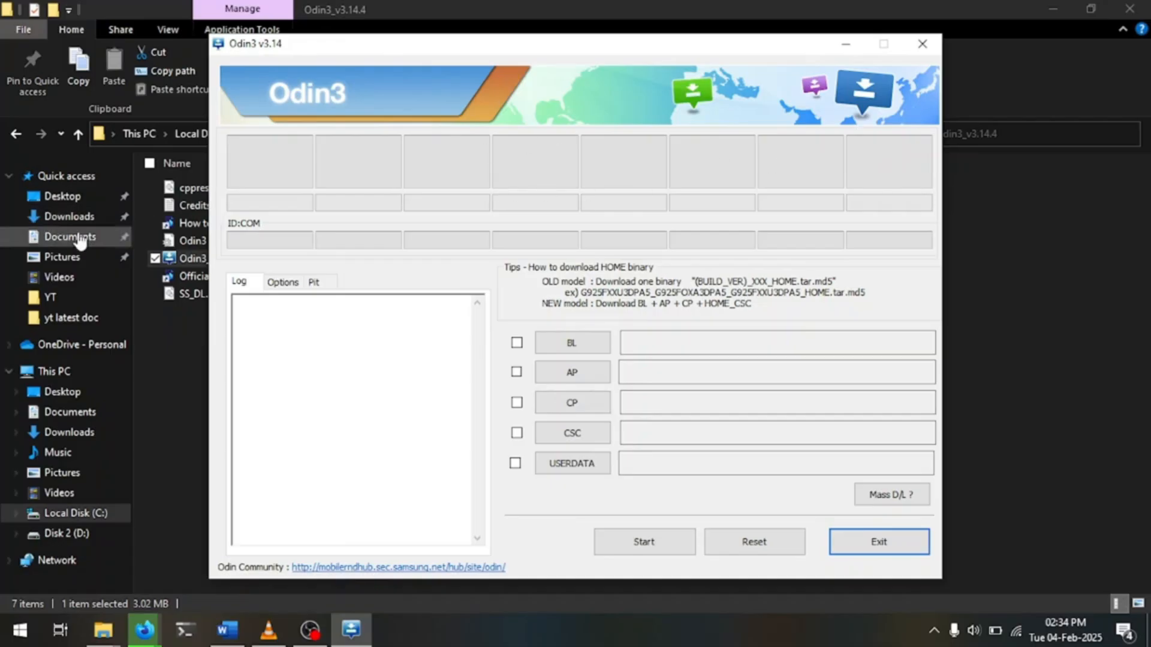
mouse_move(308, 142)
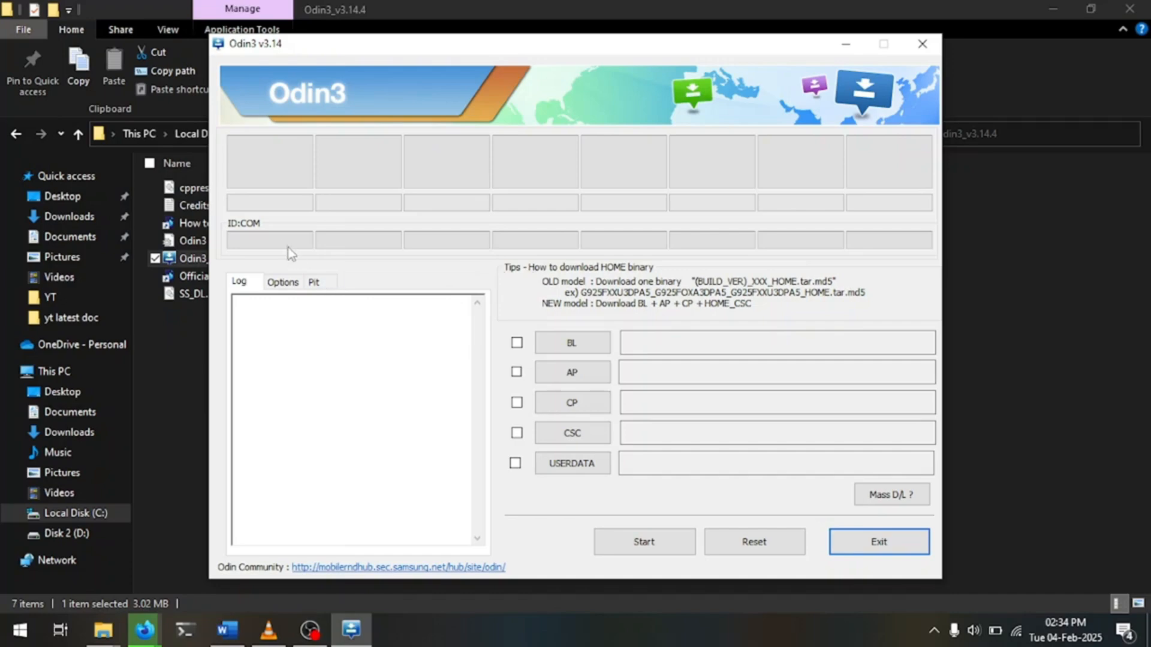
mouse_move(259, 237)
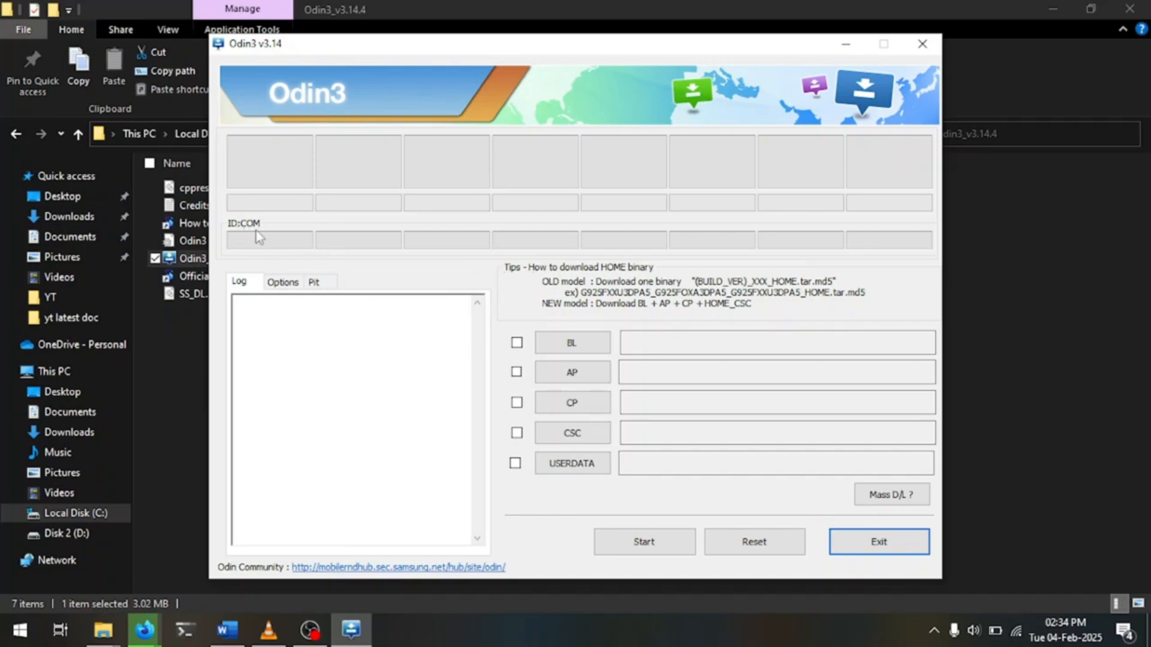
mouse_move(264, 245)
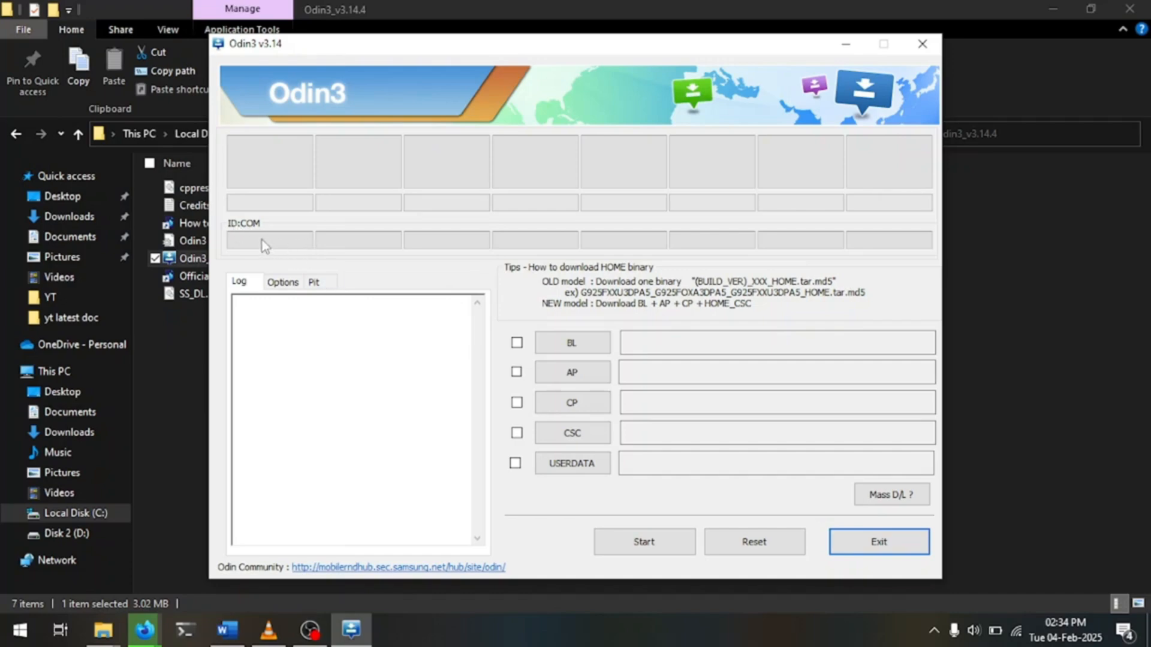
mouse_move(276, 249)
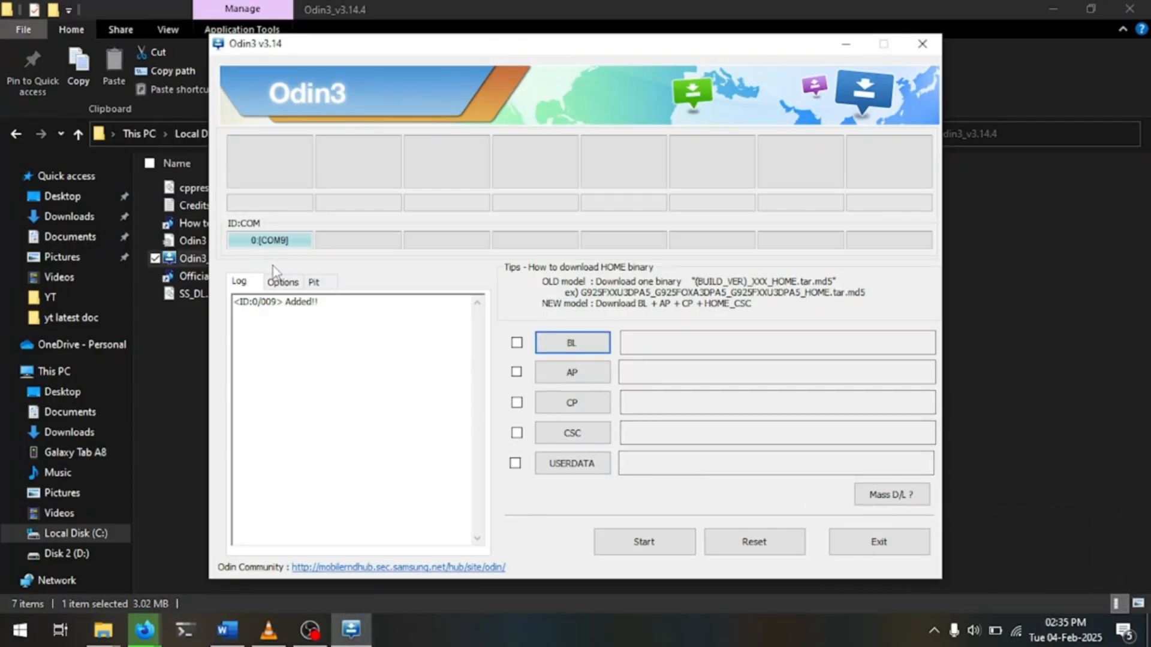
click(313, 281)
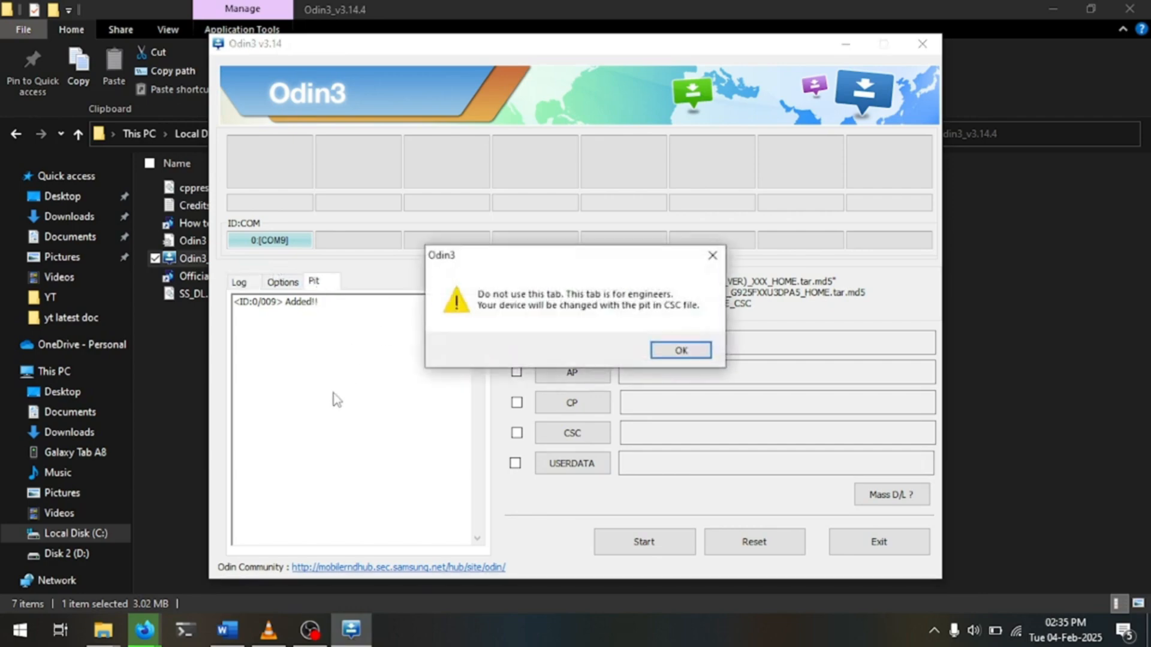
mouse_move(604, 336)
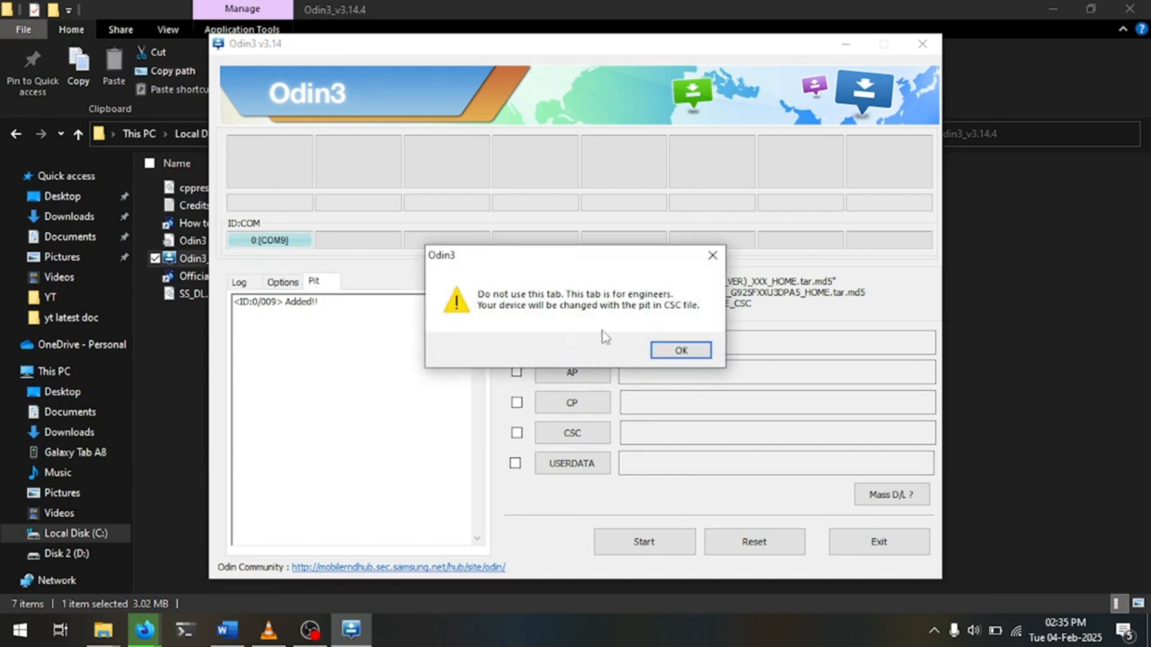
click(678, 350)
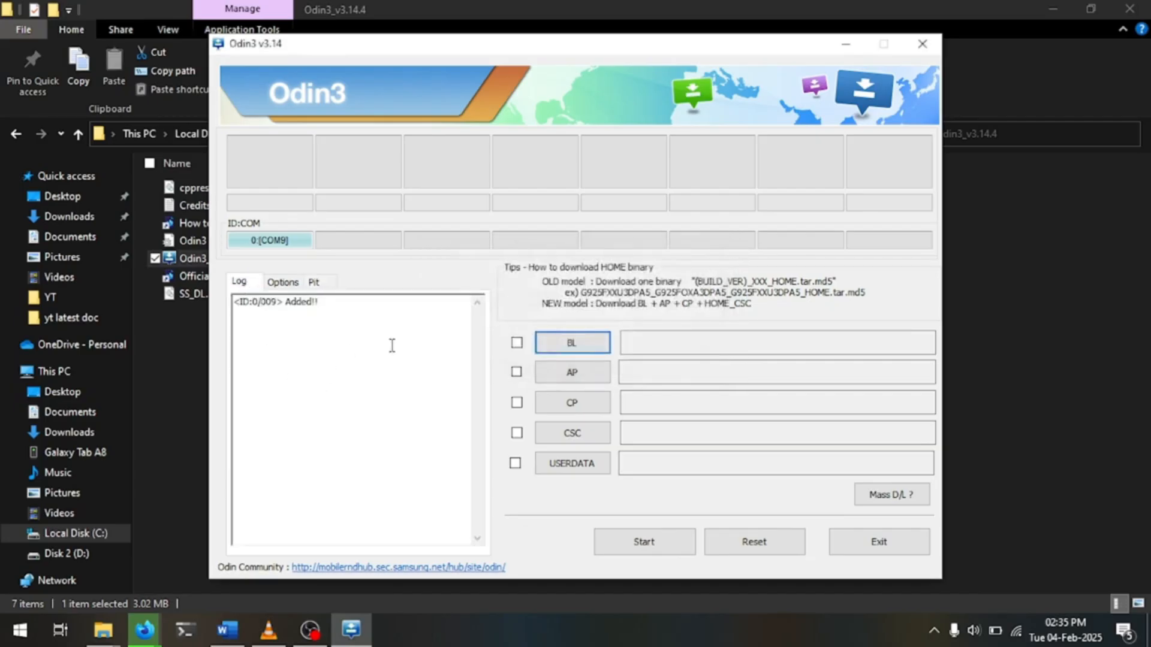
mouse_move(704, 456)
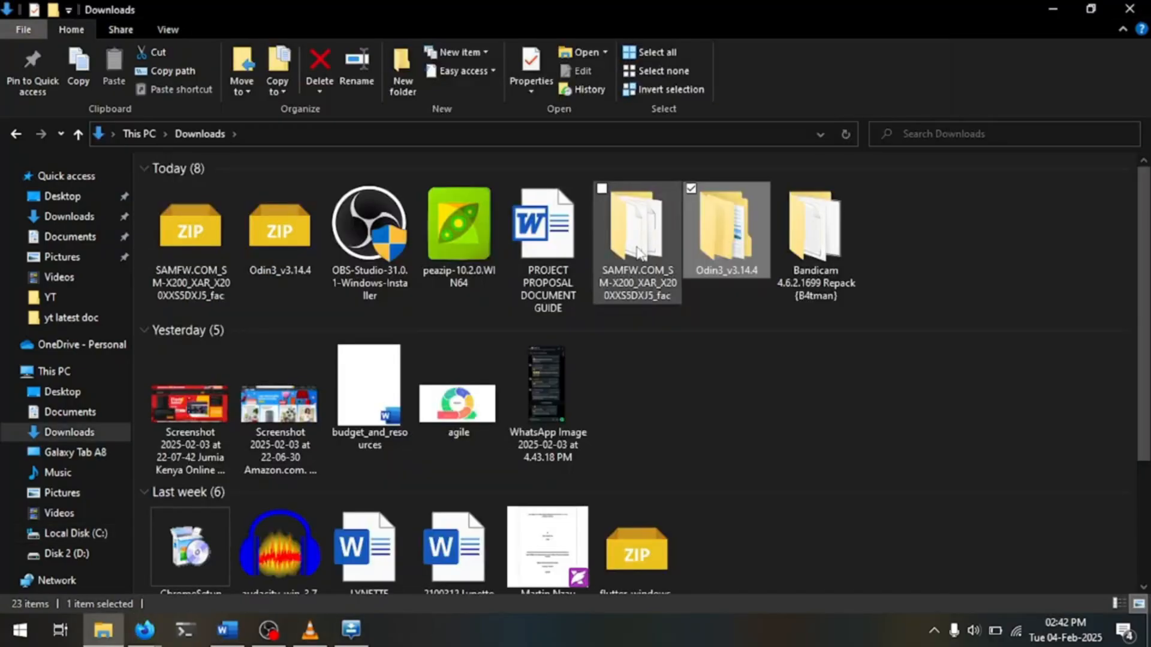
Show the SAMFW firmware folder in Downloads behind Odin and return to the Odin window
double_click(637, 228)
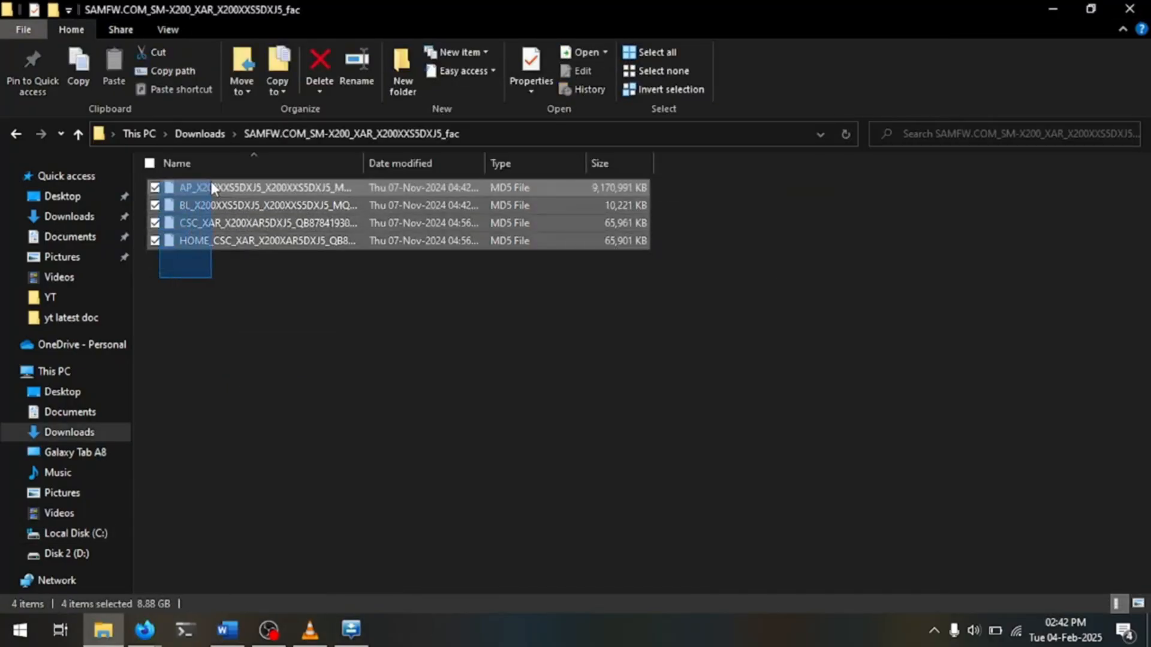
click(351, 629)
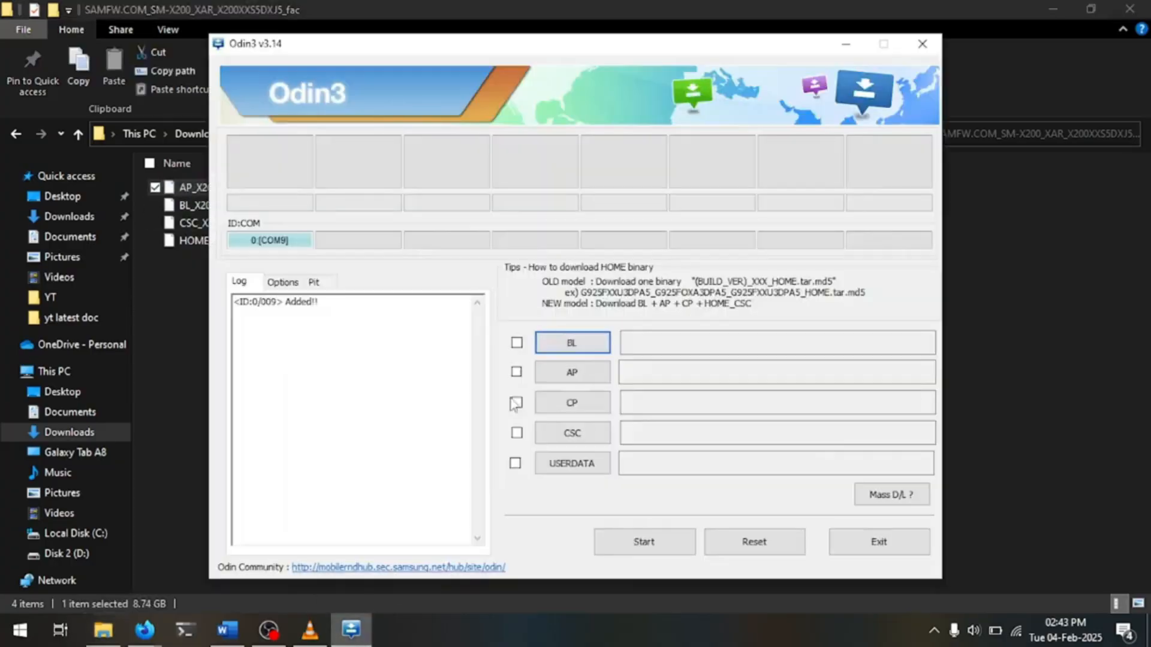
Load the AP firmware file from the SAMFW folder into the AP slot
click(571, 371)
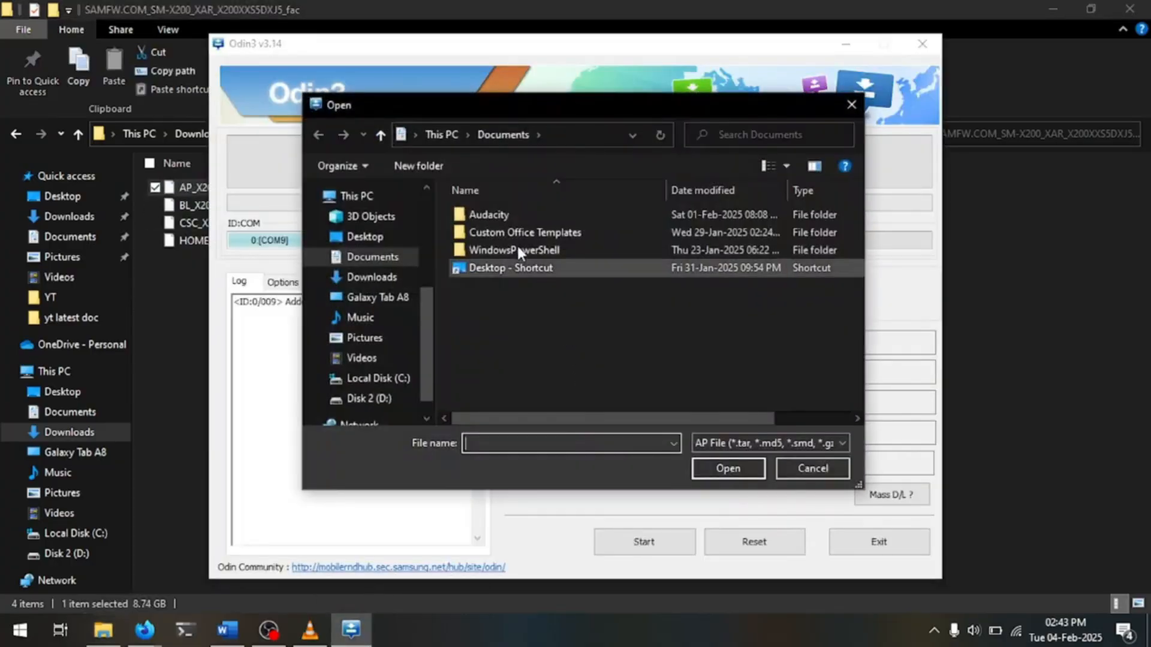
click(370, 277)
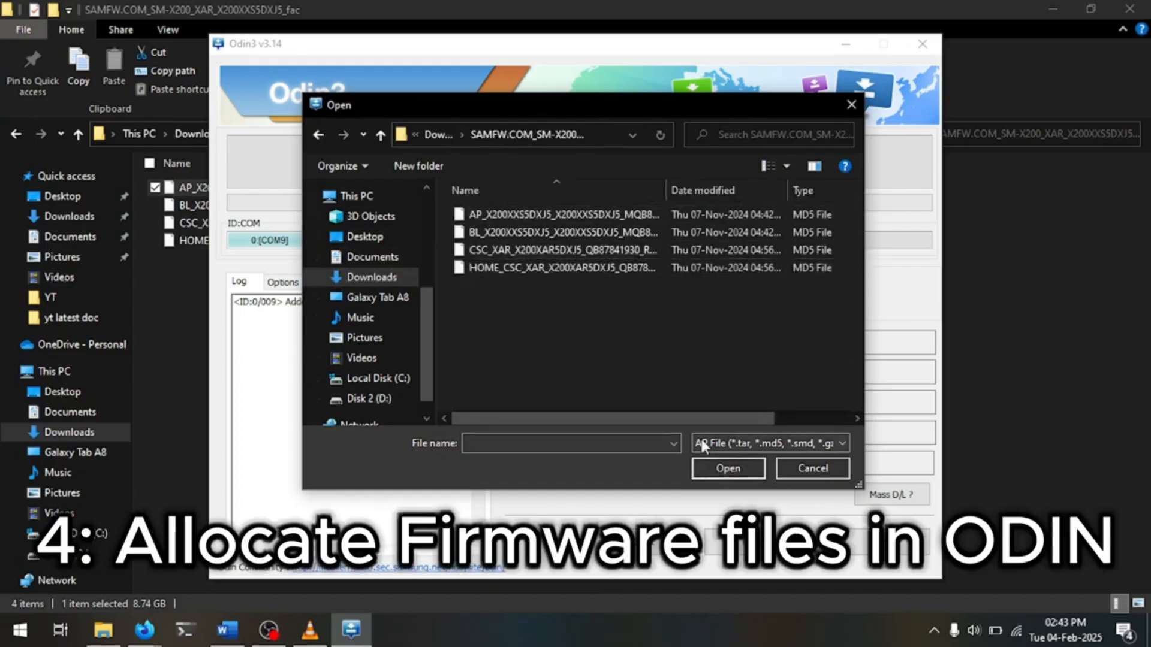
click(557, 215)
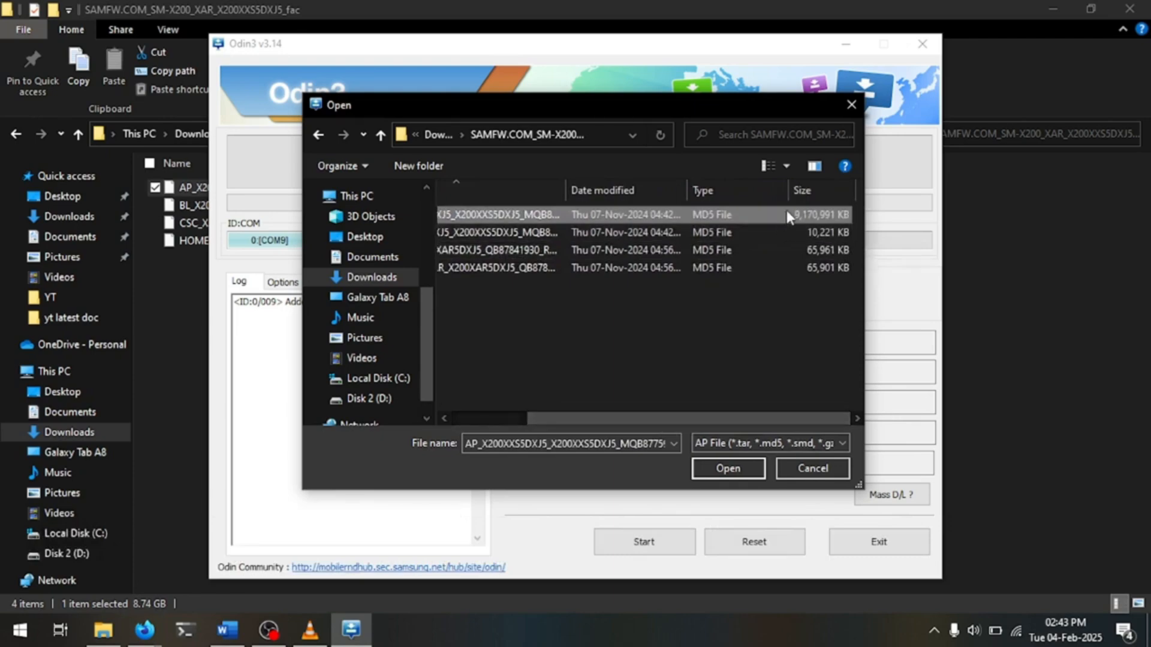
click(727, 469)
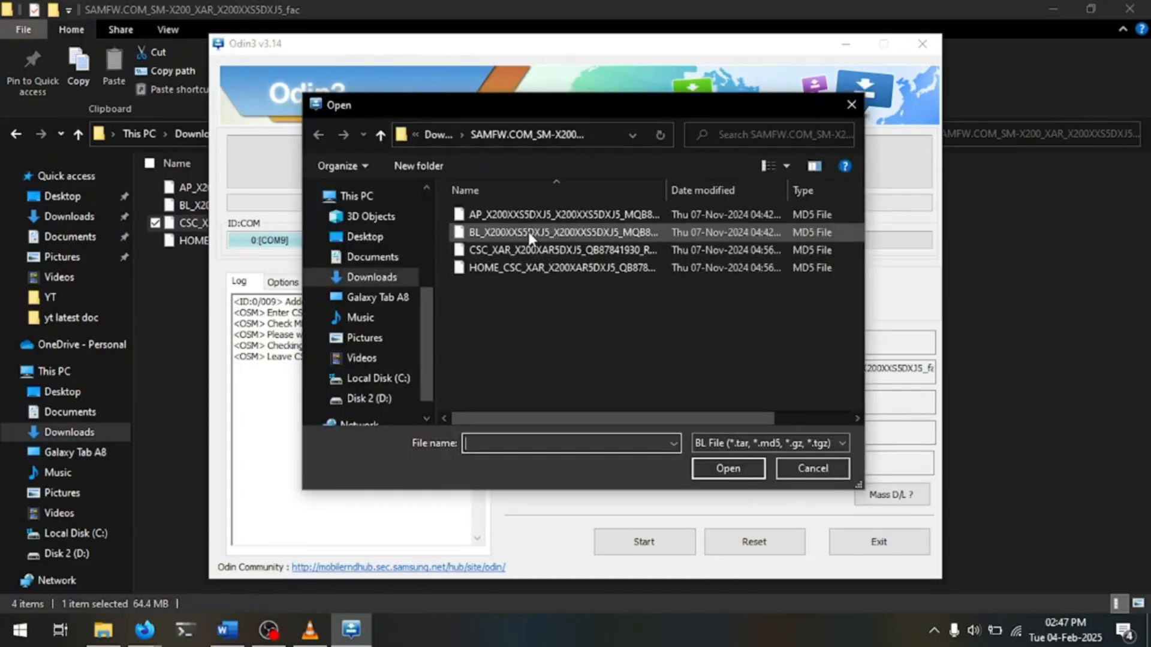
Load the BL firmware file into the BL slot and pick the CSC file
click(560, 250)
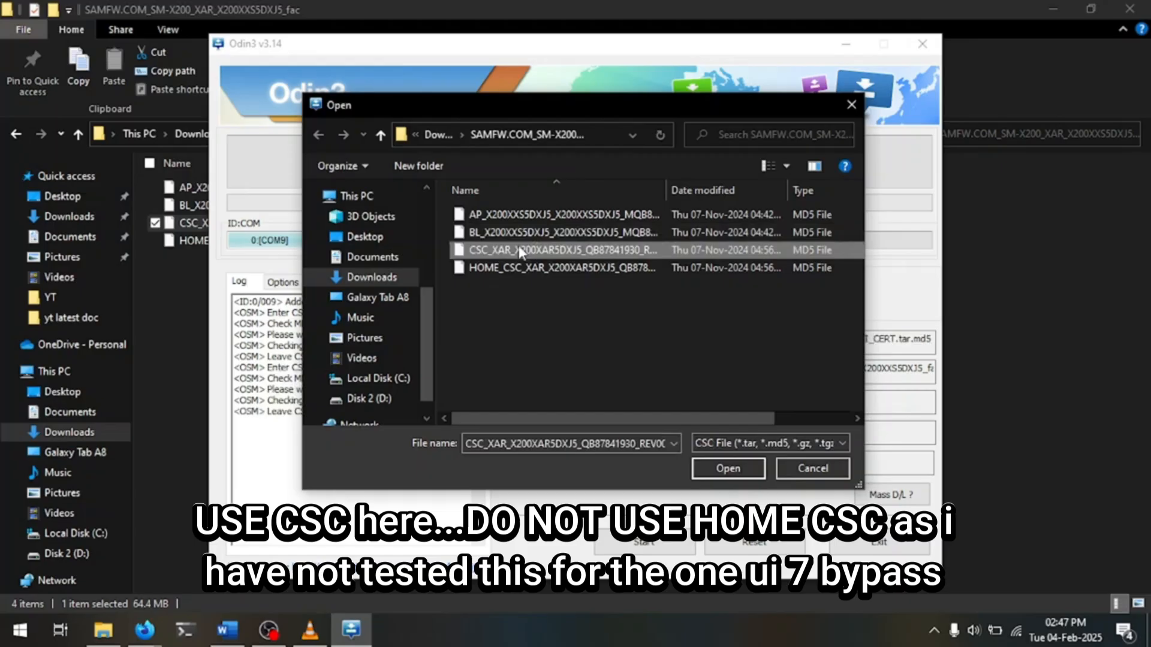
click(561, 267)
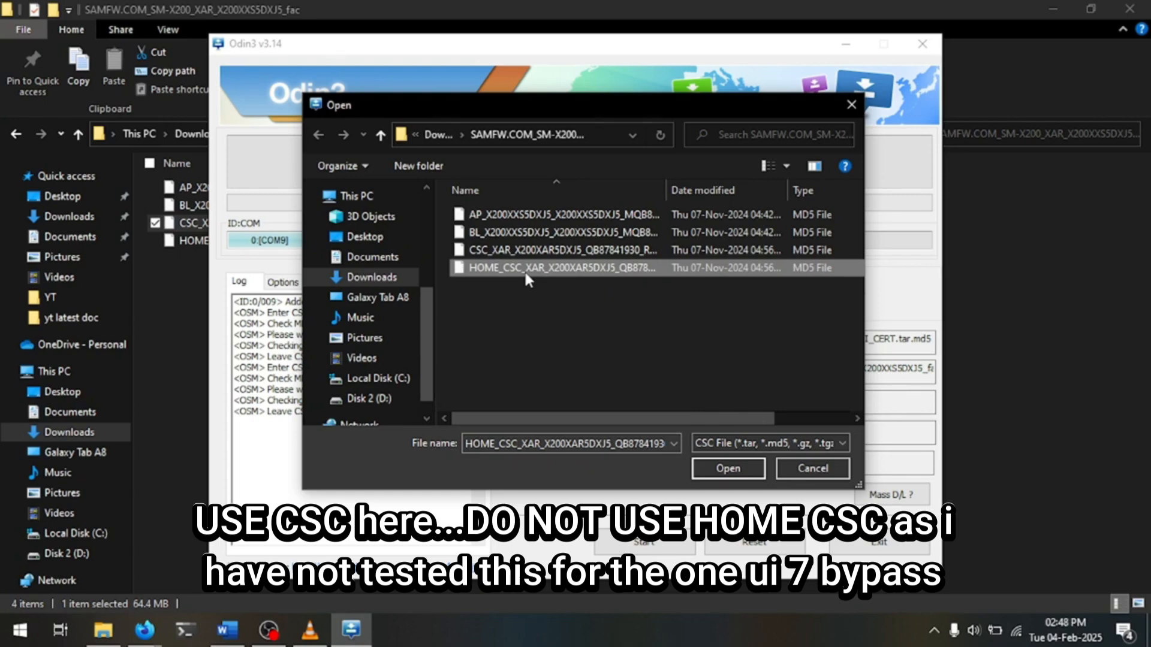
mouse_move(535, 321)
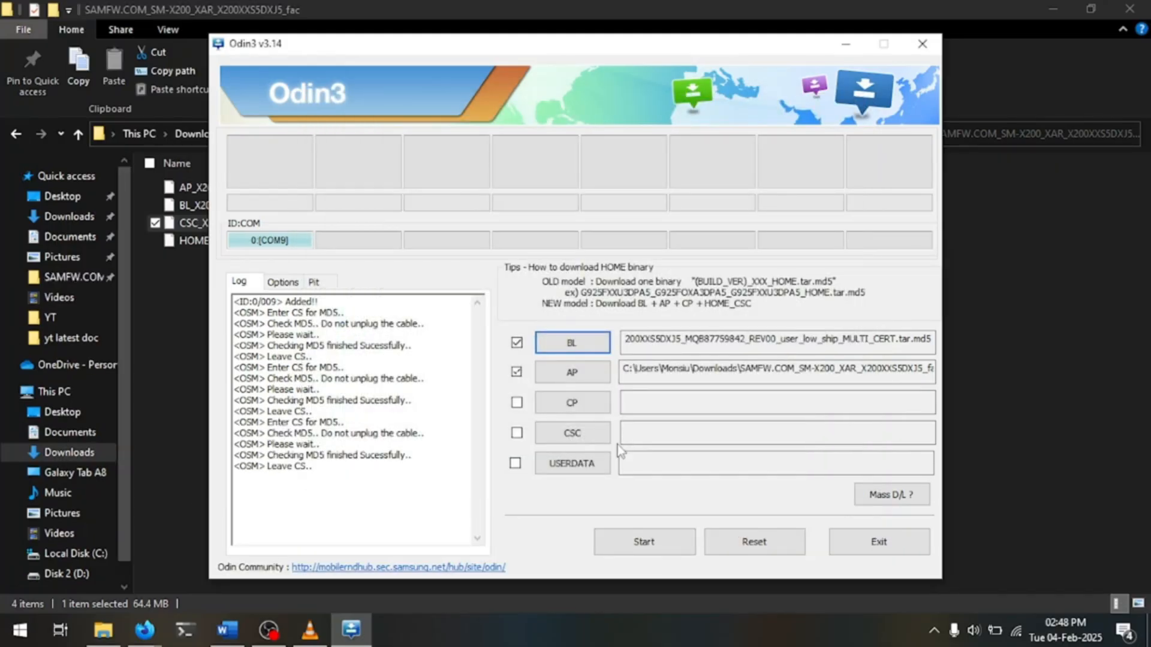
Load the CSC file alongside BL and AP and untick Auto Reboot, leaving F. Reset Time on
click(515, 433)
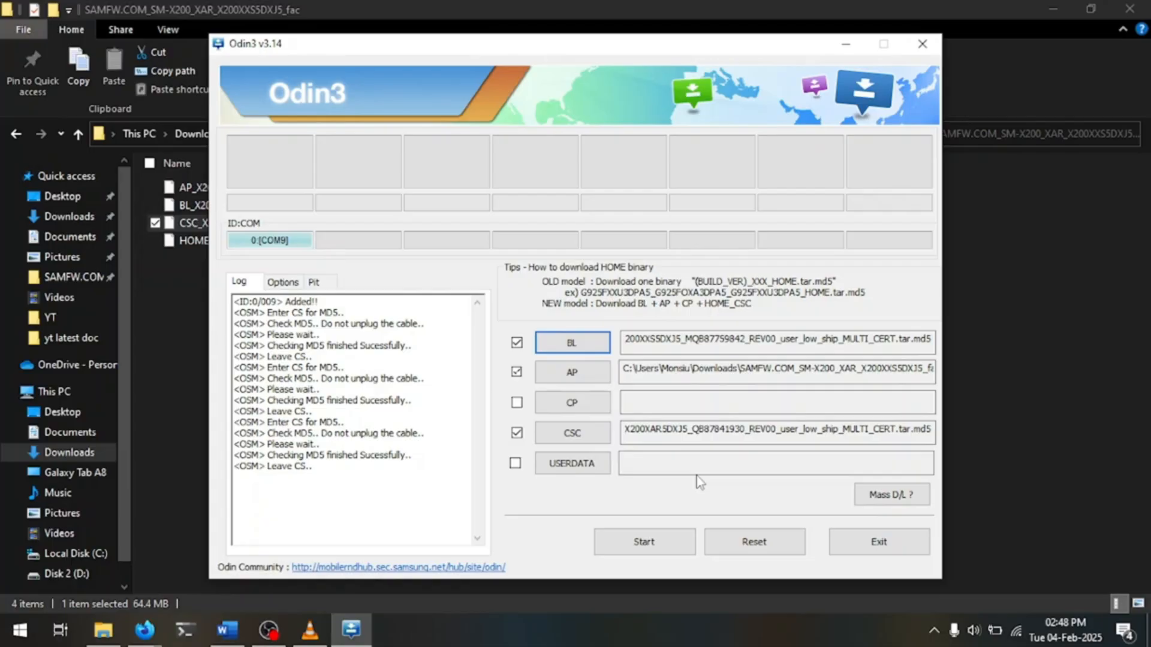
click(283, 281)
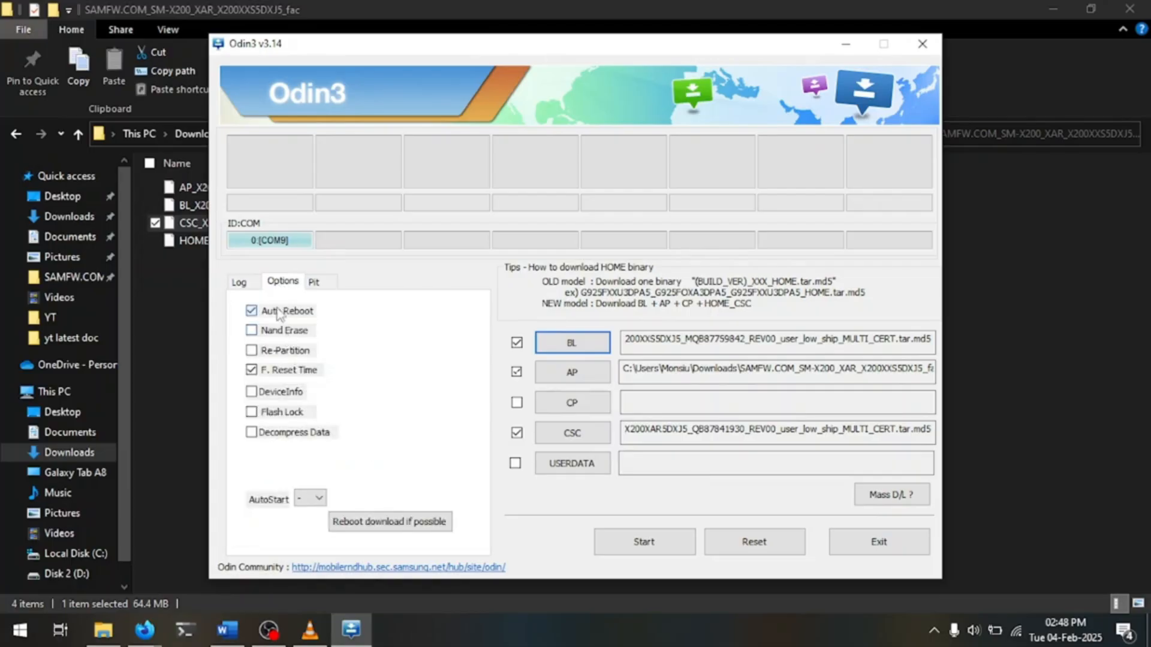
click(251, 311)
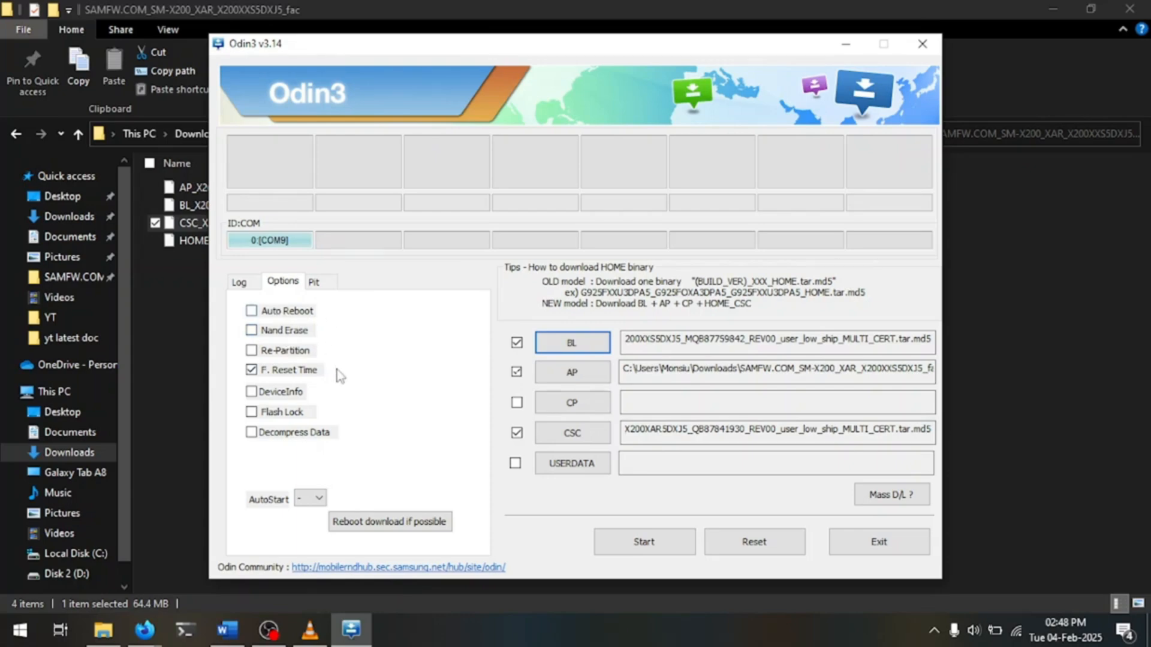
mouse_move(342, 413)
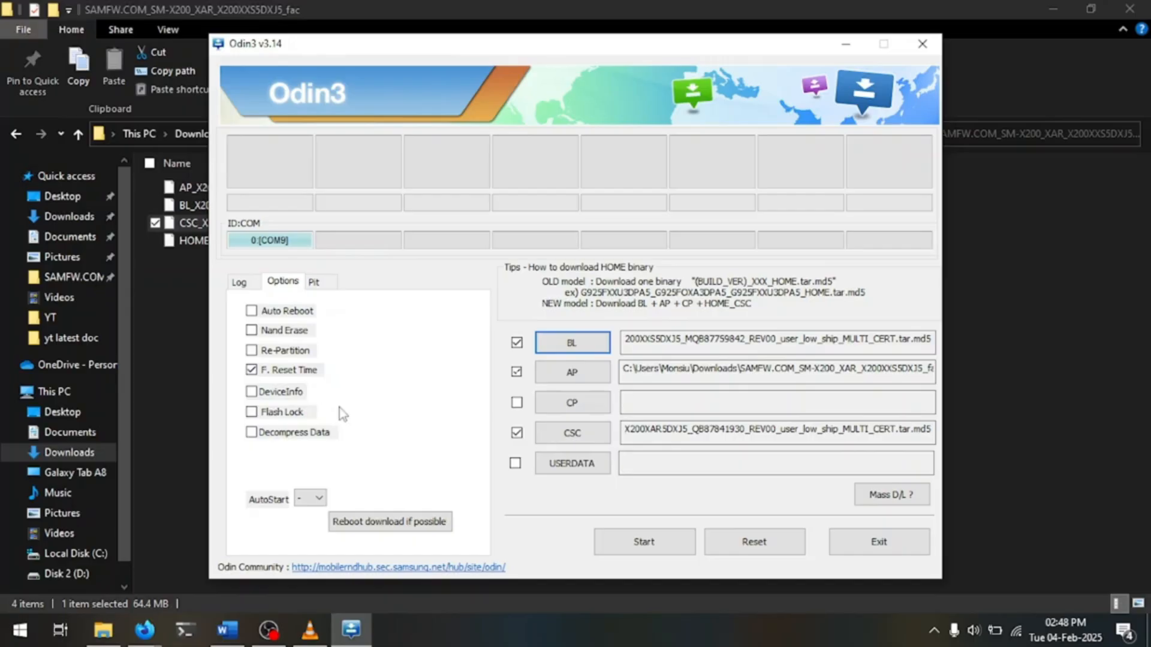